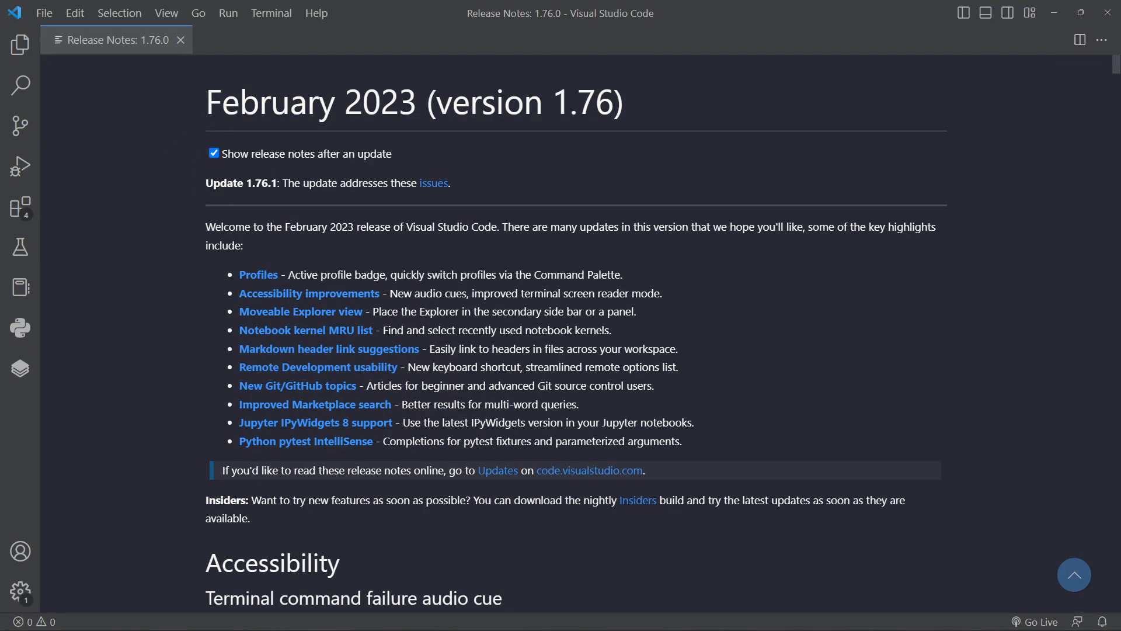
{"action": "mouse_move", "coordinate": [677, 393]}
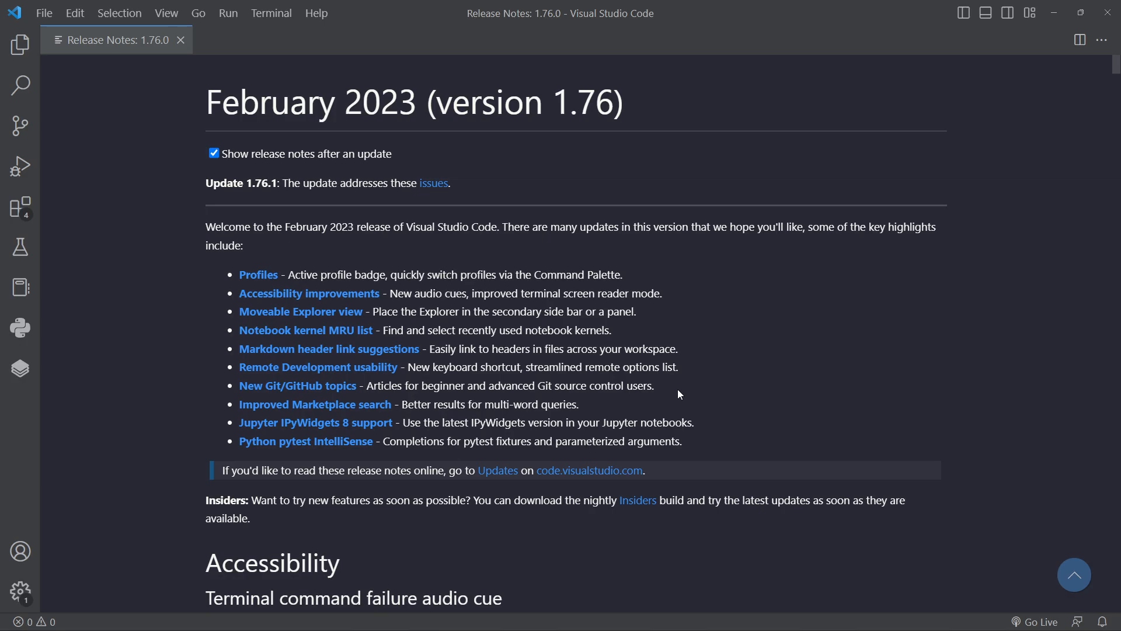
{"action": "mouse_move", "coordinate": [674, 384]}
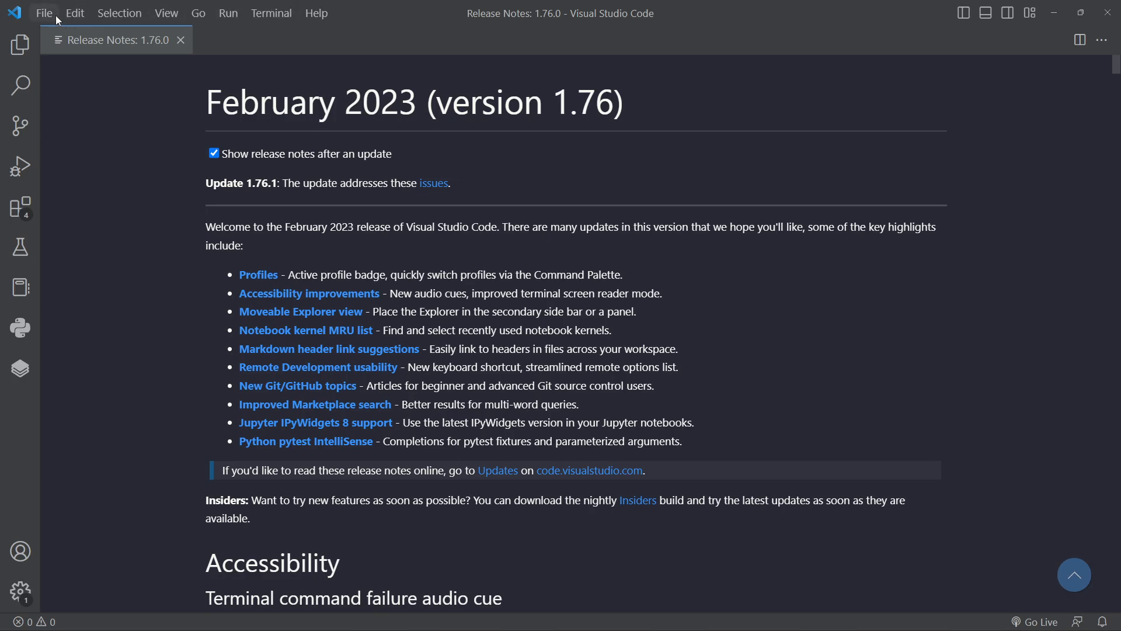
Step: Create a new file and save it on the Desktop as pythonCalculator.py
{"action": "left_click", "coordinate": [43, 13]}
{"action": "type", "text": "pythonCalcu"}
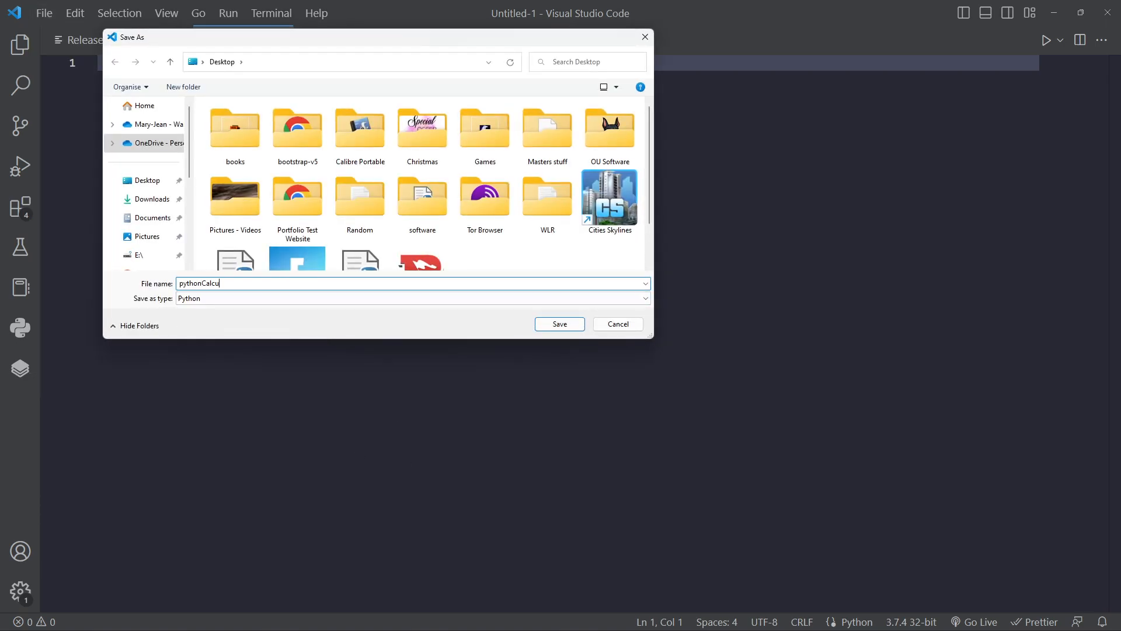
{"action": "type", "text": "lator.p"}
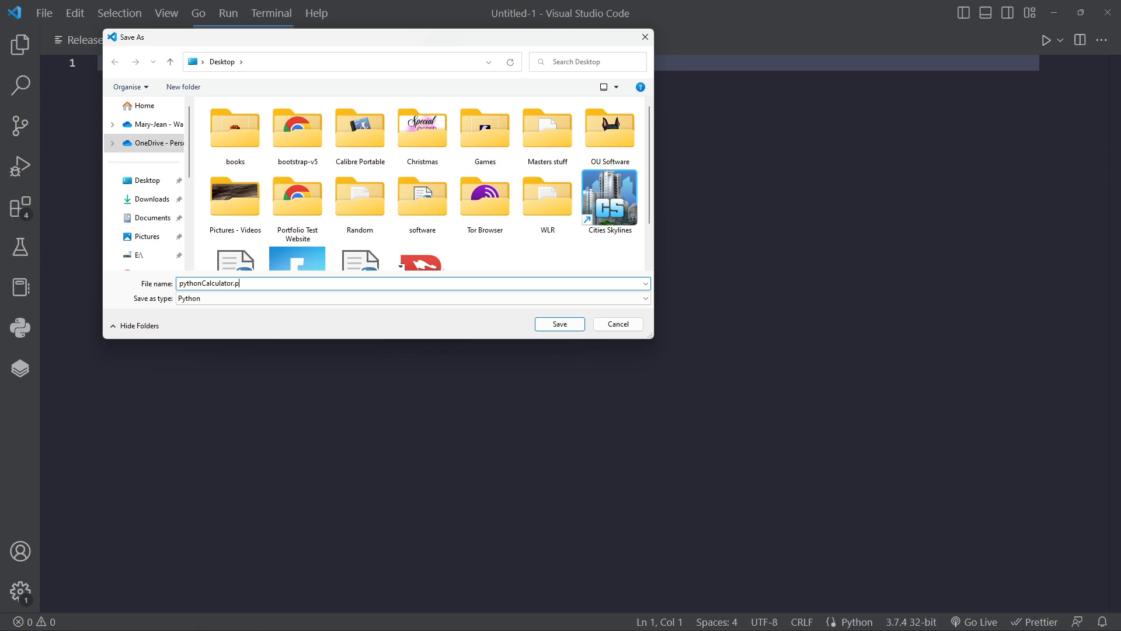
{"action": "left_click", "coordinate": [558, 323]}
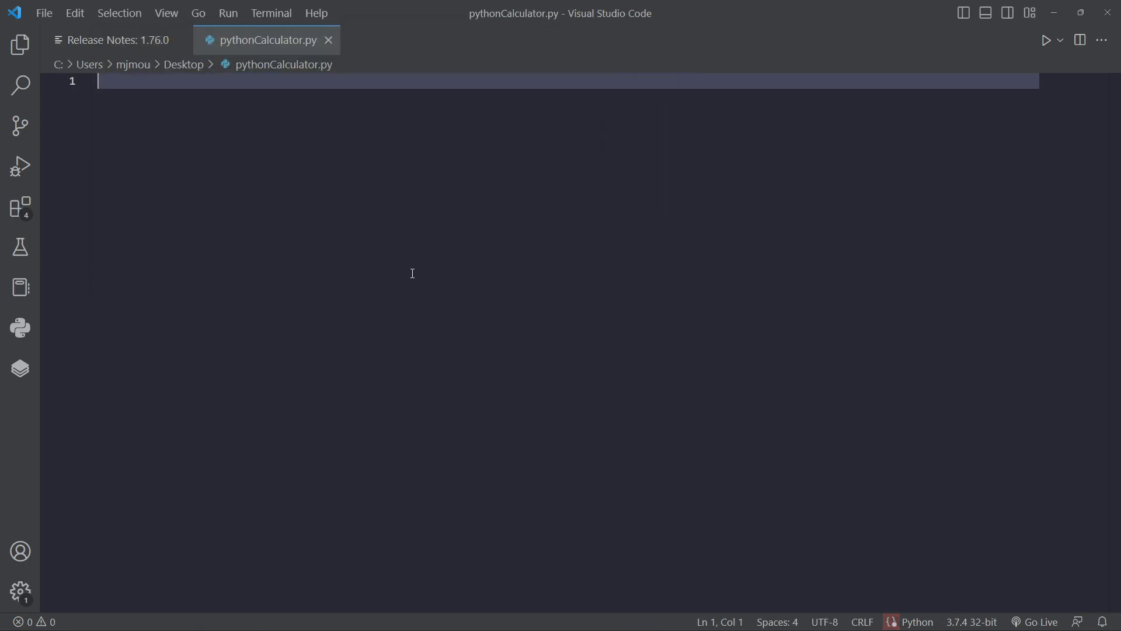
{"action": "mouse_move", "coordinate": [419, 271]}
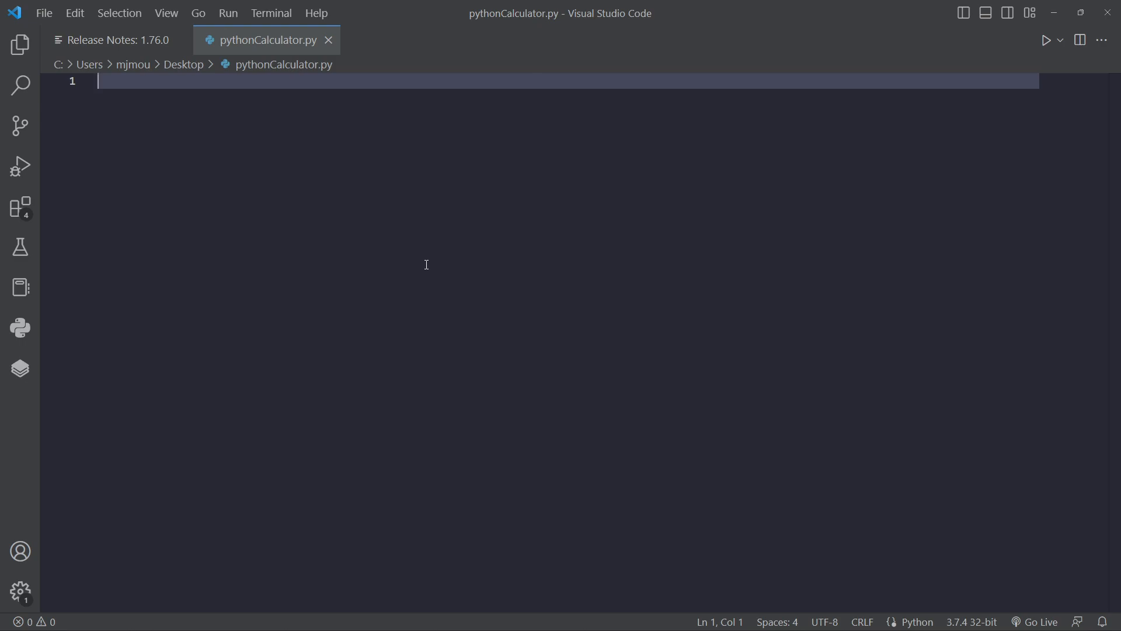
{"action": "mouse_move", "coordinate": [394, 260]}
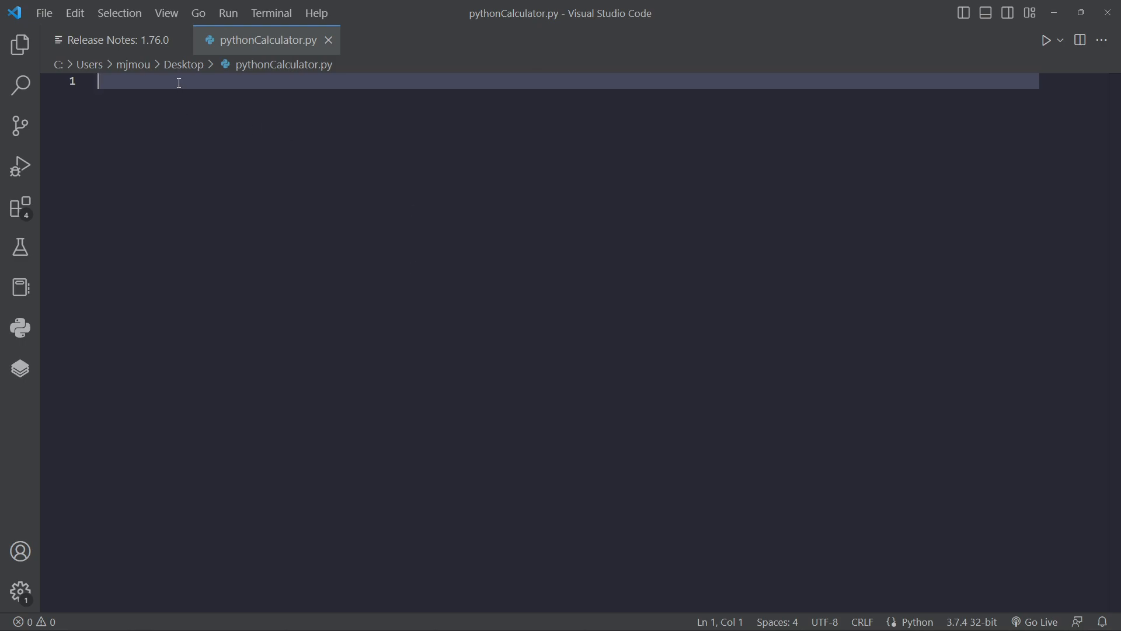
Step: Start the script with import math, a blank line, and the first character of line 3
{"action": "type", "text": "import math"}
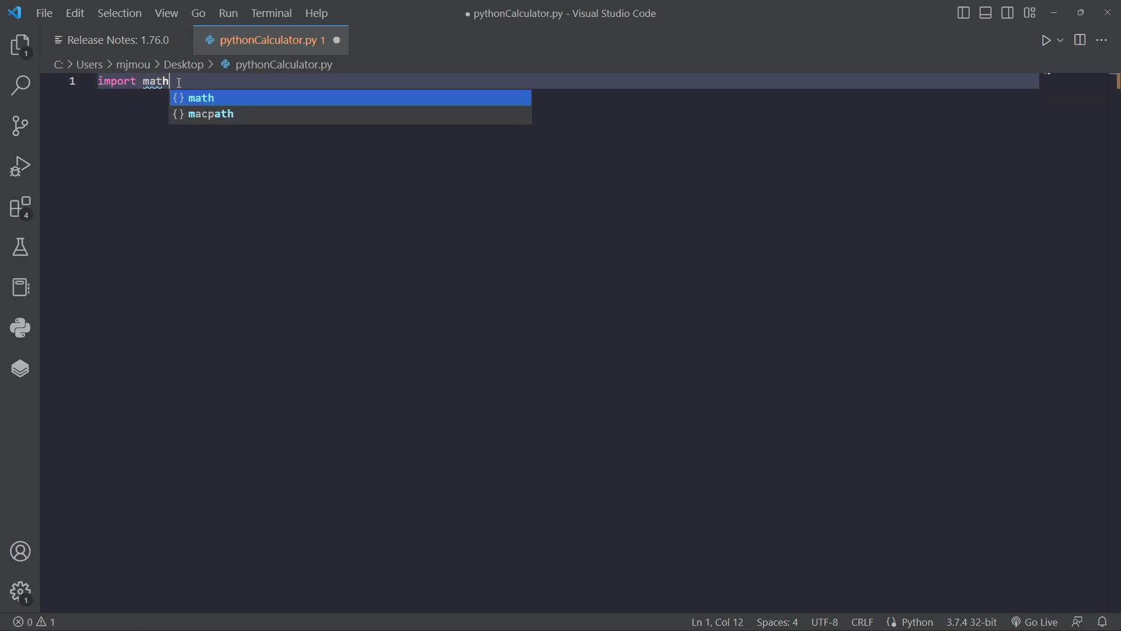
{"action": "key", "text": "Escape"}
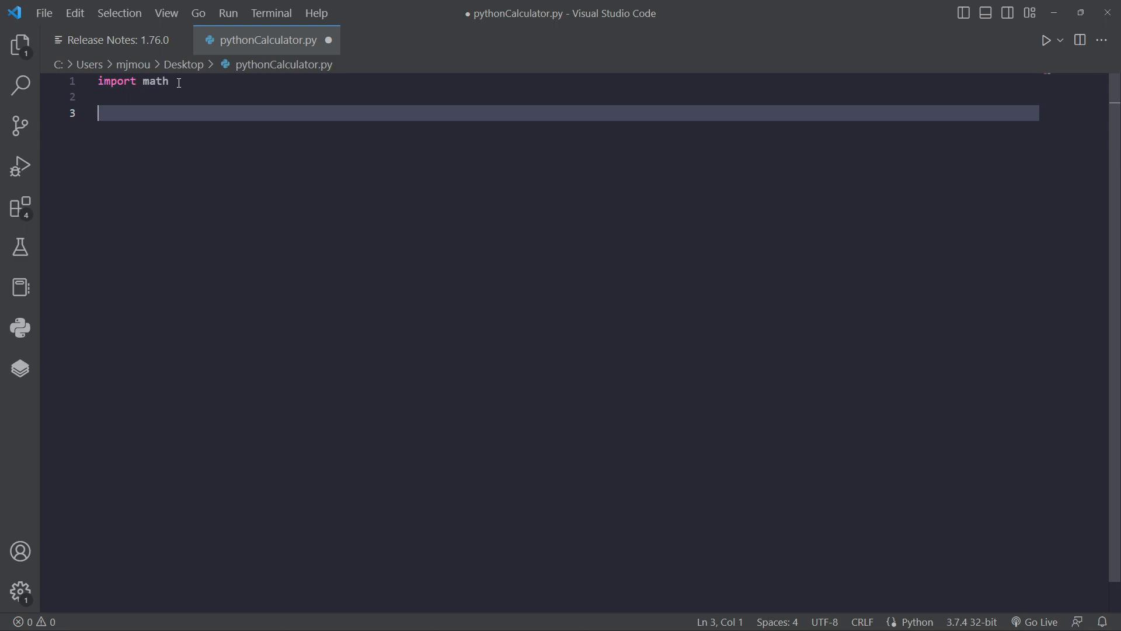
{"action": "type", "text": "n"}
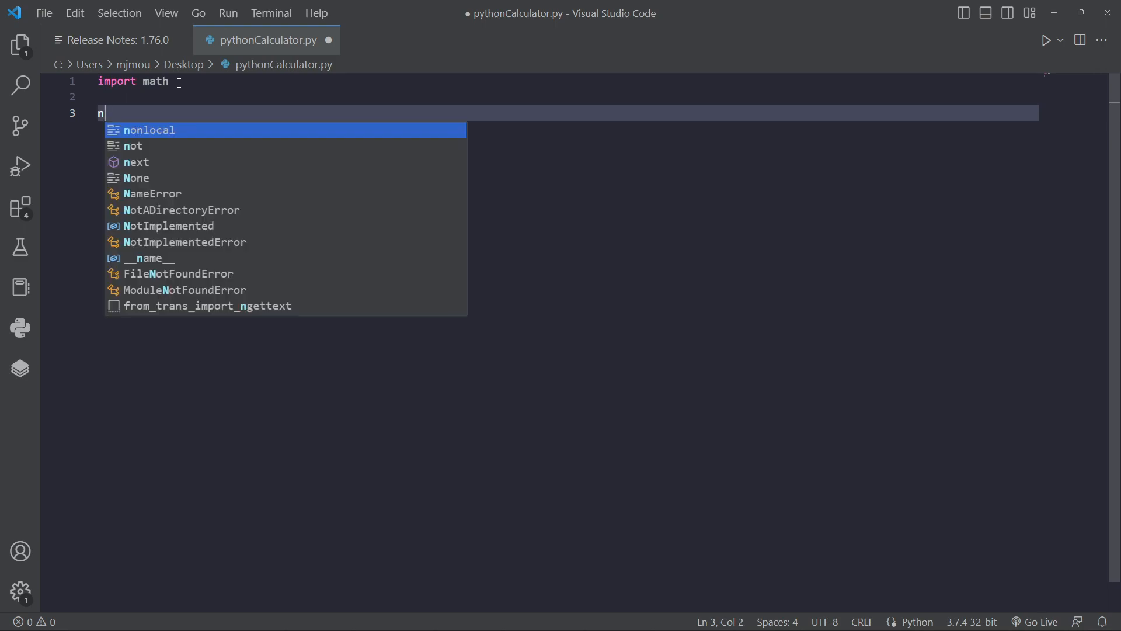
Step: Write num1 = input("Enter the first number:") as the first prompt line
{"action": "type", "text": "um1 ="}
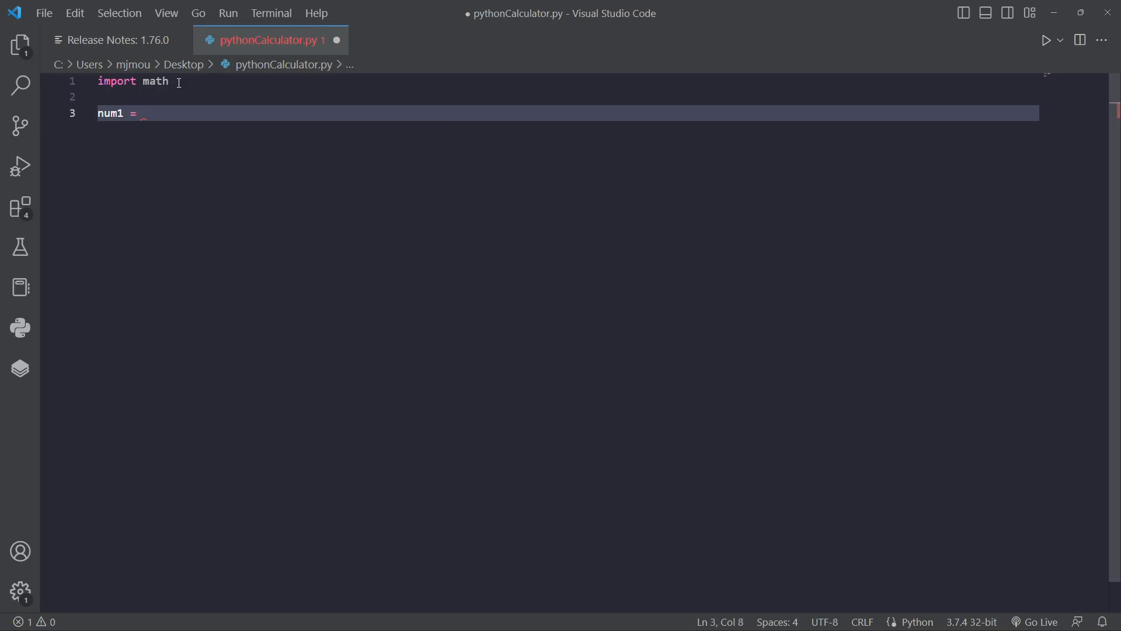
{"action": "type", "text": "input()"}
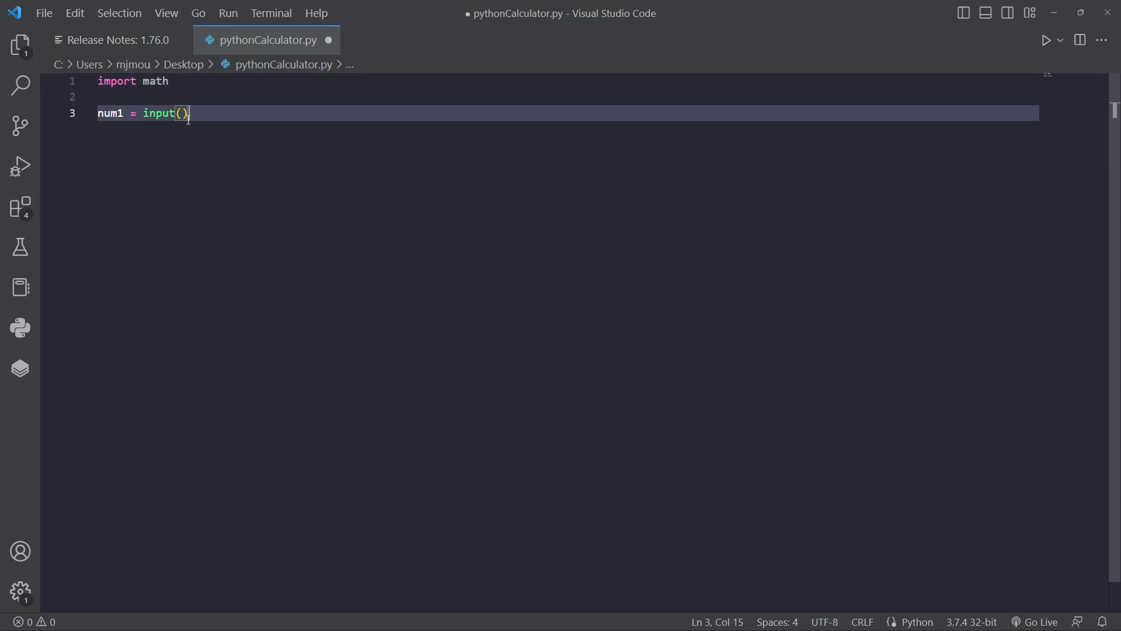
{"action": "key", "text": "Left"}
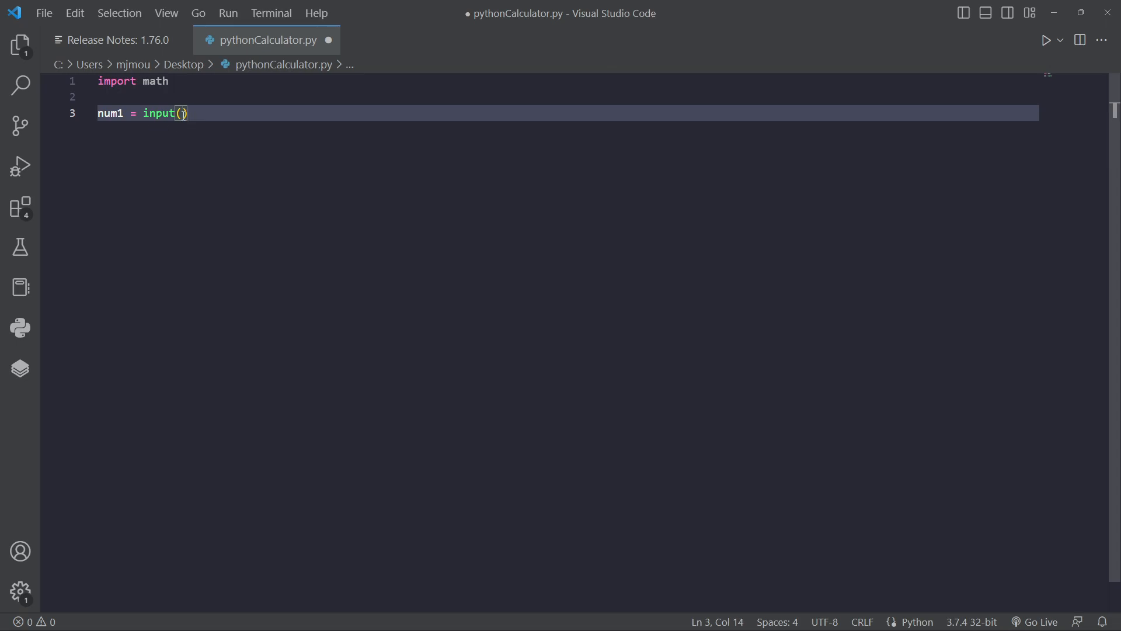
{"action": "type", "text": "\"\""}
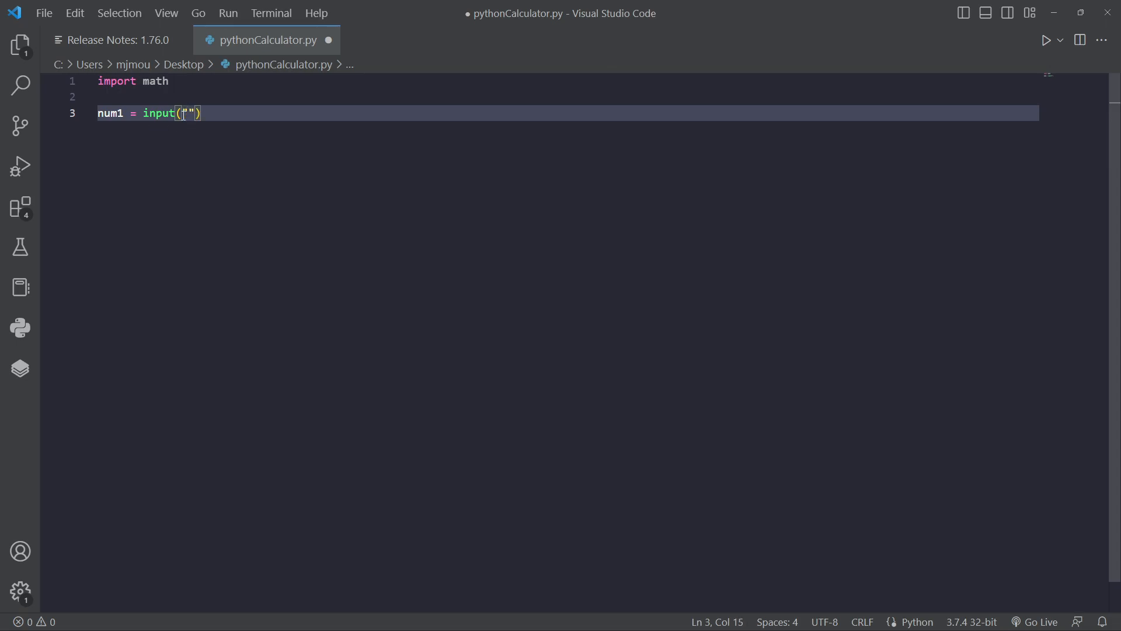
{"action": "type", "text": "En"}
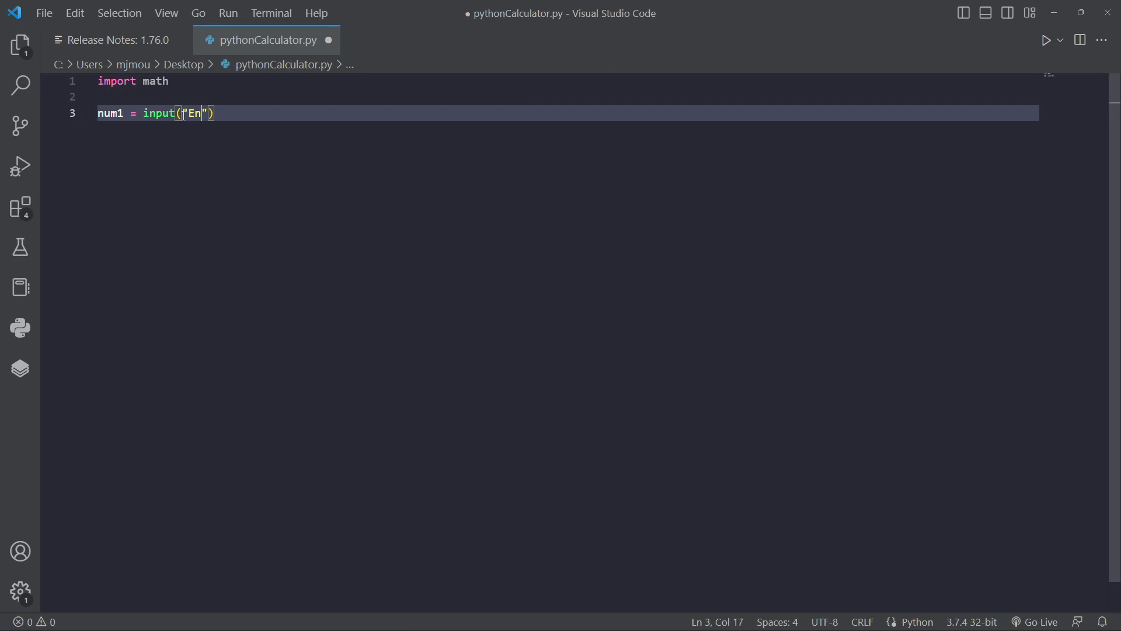
{"action": "type", "text": "ter the first"}
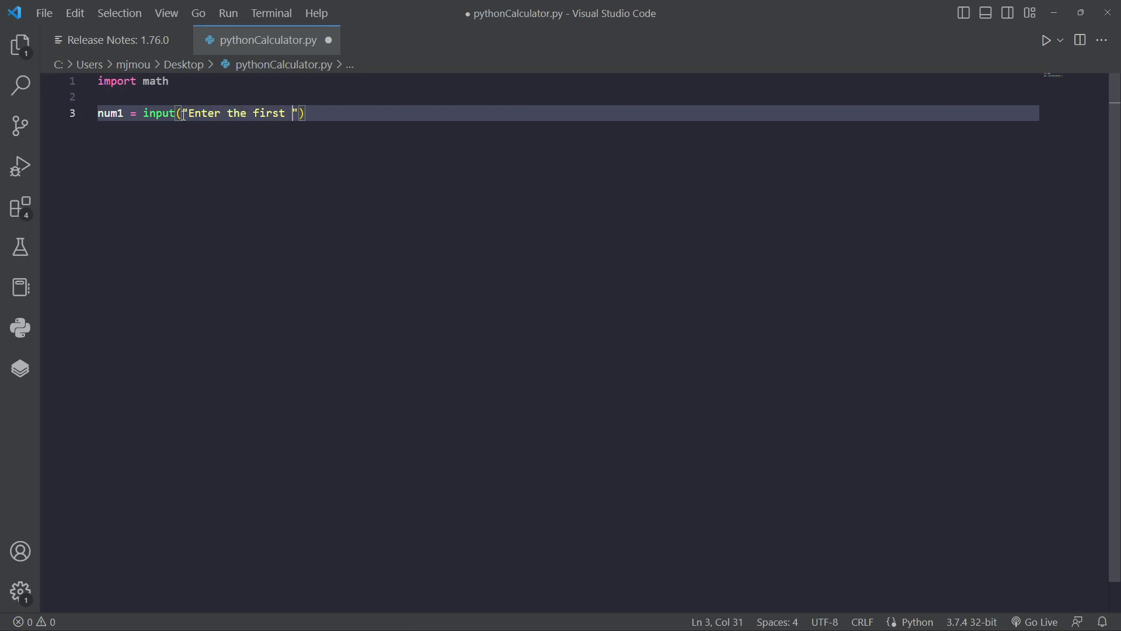
{"action": "type", "text": "number:"}
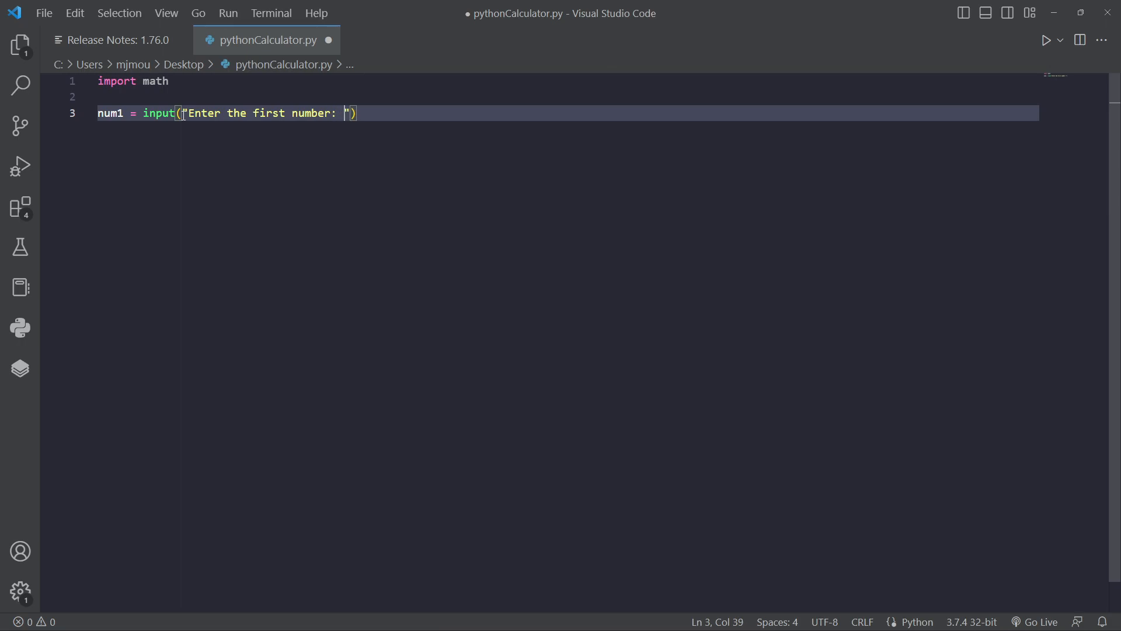
{"action": "key", "text": "enter"}
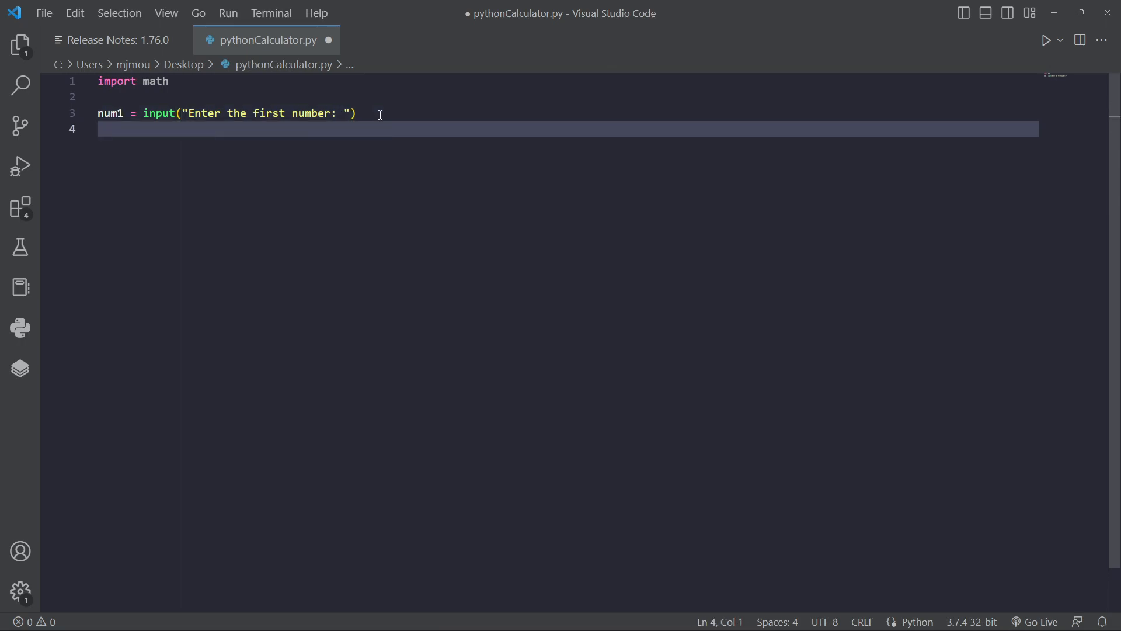
Step: Write operator=input("Enter the operation you wish to perform (+,-,*,/)") on the next line
{"action": "type", "text": "oper"}
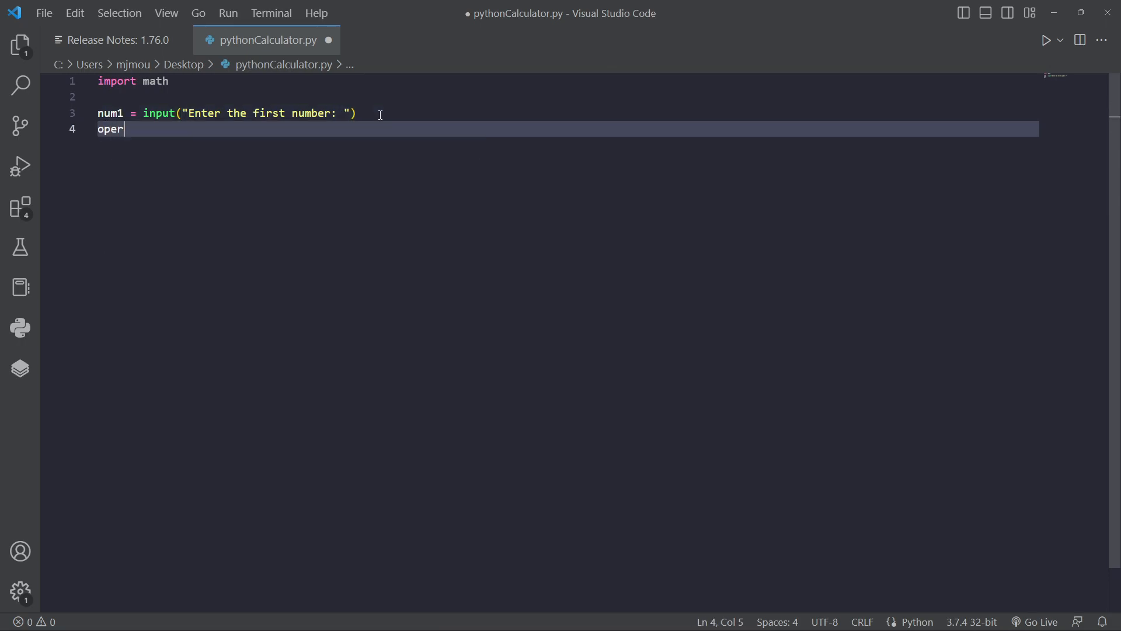
{"action": "type", "text": "ator"}
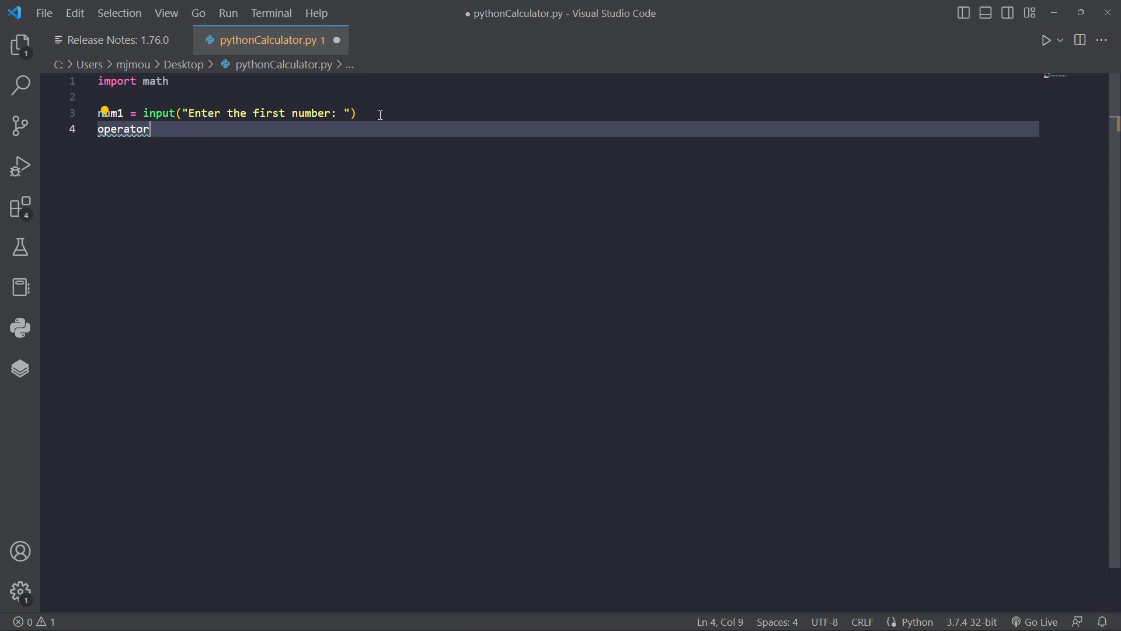
{"action": "type", "text": "="}
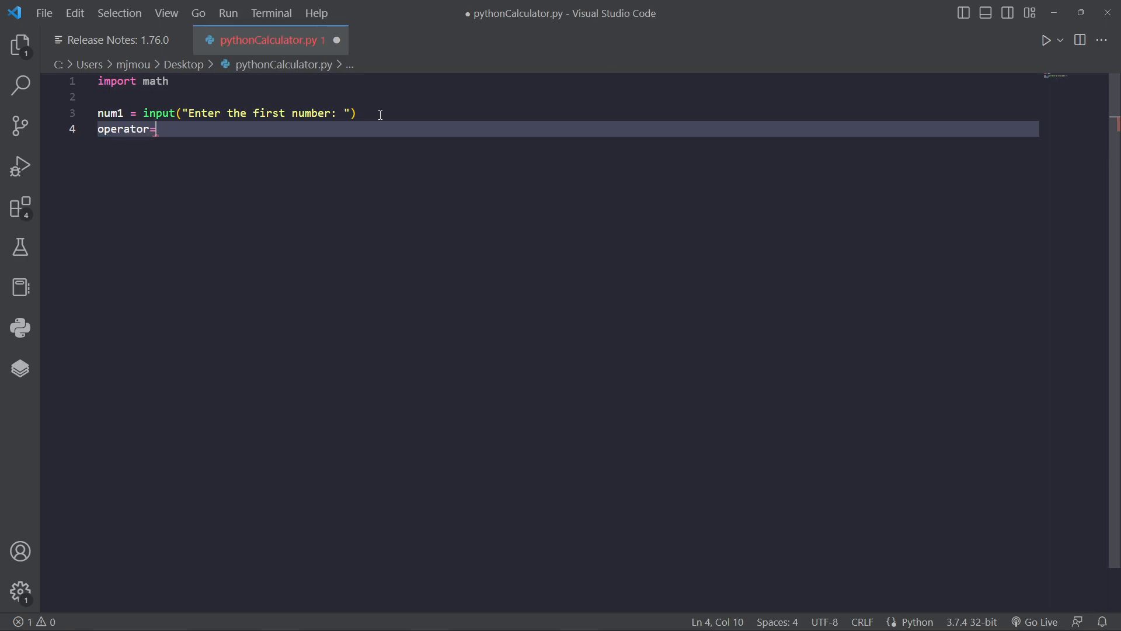
{"action": "type", "text": "input(\""}
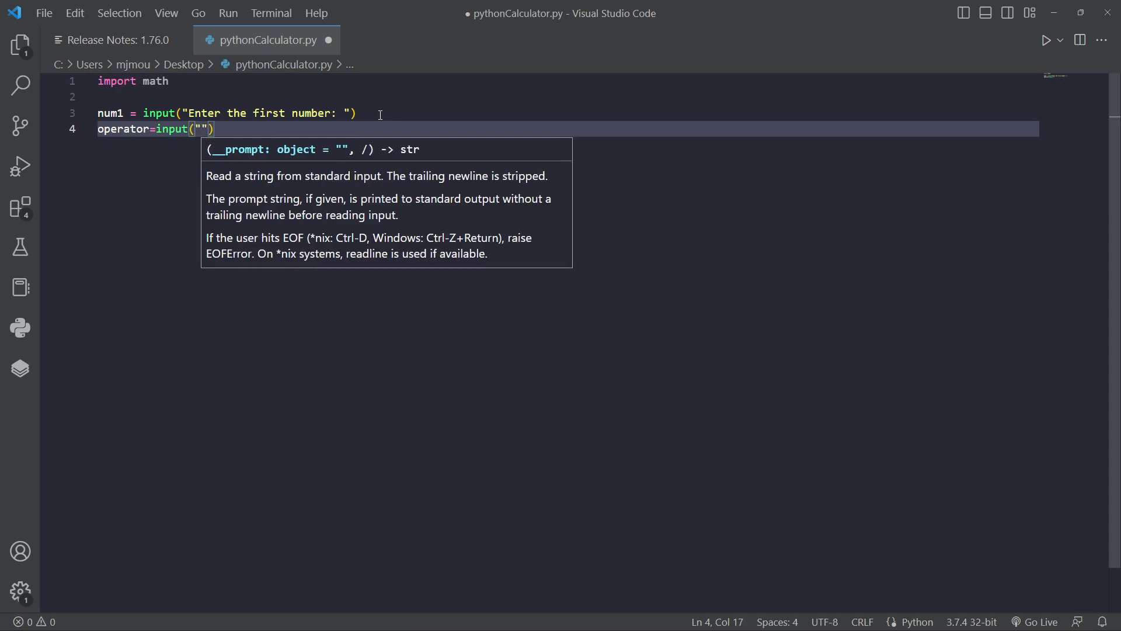
{"action": "type", "text": "Enter the op"}
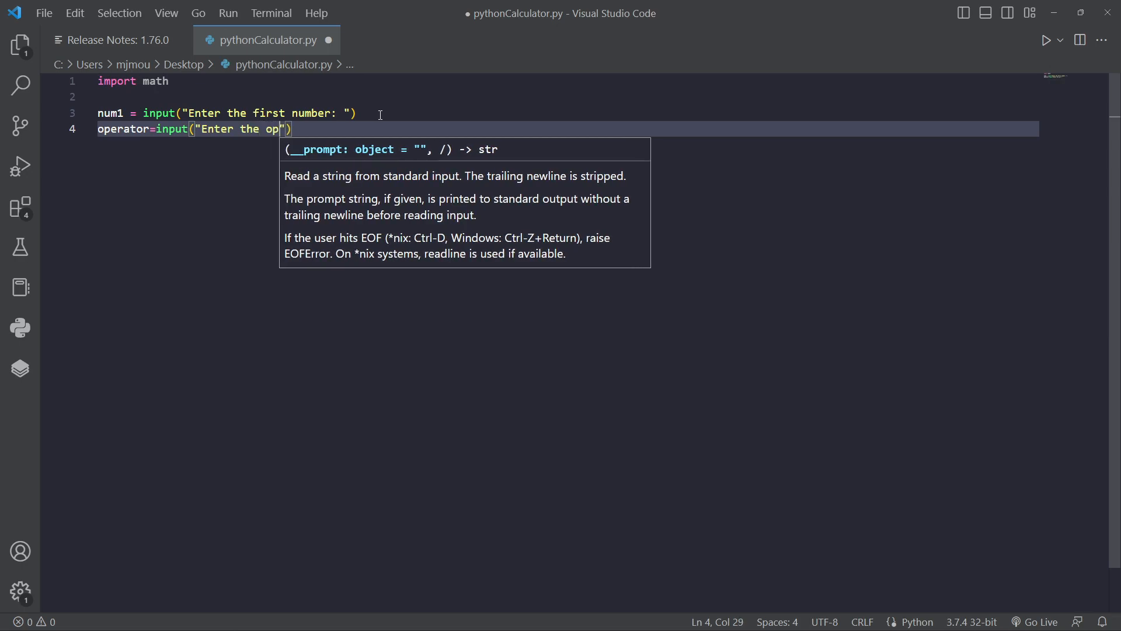
{"action": "type", "text": "eration"}
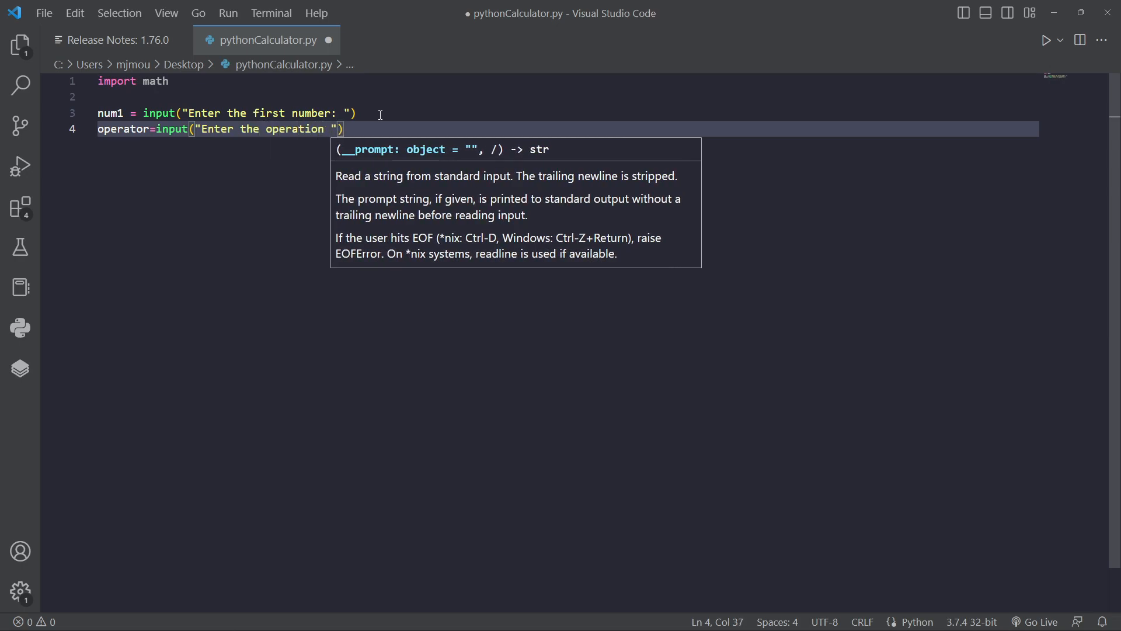
{"action": "type", "text": "you"}
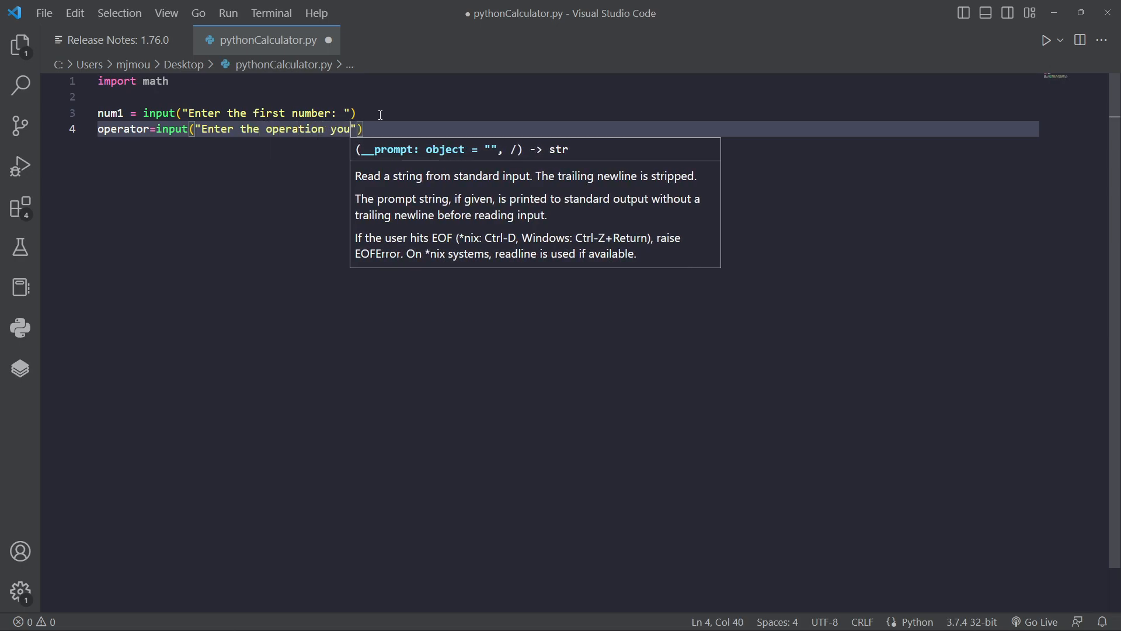
{"action": "type", "text": "wish to"}
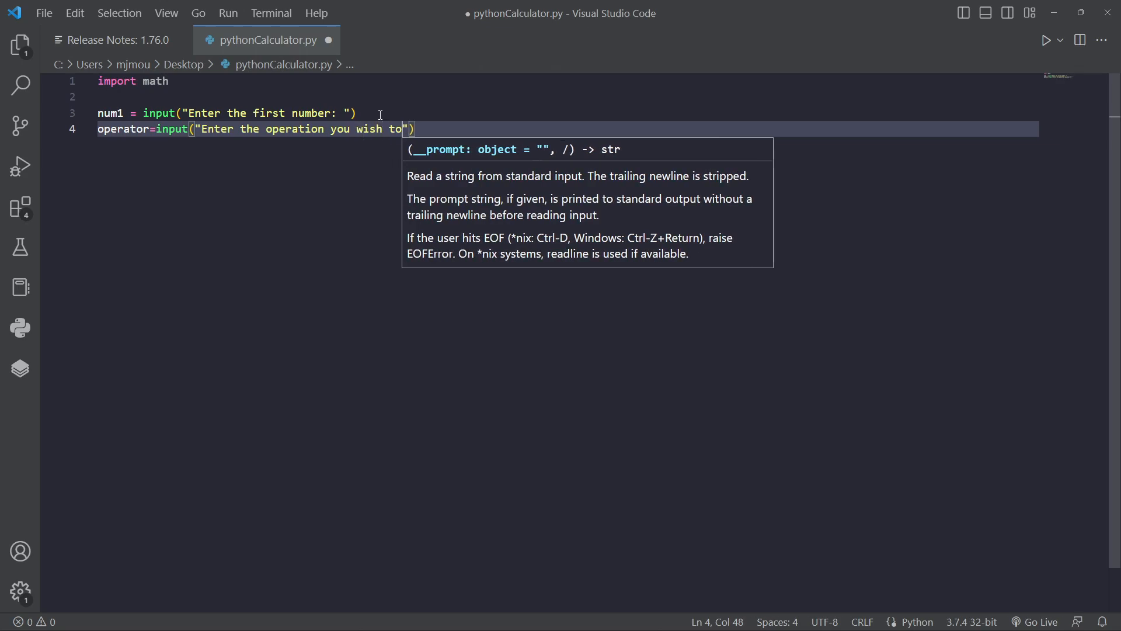
{"action": "type", "text": "perform"}
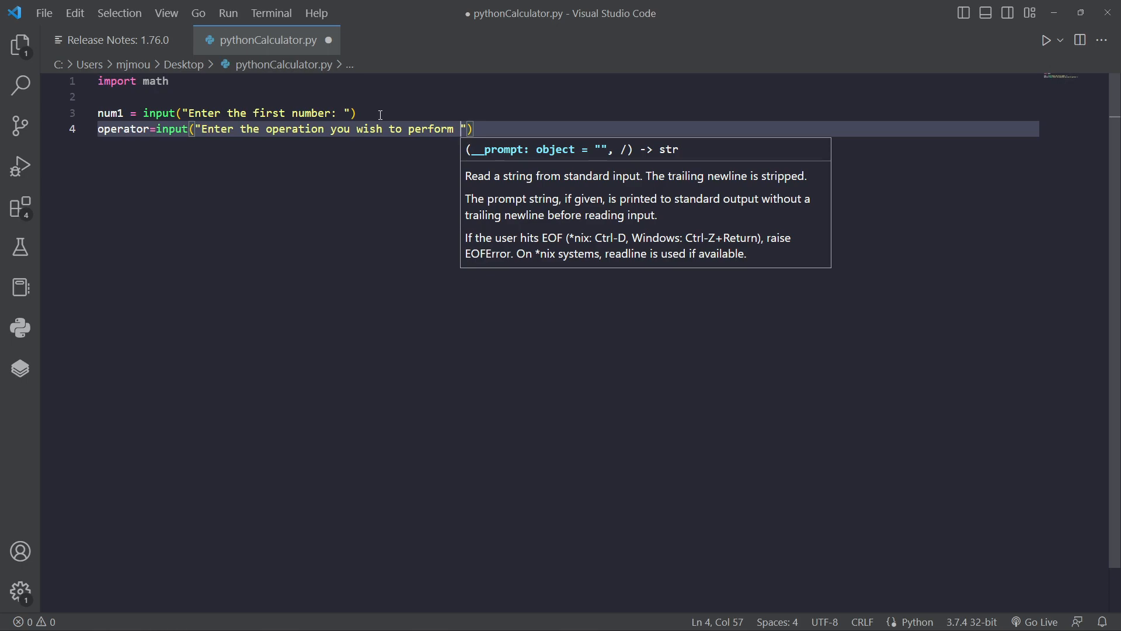
{"action": "type", "text": "()"}
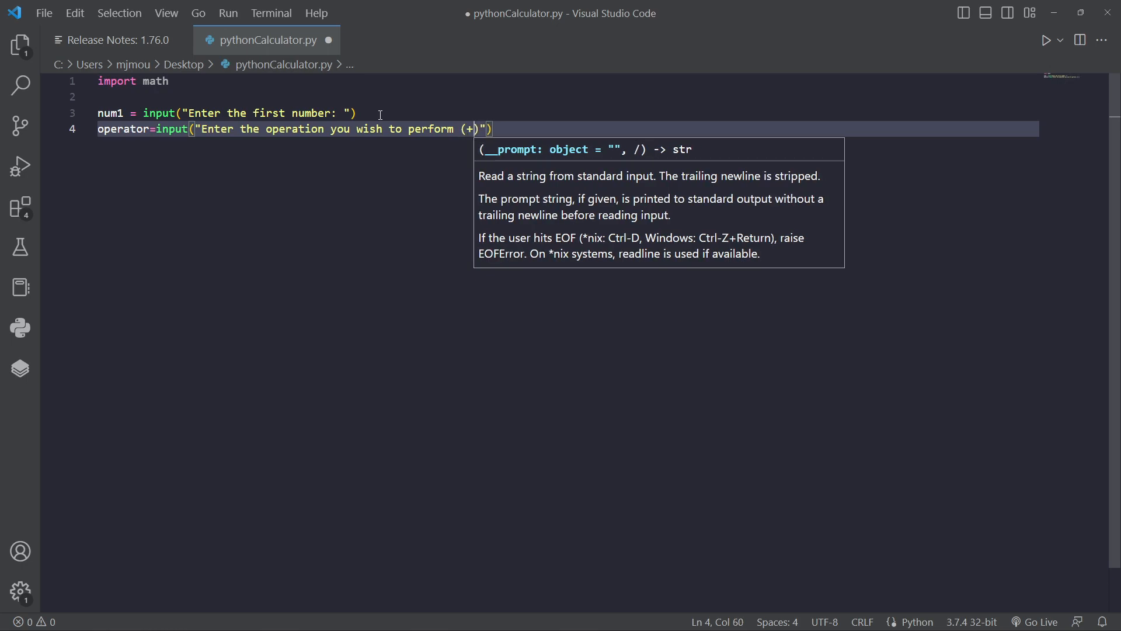
{"action": "type", "text": "/-+"}
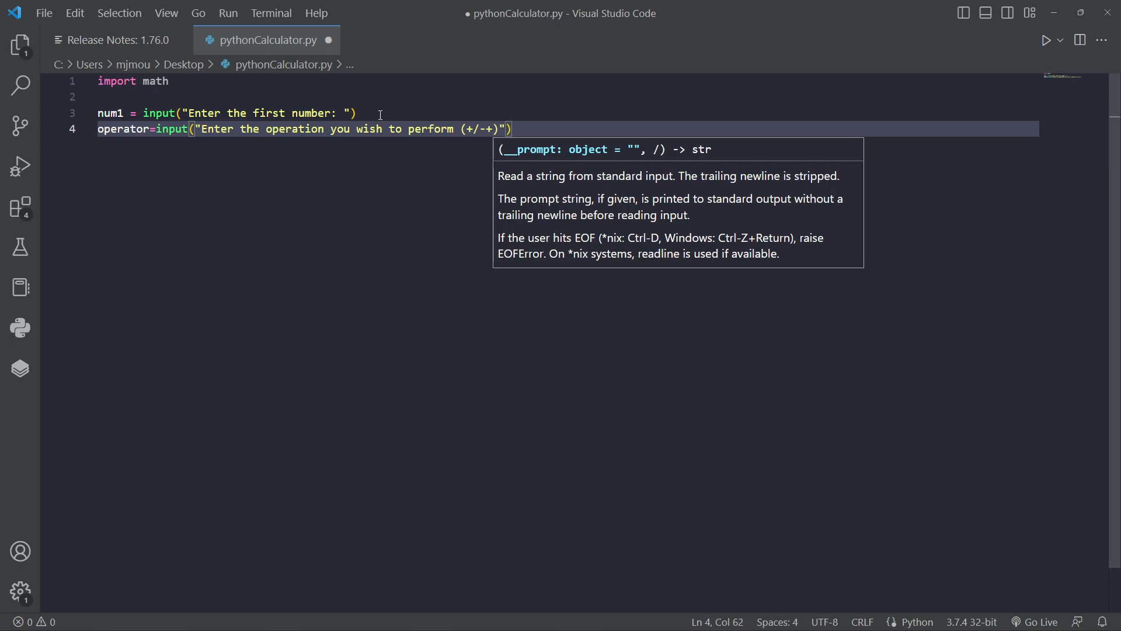
{"action": "type", "text": "*"}
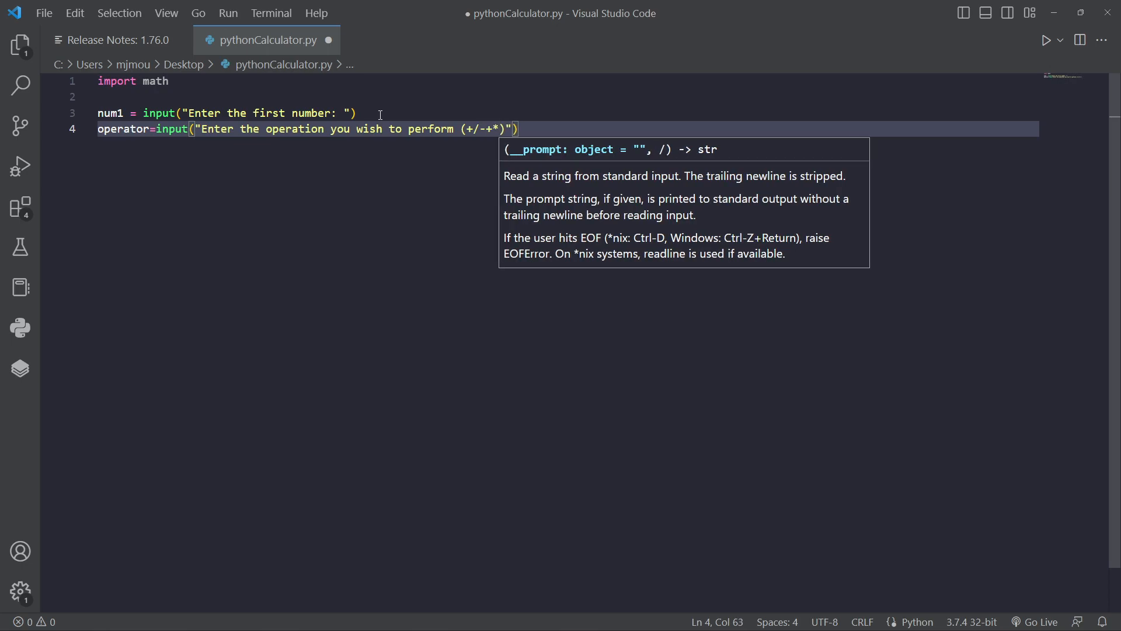
{"action": "type", "text": "//"}
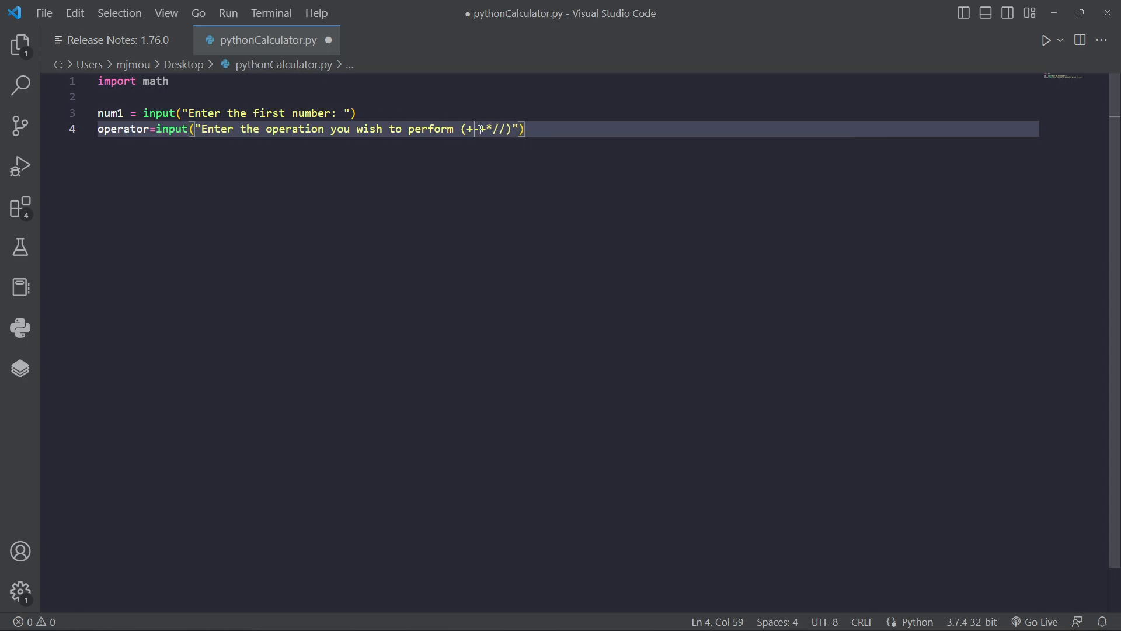
{"action": "type", "text": ","}
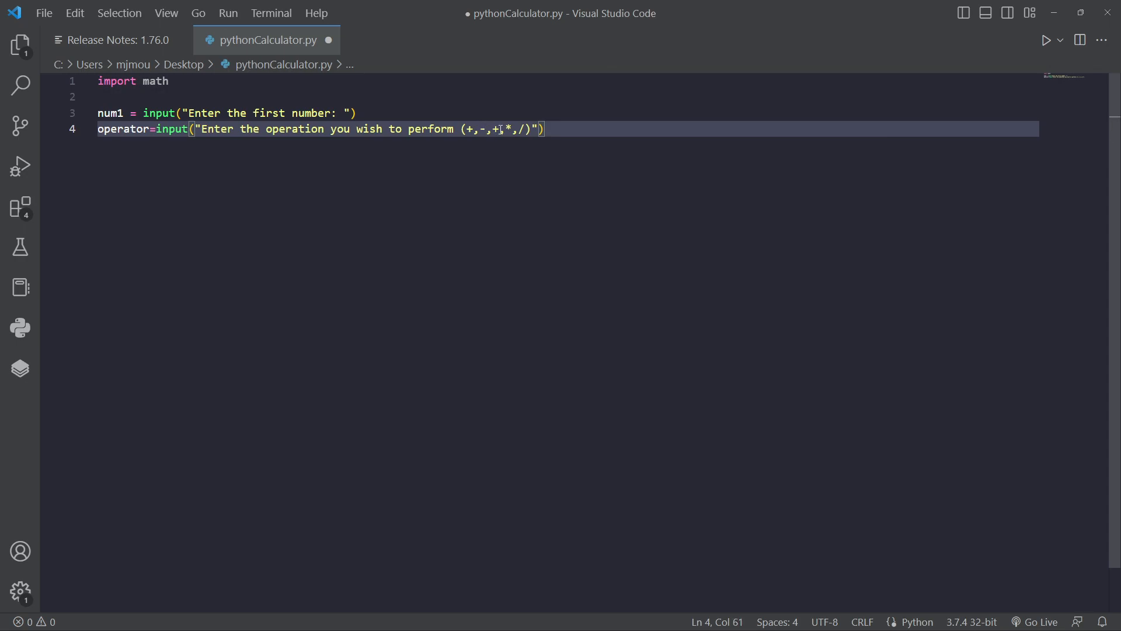
{"action": "key", "text": "Backspace"}
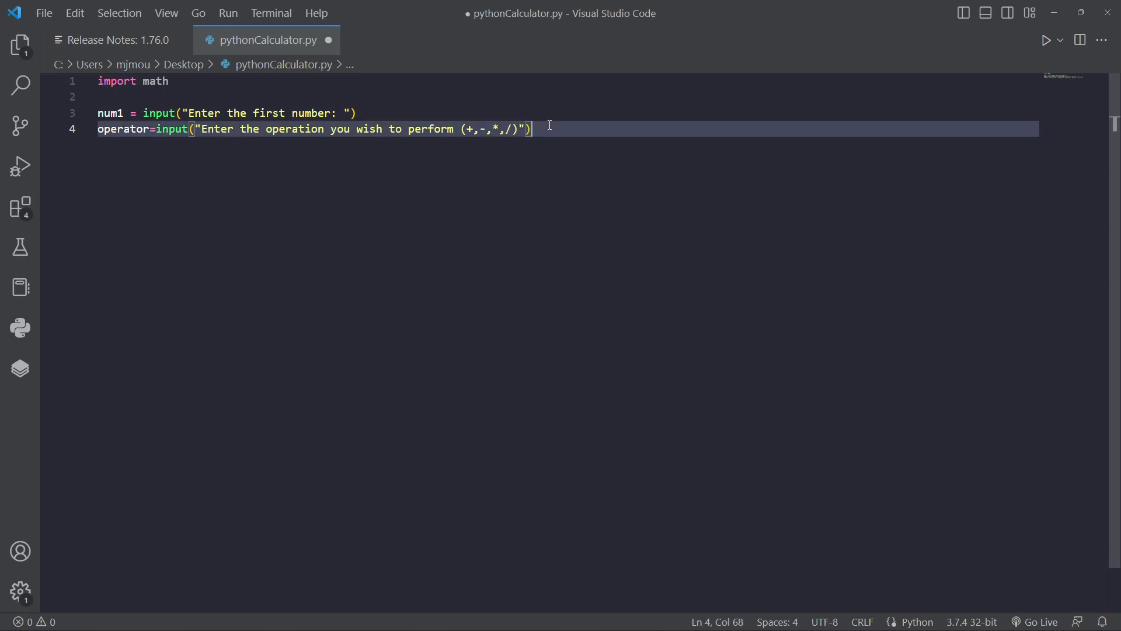
{"action": "key", "text": "Enter"}
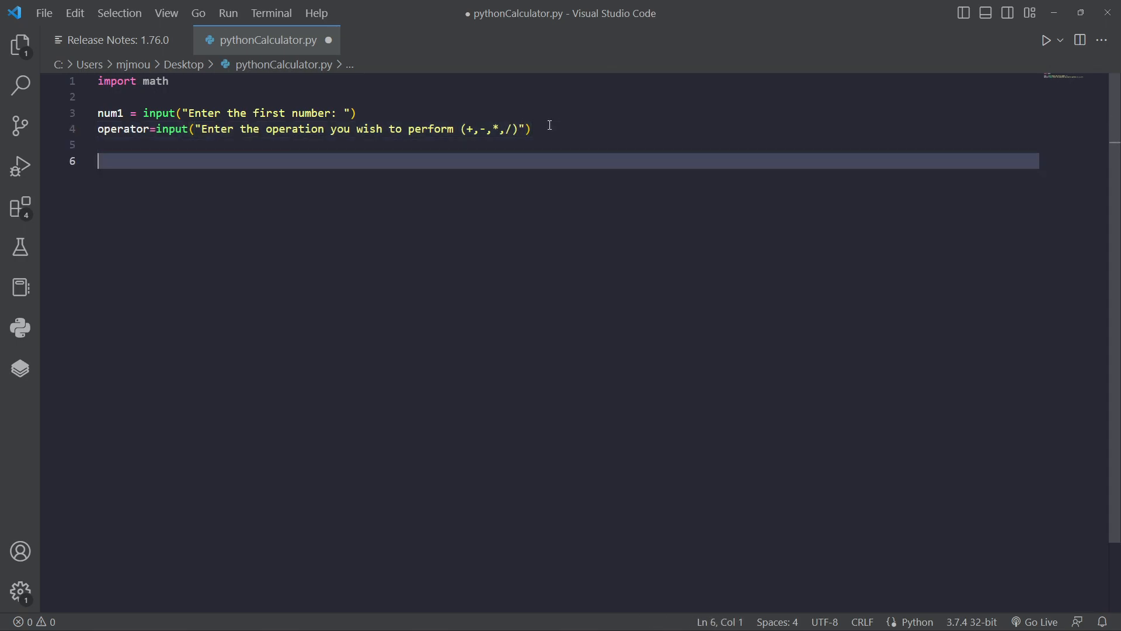
Step: Add num2=input("Enter the second number: ") on line 5
{"action": "type", "text": "num"}
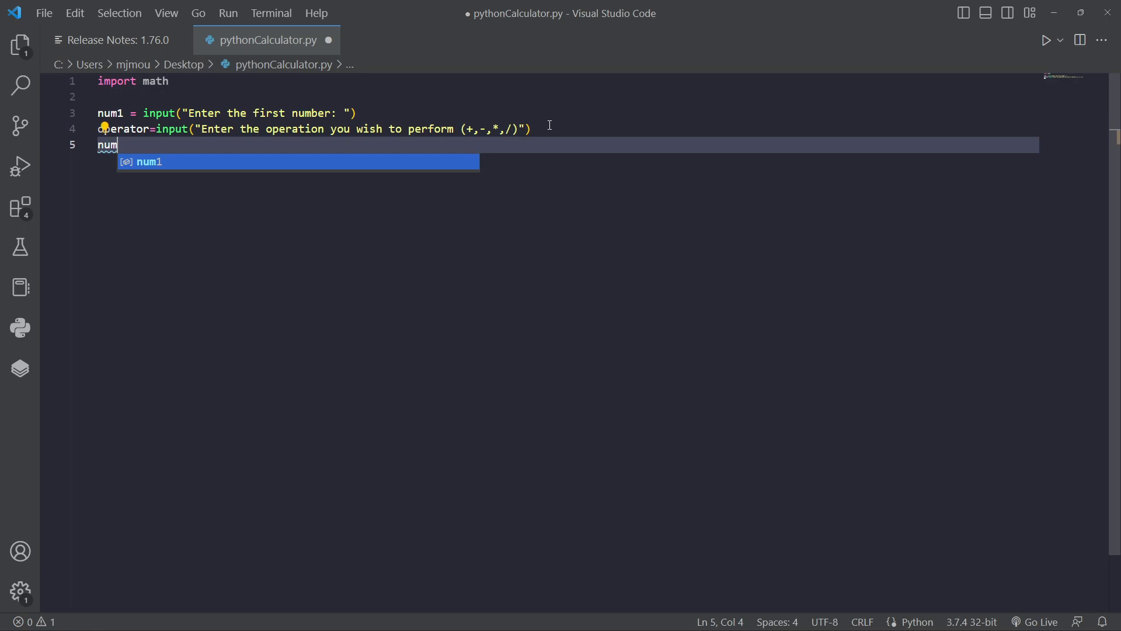
{"action": "type", "text": "2-"}
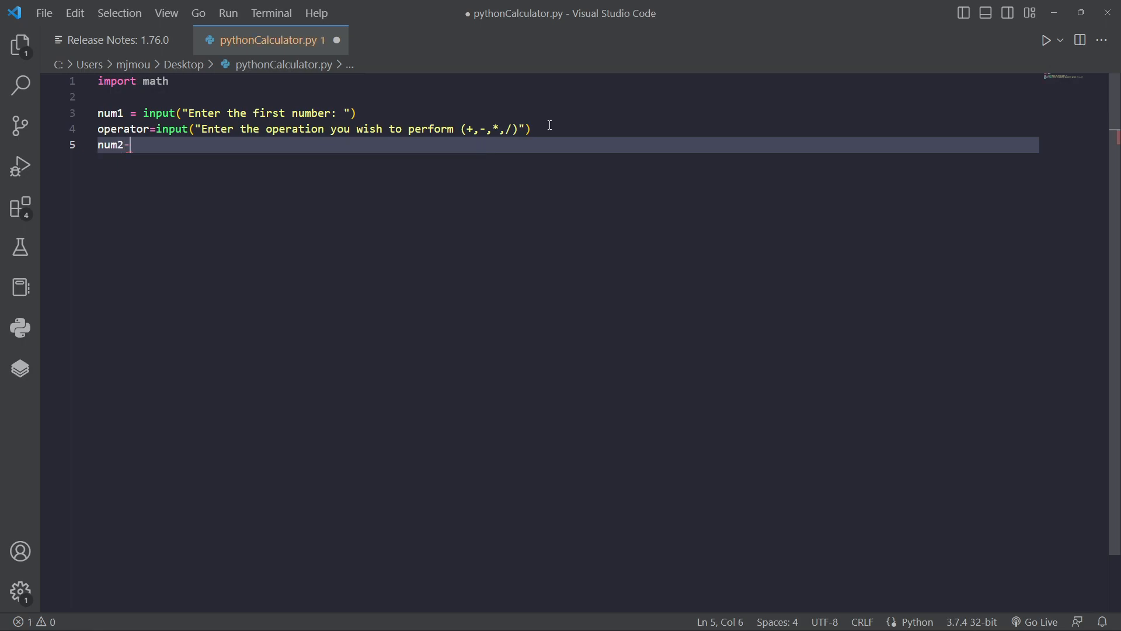
{"action": "type", "text": "input(\""}
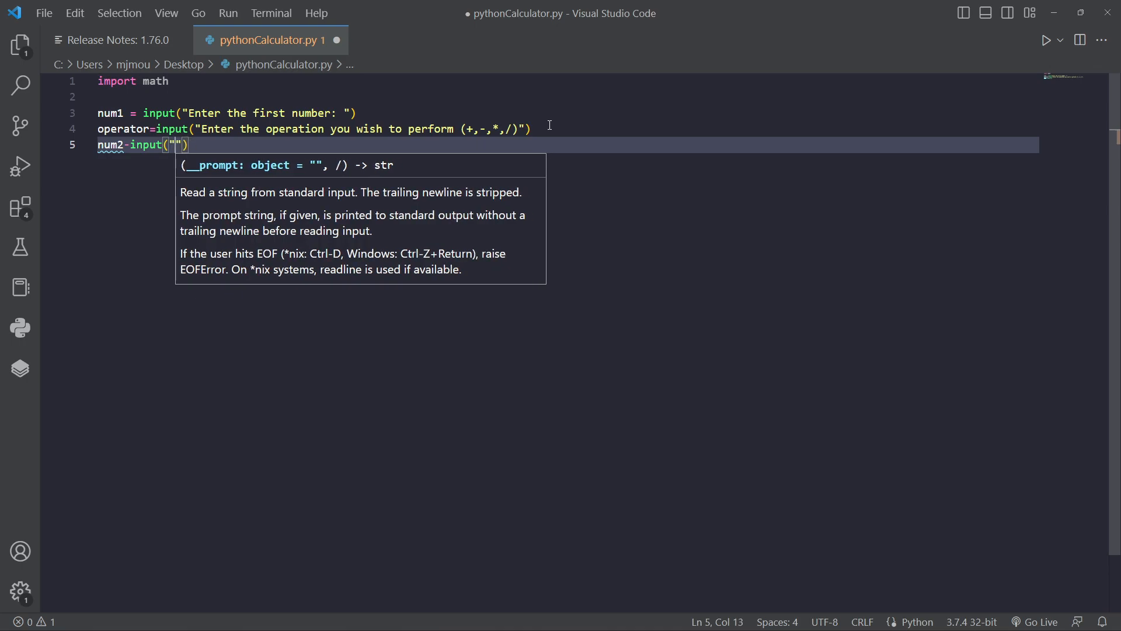
{"action": "type", "text": "Enter the second n"}
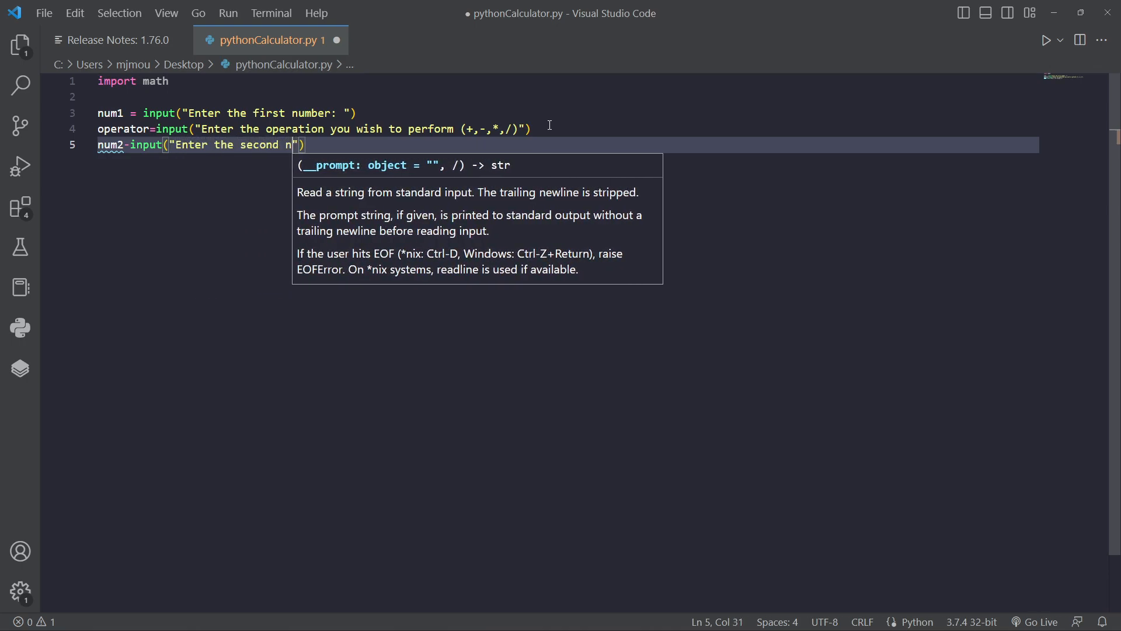
{"action": "type", "text": "umber:"}
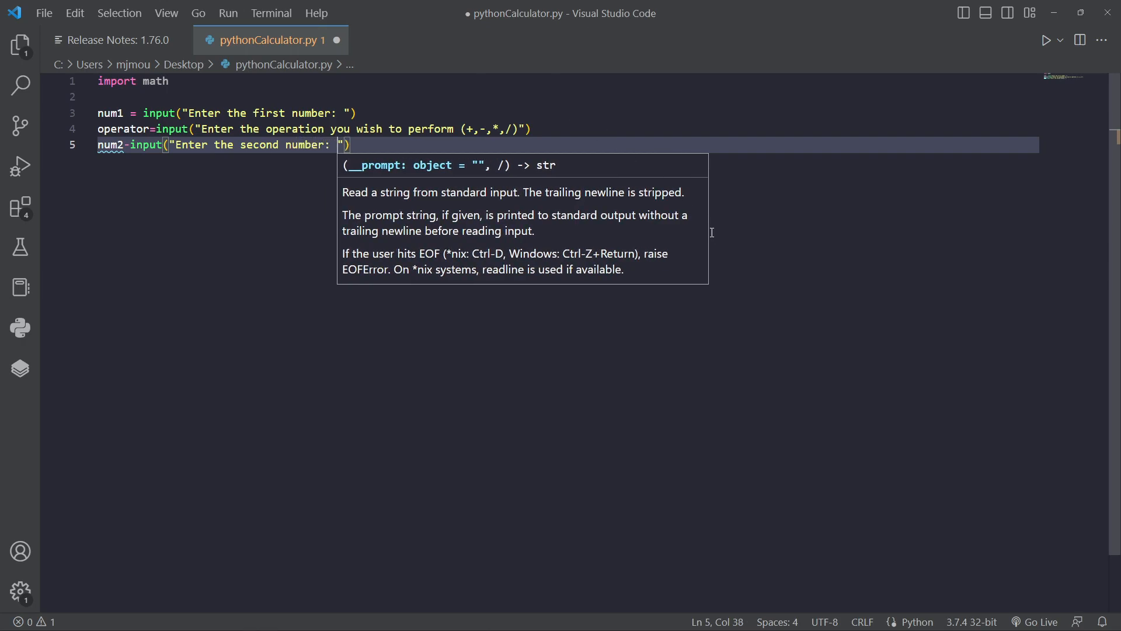
{"action": "left_click", "coordinate": [145, 113]}
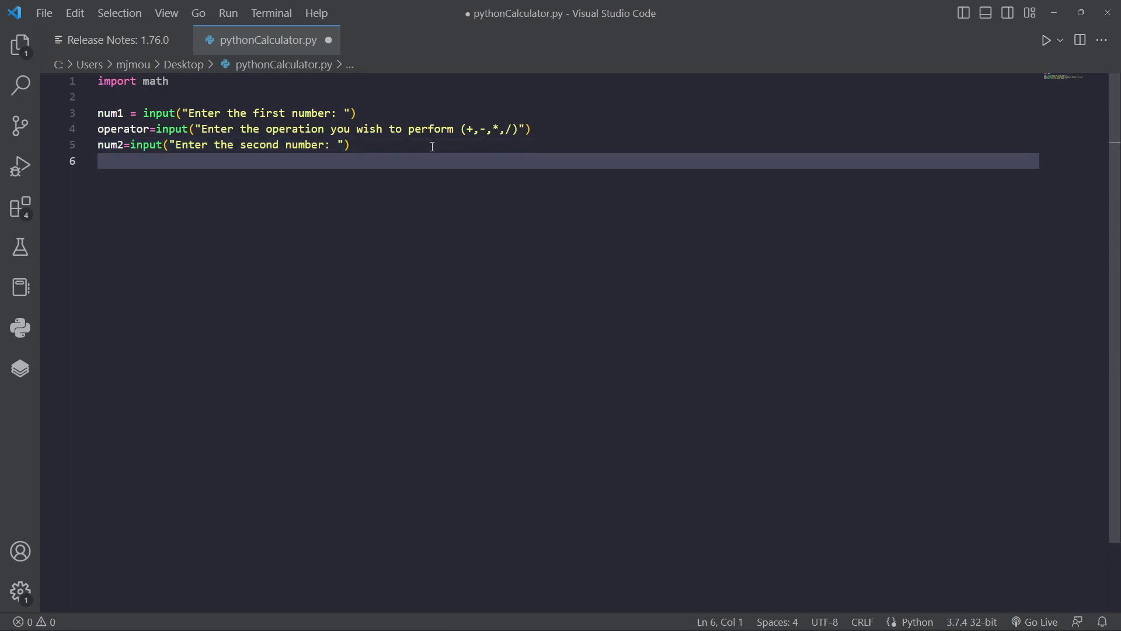
Step: Convert the inputs with num1=float(num1) and num2=float(num2) on lines 7–8
{"action": "type", "text": "num"}
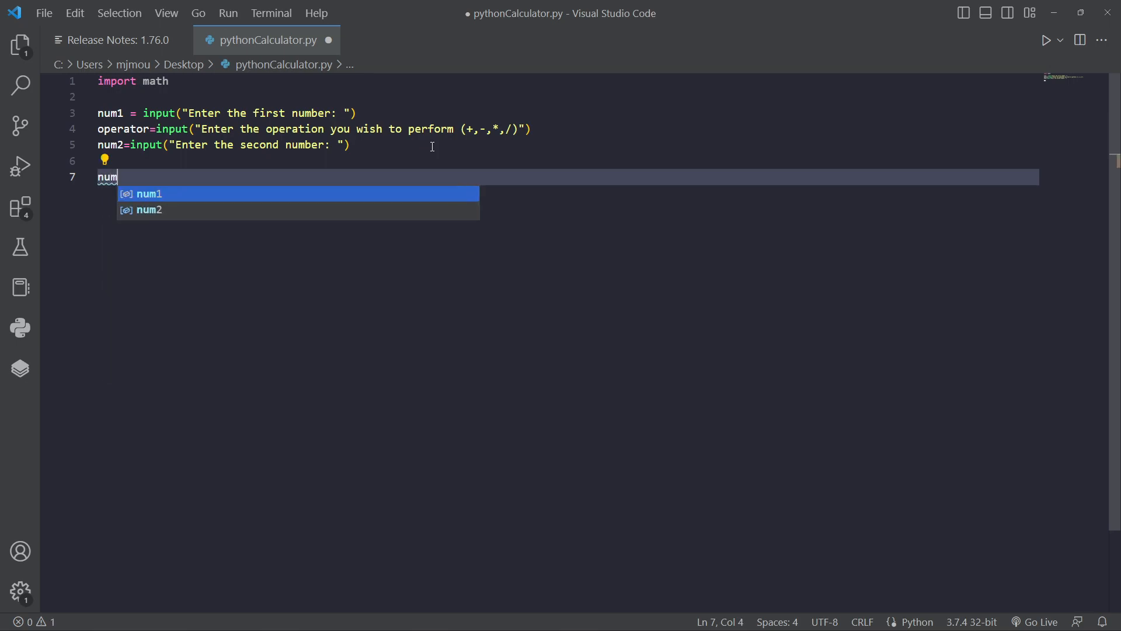
{"action": "type", "text": "1=float"}
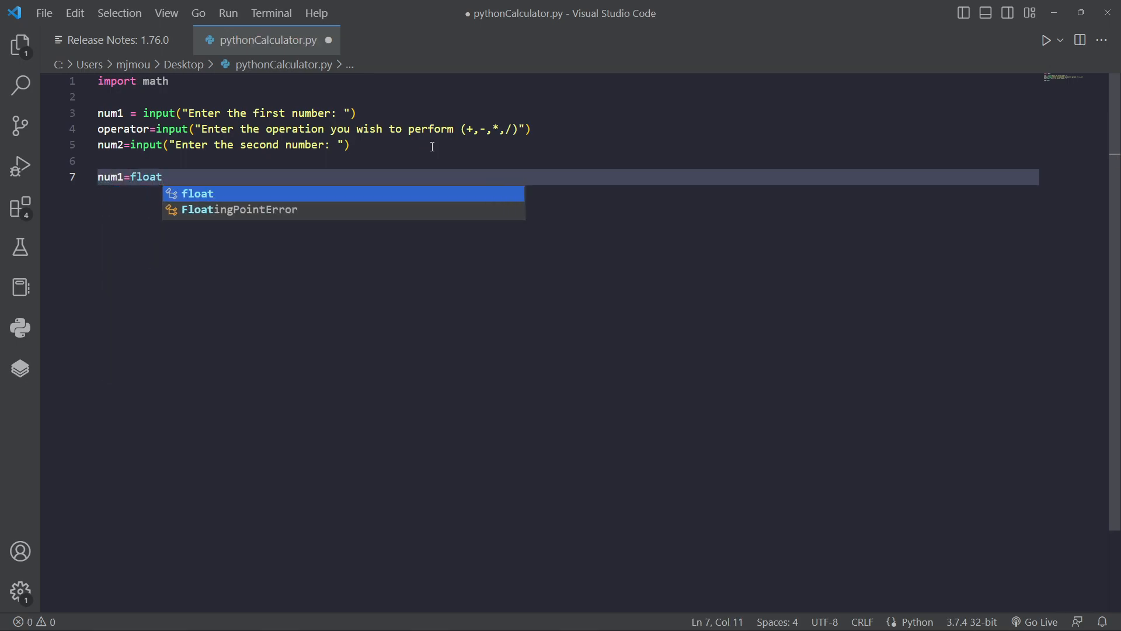
{"action": "type", "text": "(num1"}
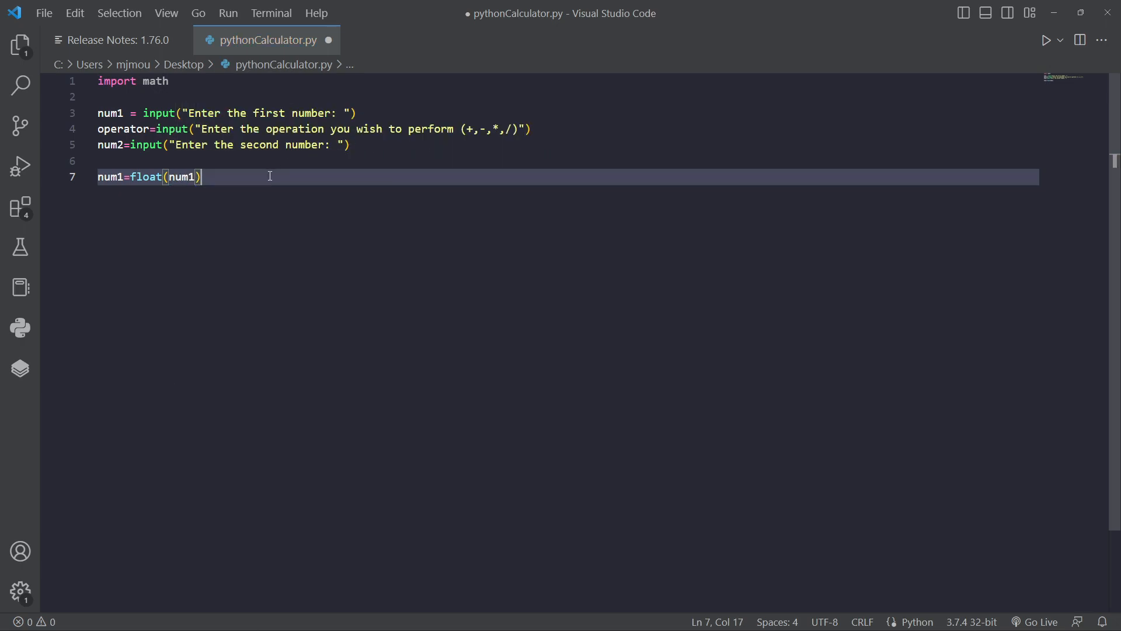
{"action": "type", "text": "num"}
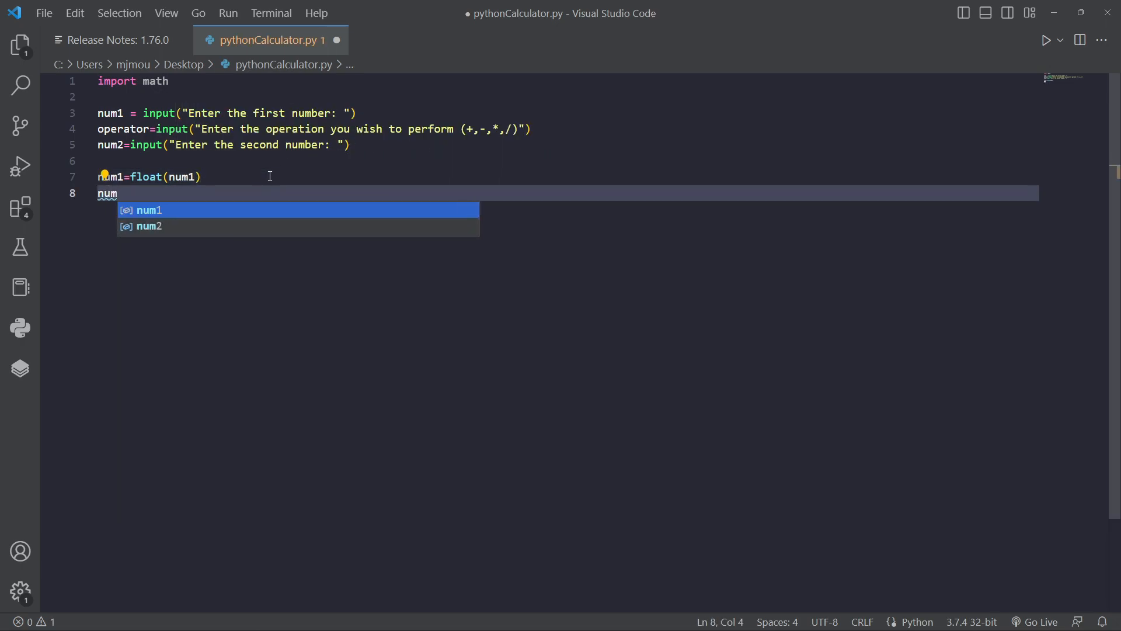
{"action": "type", "text": "2=float(num2"}
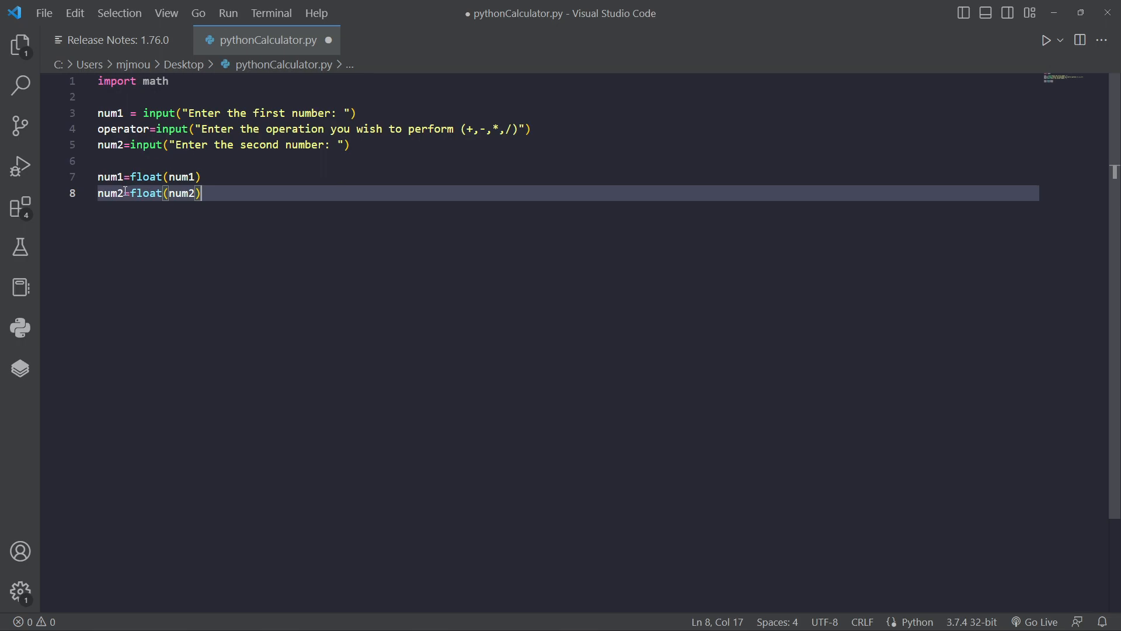
{"action": "mouse_move", "coordinate": [183, 176]}
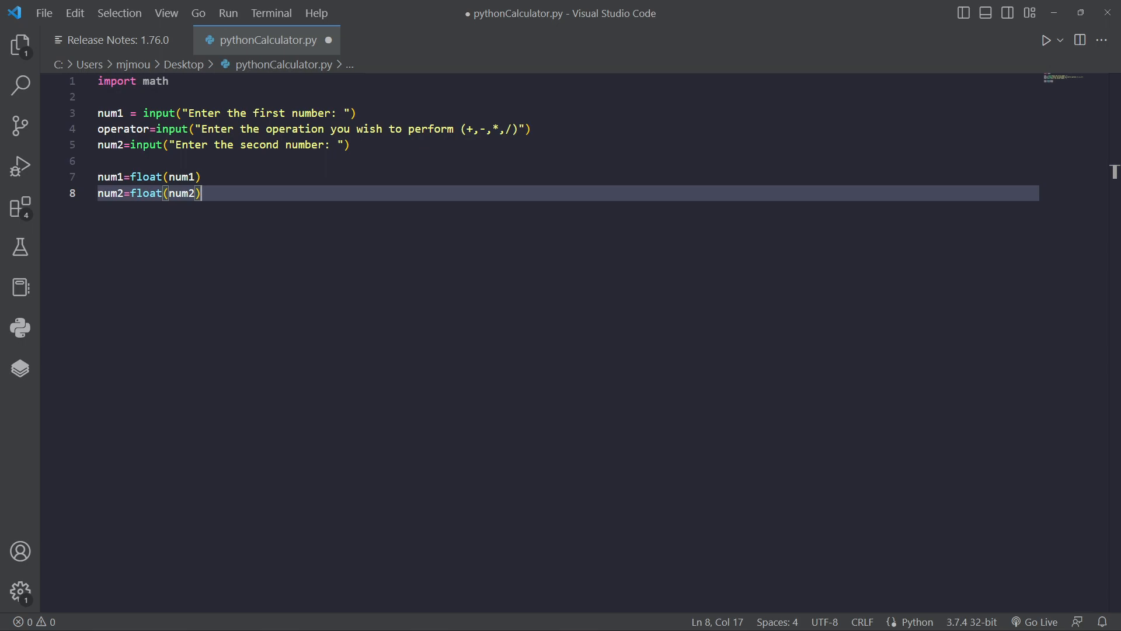
{"action": "mouse_move", "coordinate": [244, 197]}
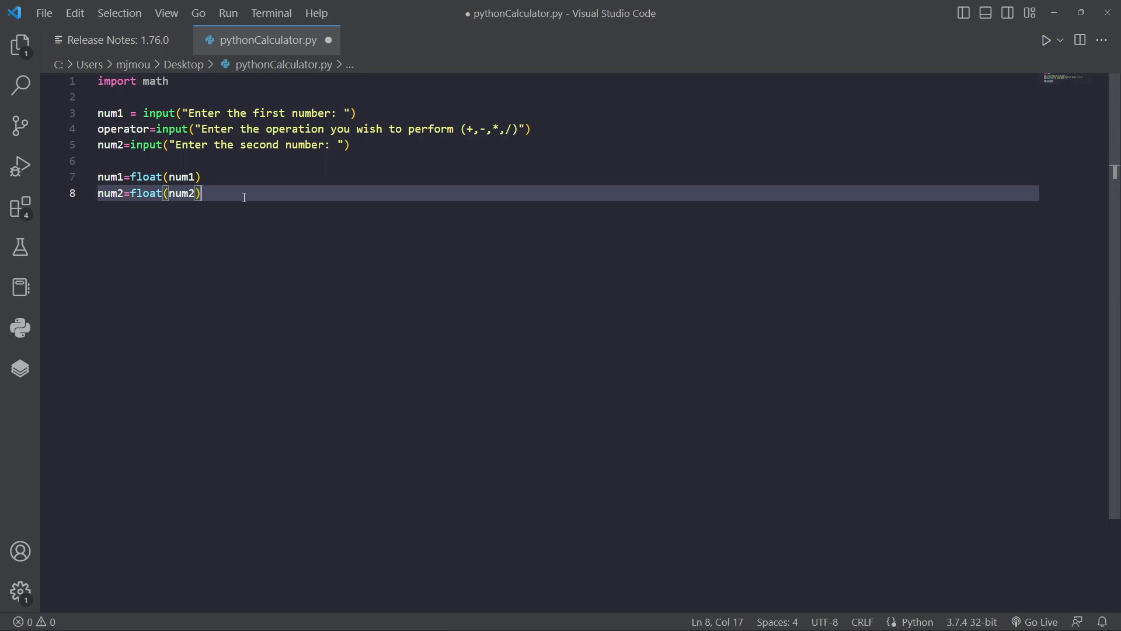
Step: Write the if '+' and elif '-' branches assigning result=num1+num2 and result=num1-num2
{"action": "type", "text": "if"}
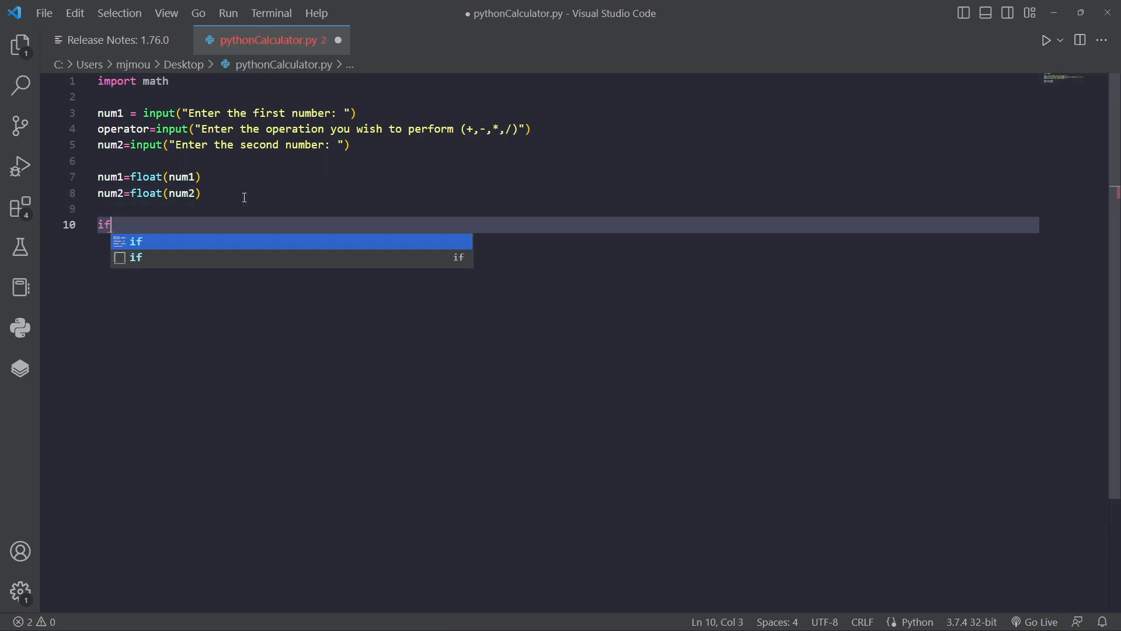
{"action": "type", "text": "operator =="}
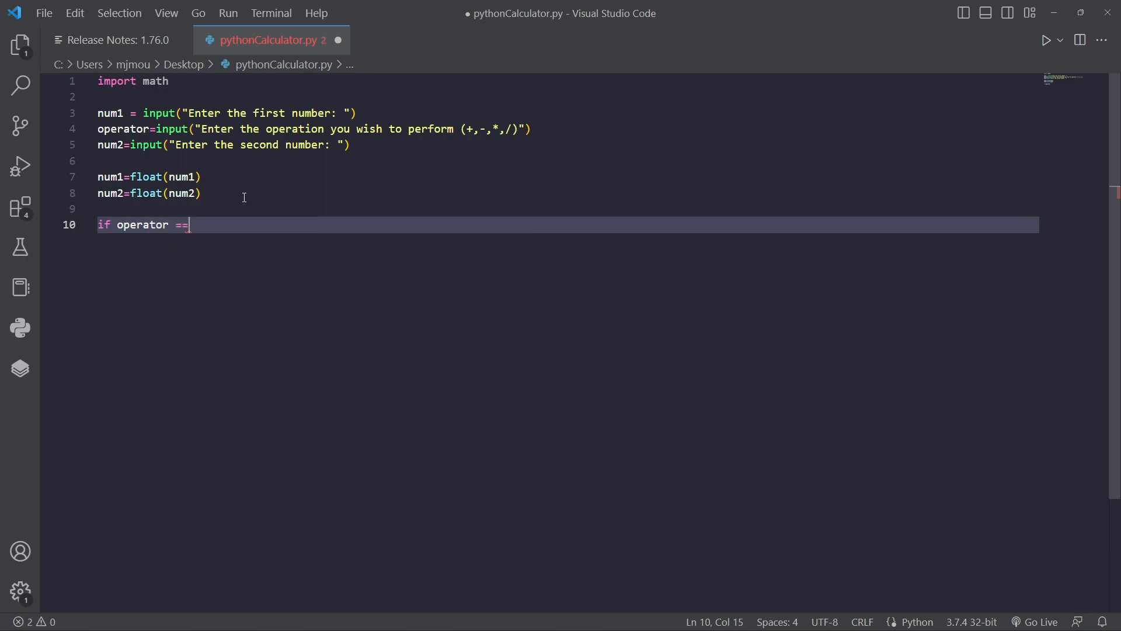
{"action": "type", "text": "'+':"}
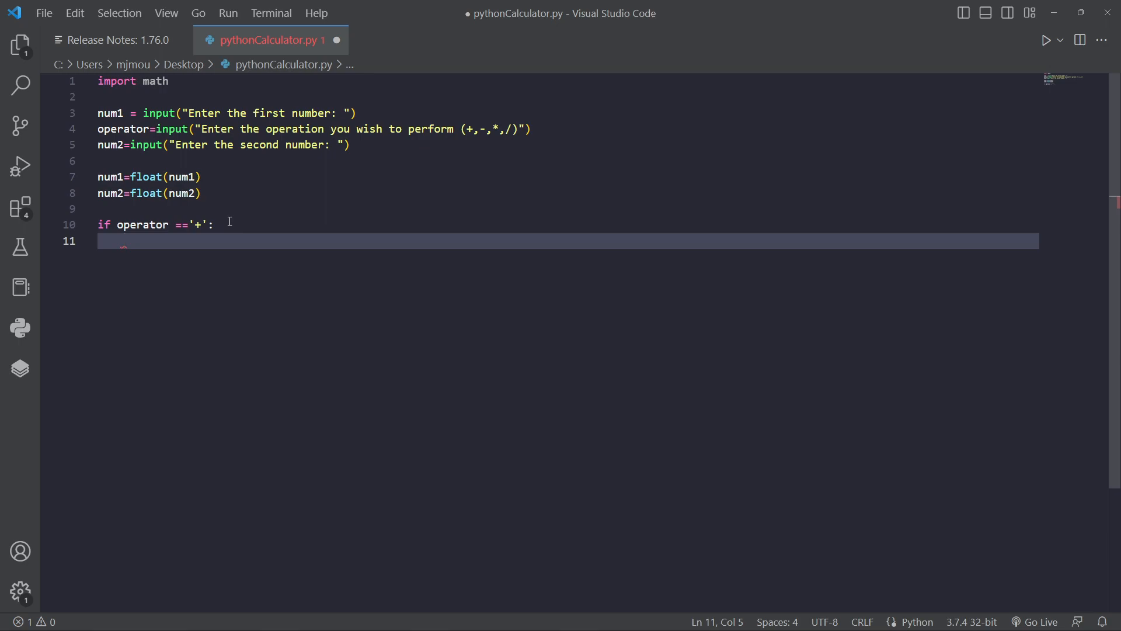
{"action": "type", "text": "resu"}
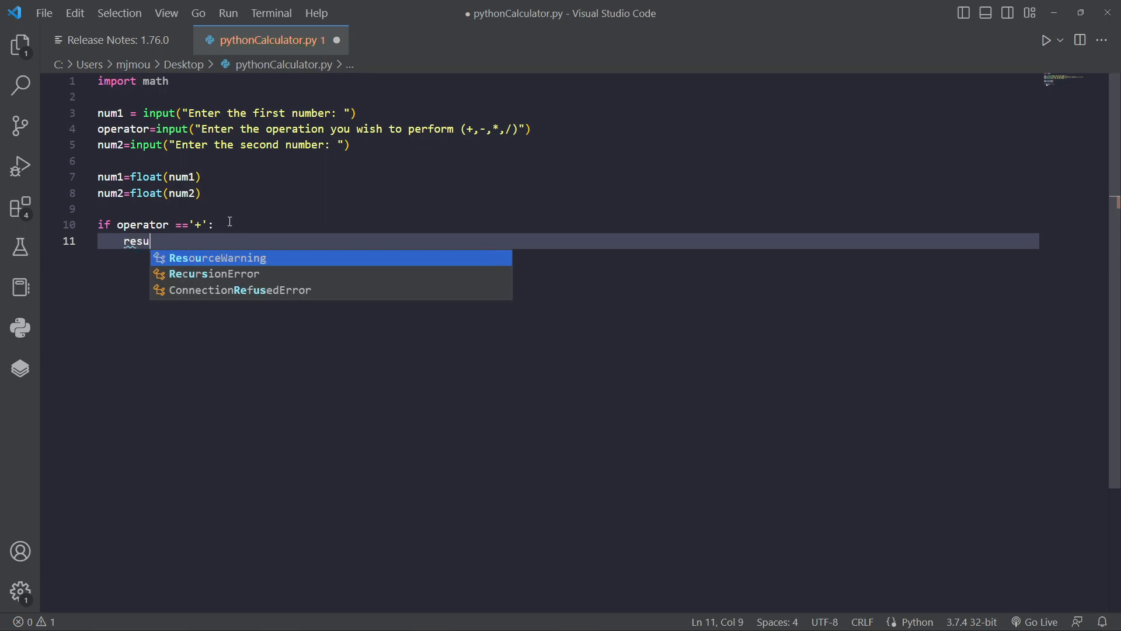
{"action": "type", "text": "lt=nu"}
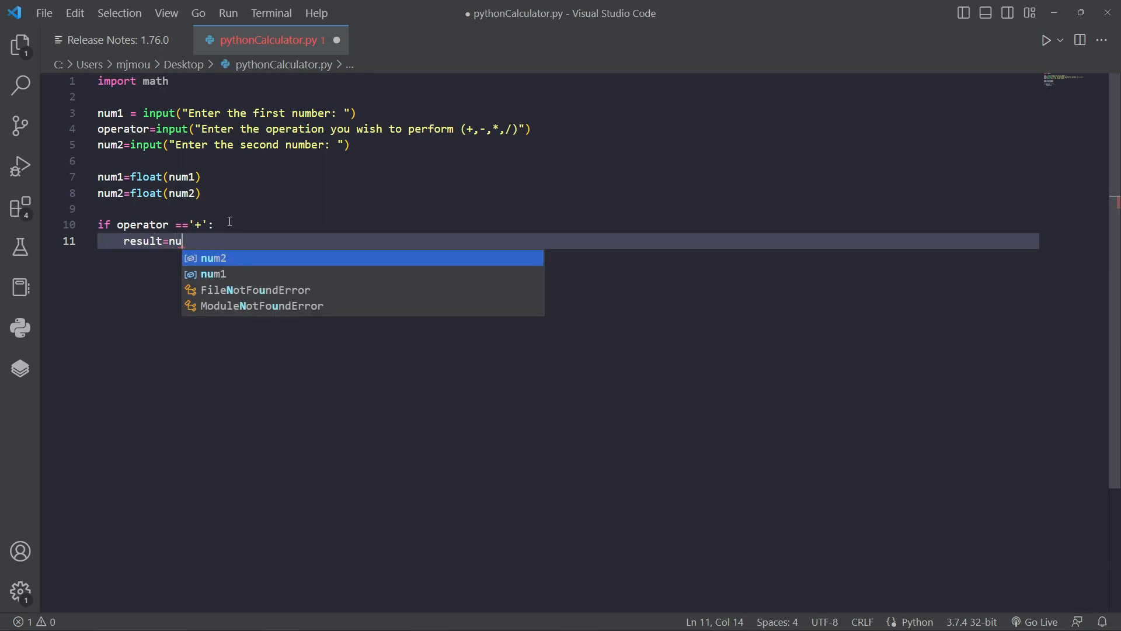
{"action": "type", "text": "m1+num2"}
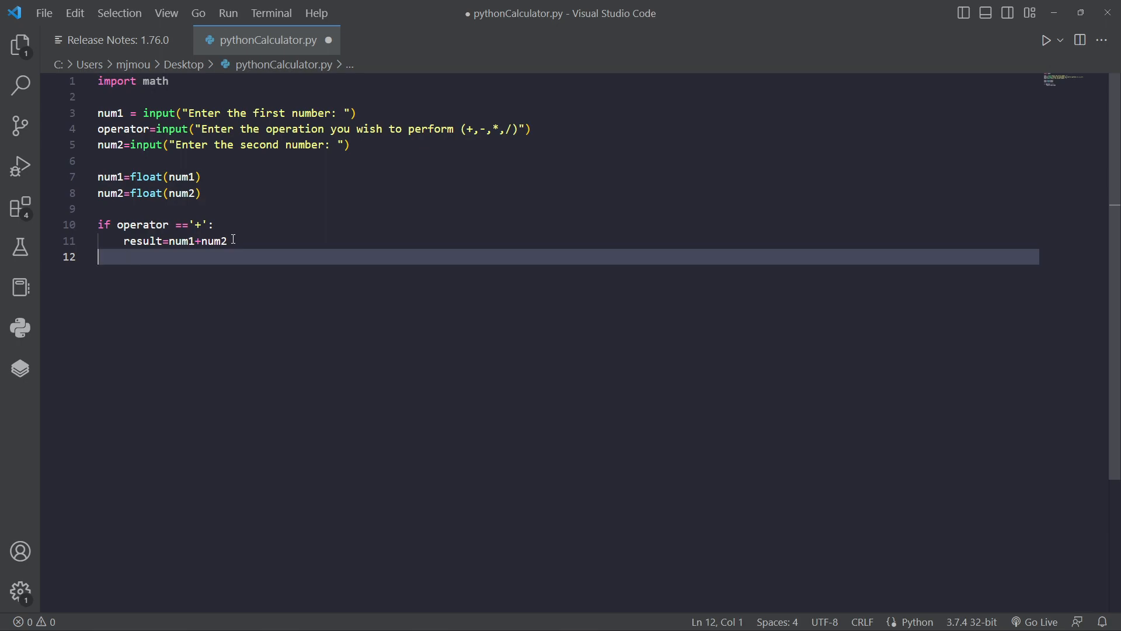
{"action": "type", "text": "elif operator=="}
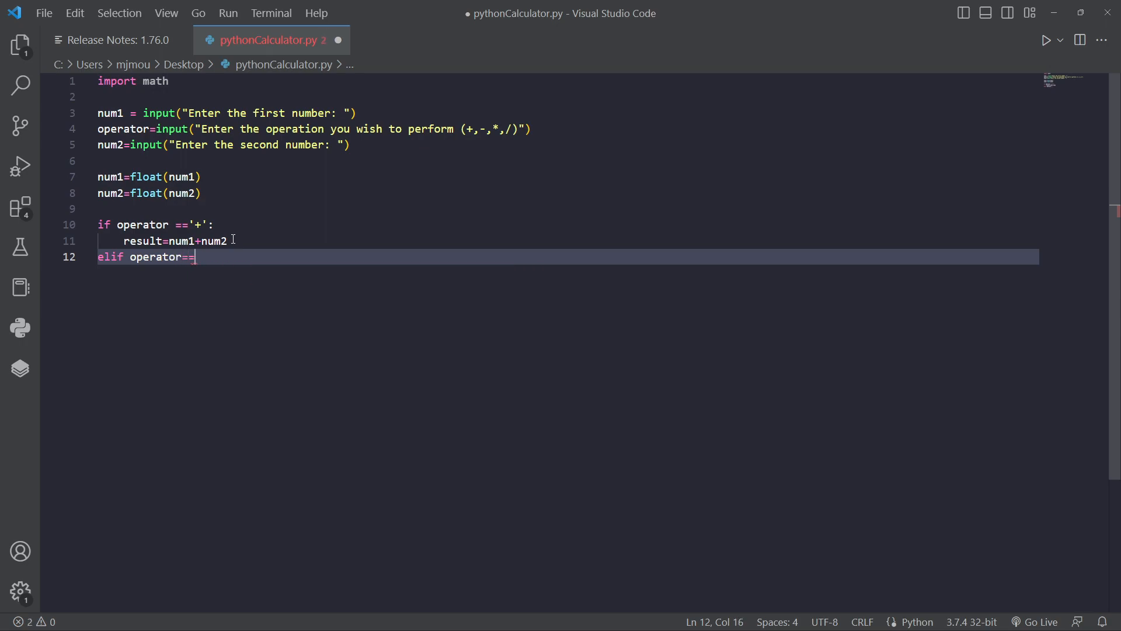
{"action": "type", "text": "'-'"}
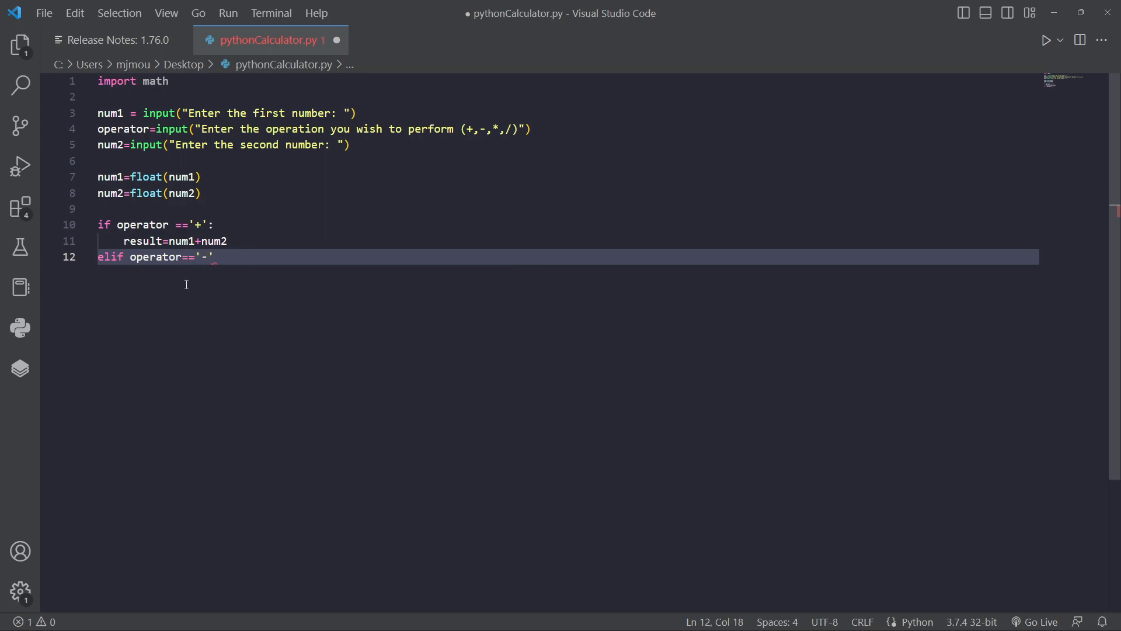
{"action": "key", "text": "enter"}
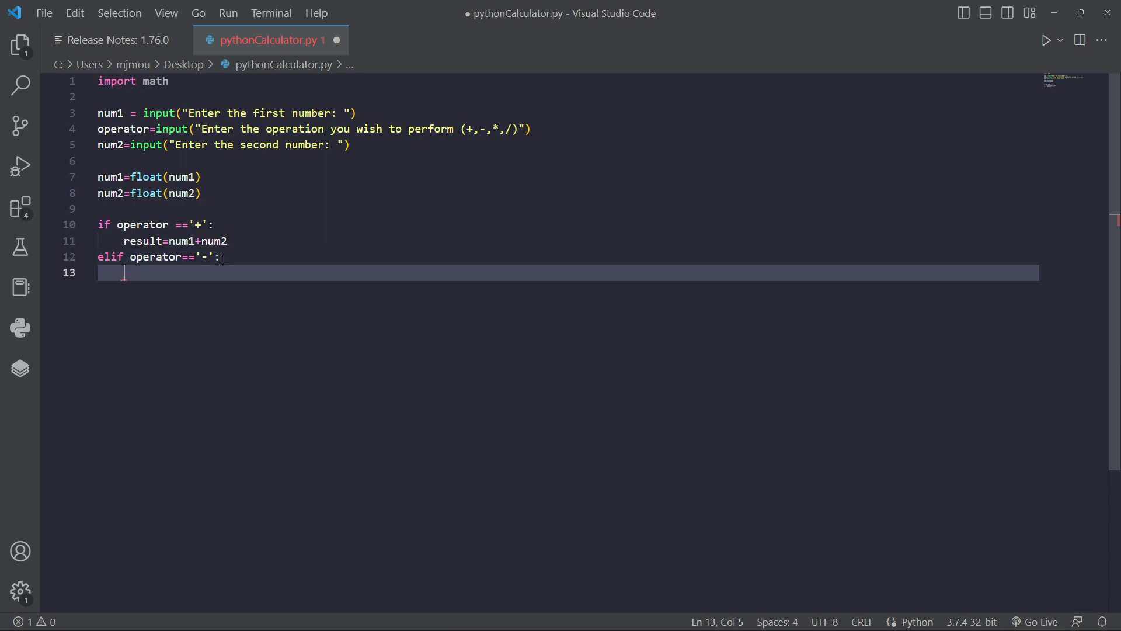
{"action": "type", "text": "result="}
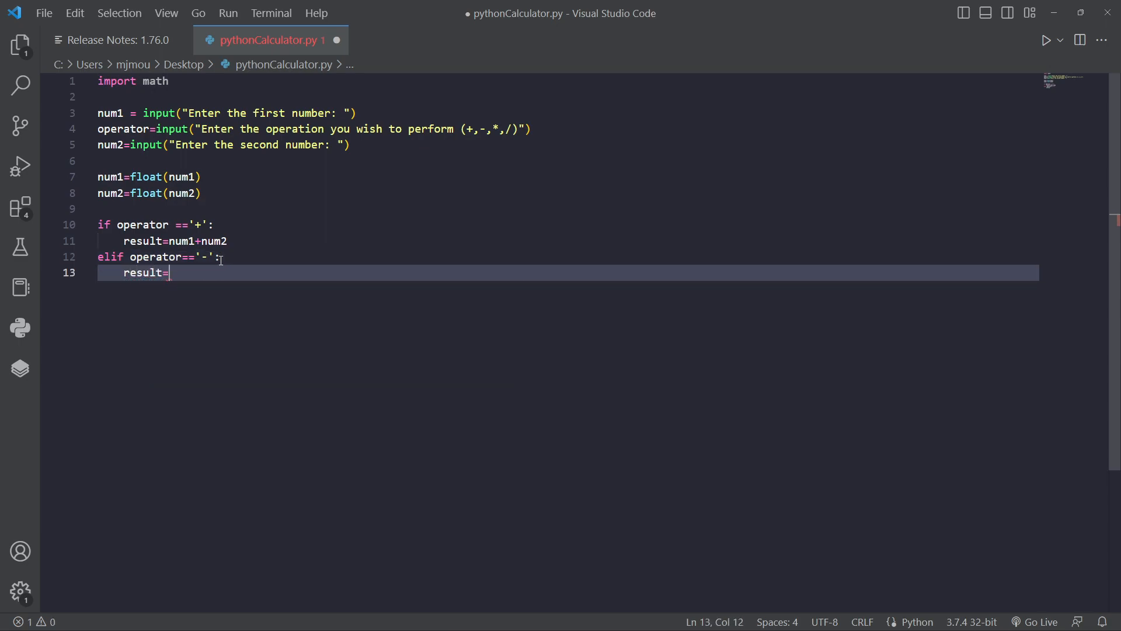
{"action": "type", "text": "num1-num2"}
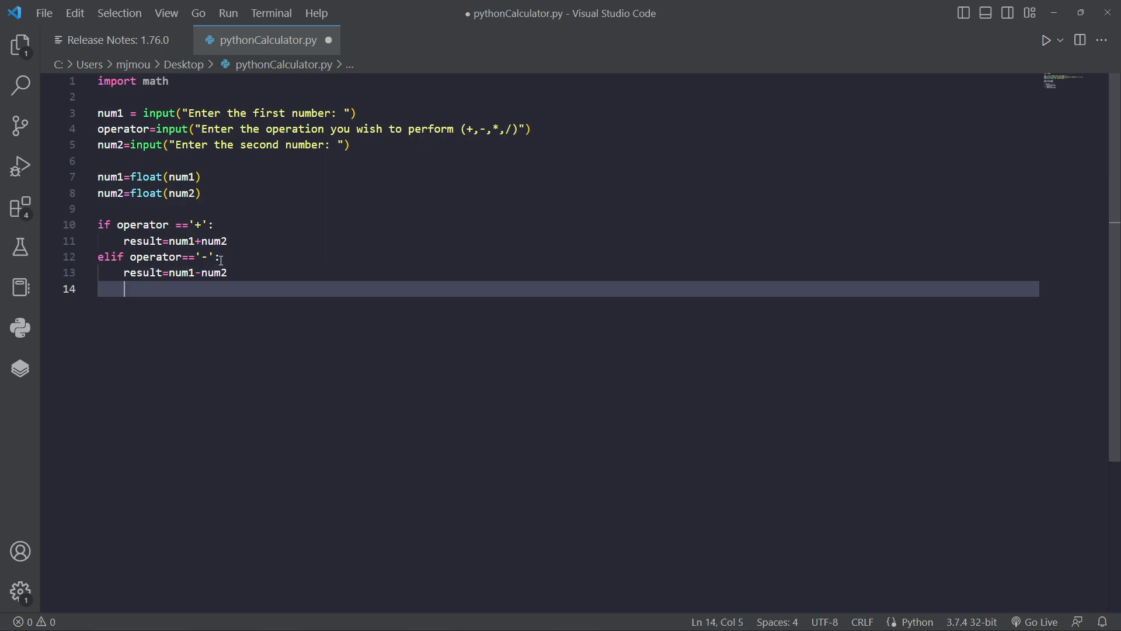
Step: Add elif '*' and elif '/' branches assigning result=num1*num2 and result=num1/num2
{"action": "type", "text": "elif"}
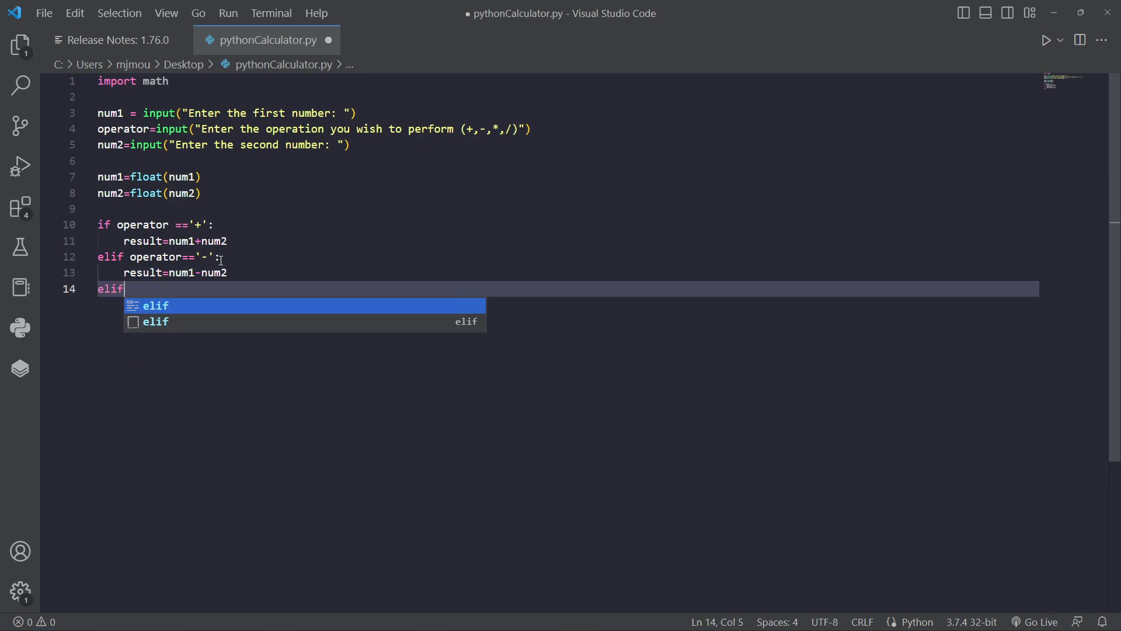
{"action": "type", "text": "operator =="}
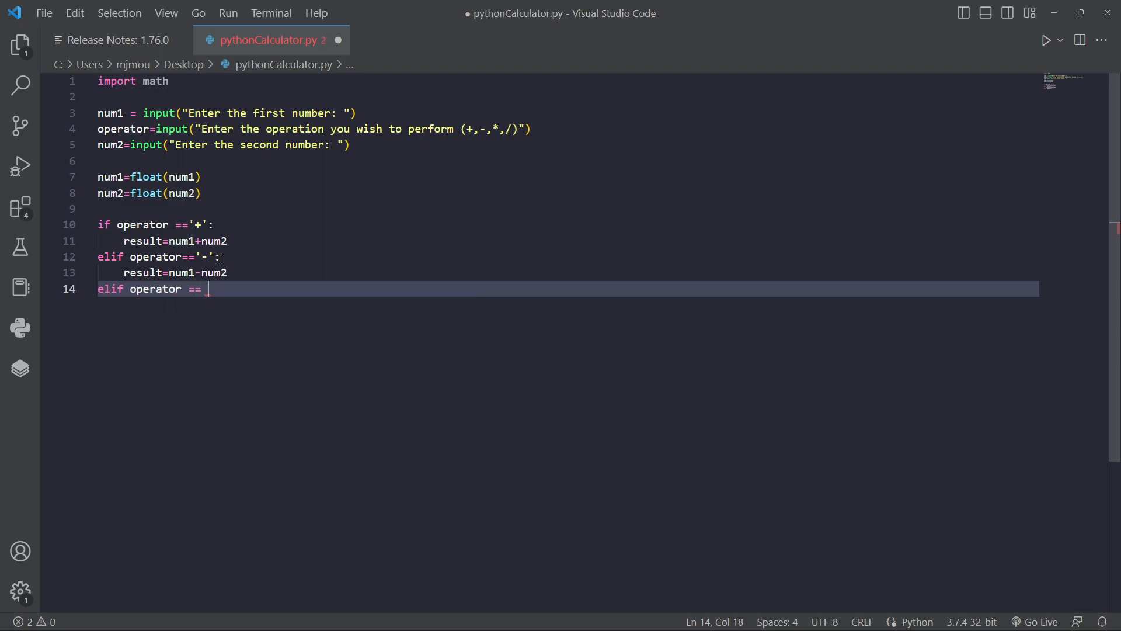
{"action": "type", "text": "'*'"}
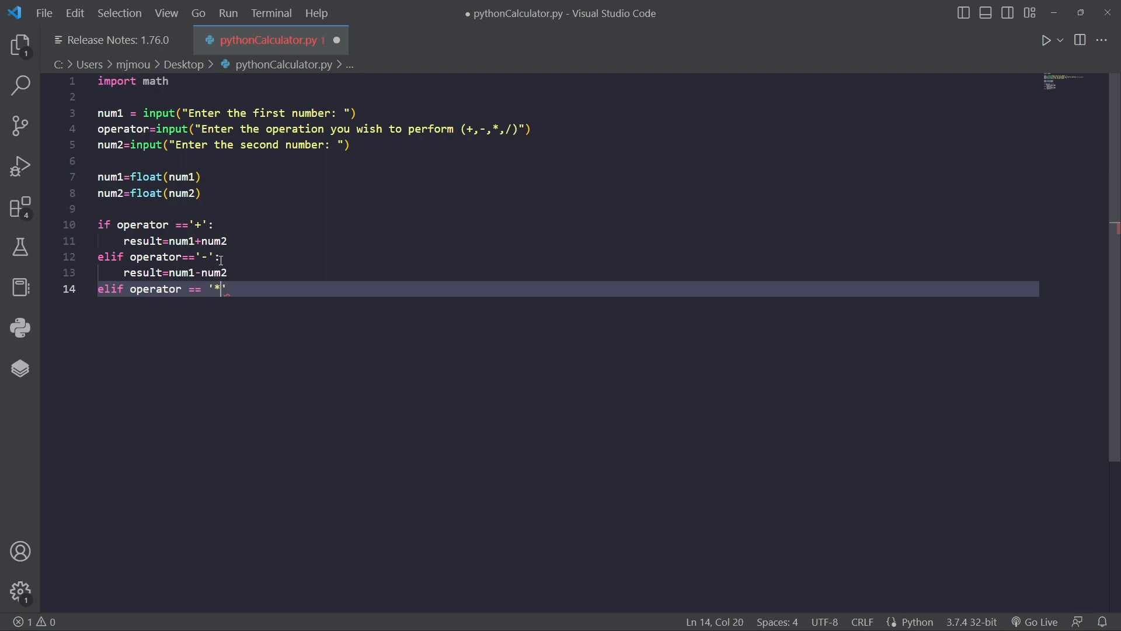
{"action": "type", "text": ":"}
{"action": "type", "text": "result="}
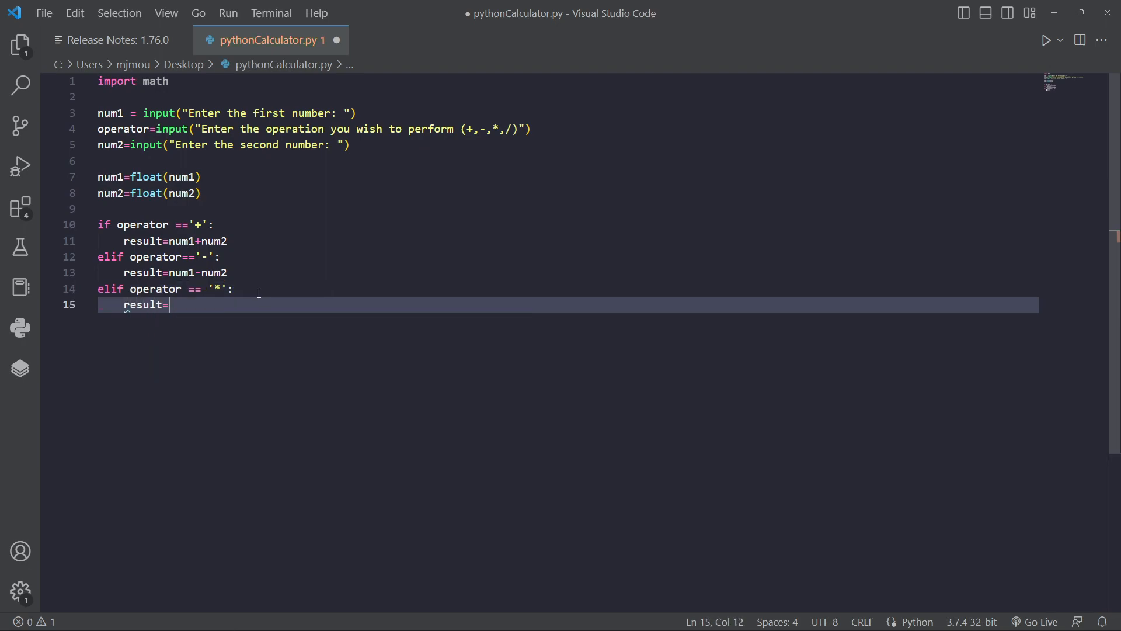
{"action": "type", "text": "num1"}
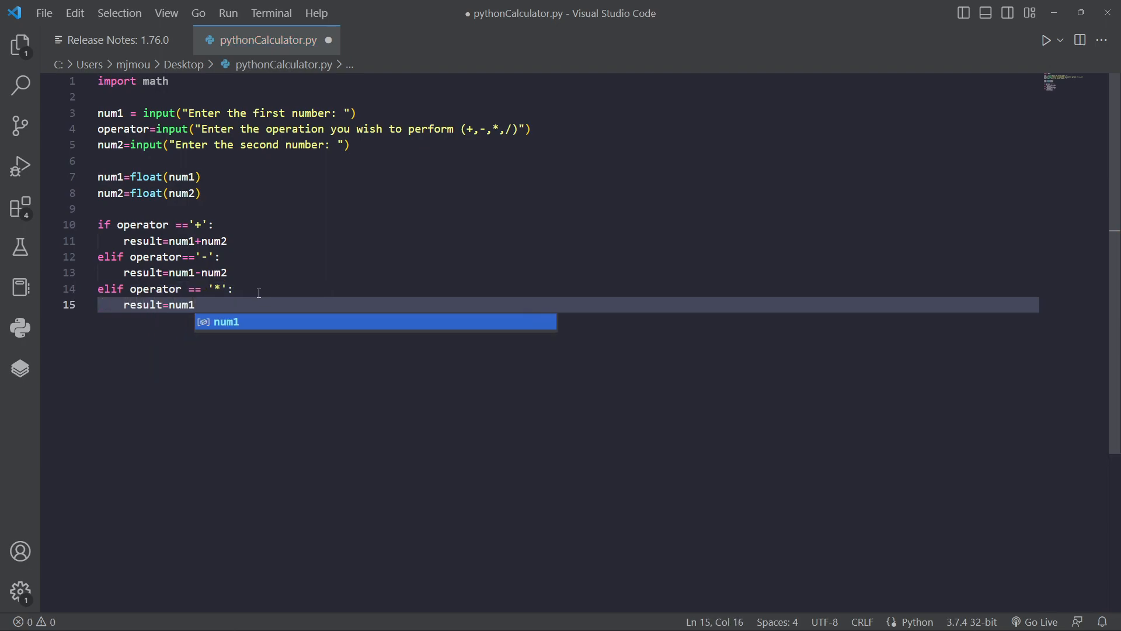
{"action": "type", "text": "*n"}
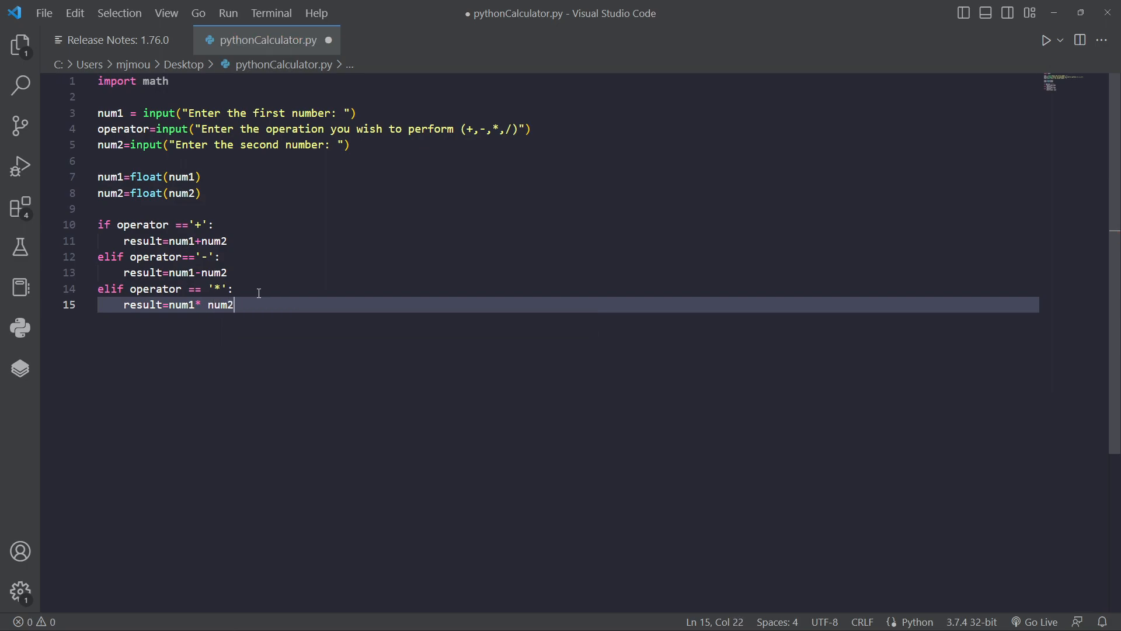
{"action": "type", "text": "elif operator =="}
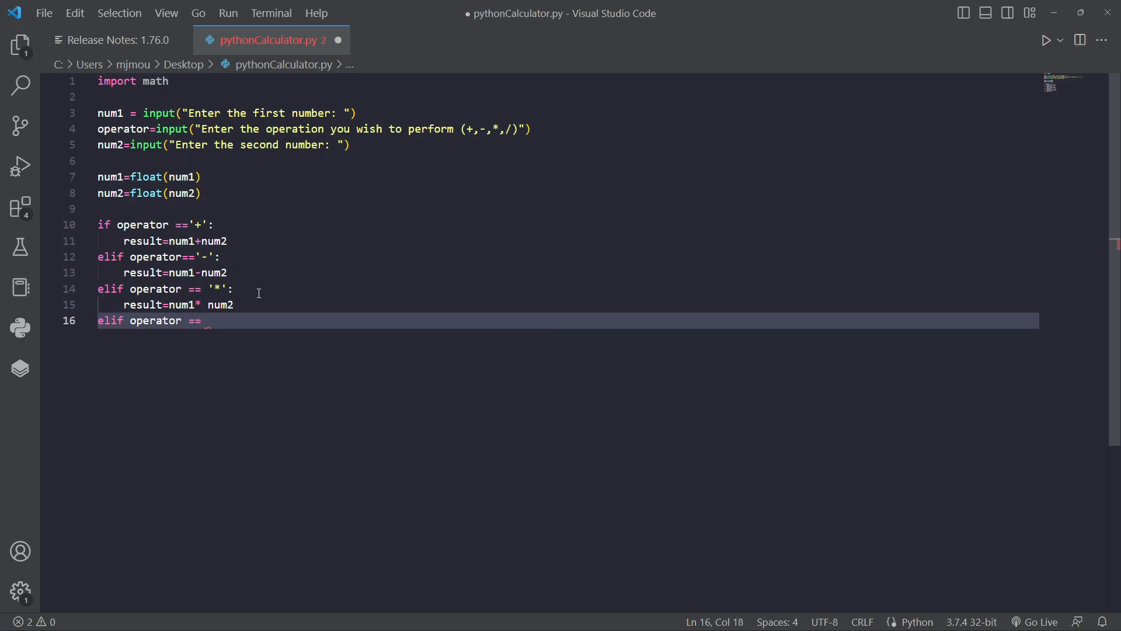
{"action": "type", "text": "'/'"}
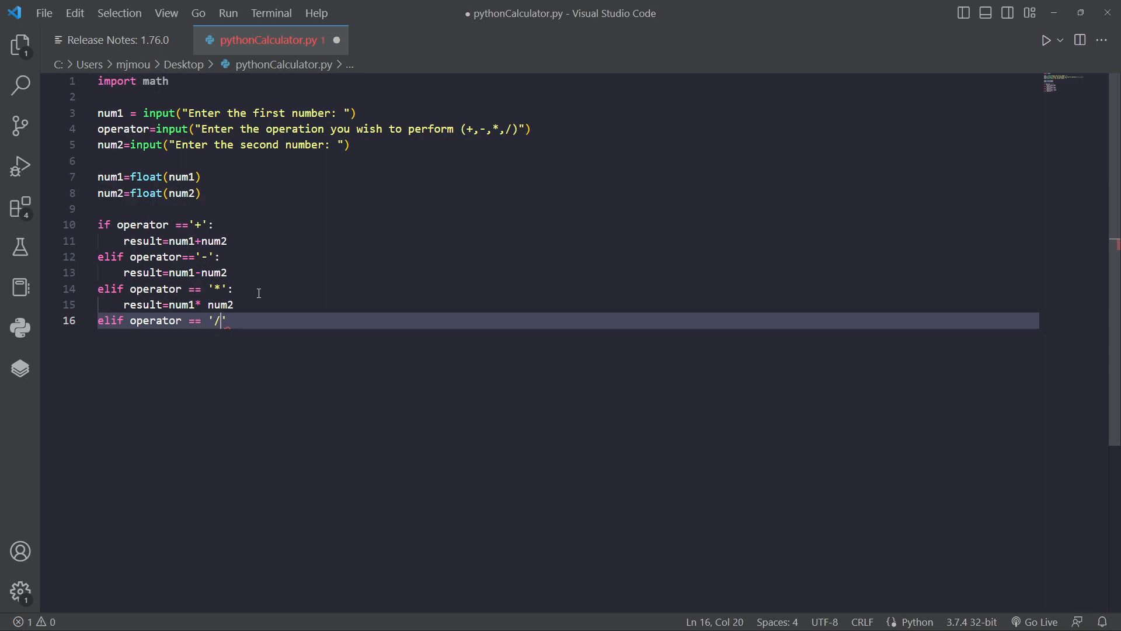
{"action": "mouse_move", "coordinate": [244, 320]}
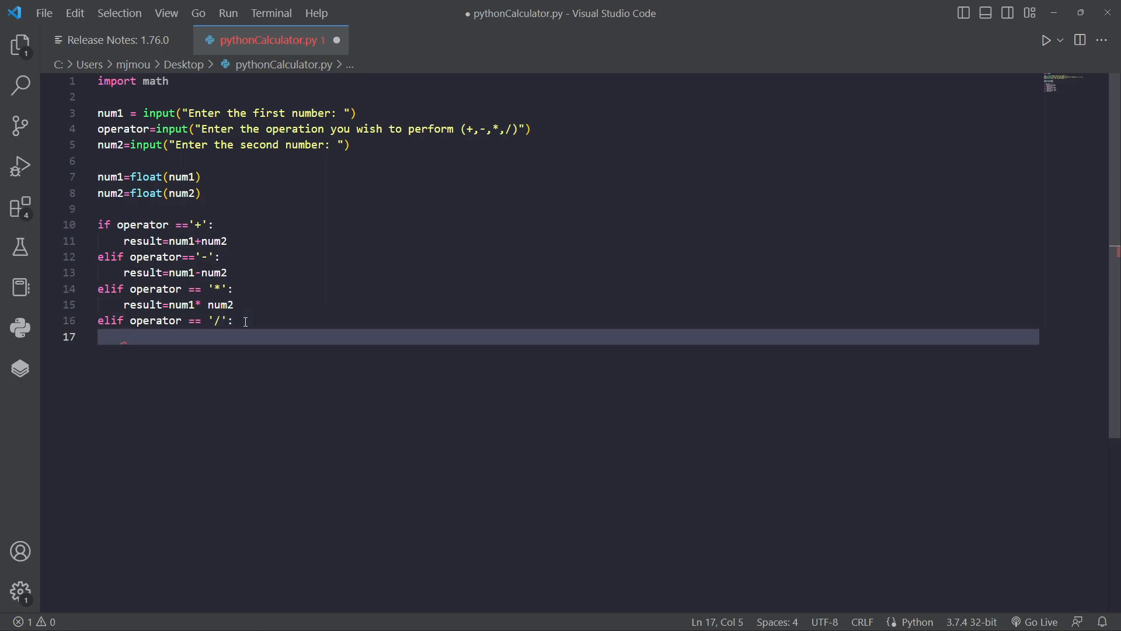
{"action": "type", "text": "result="}
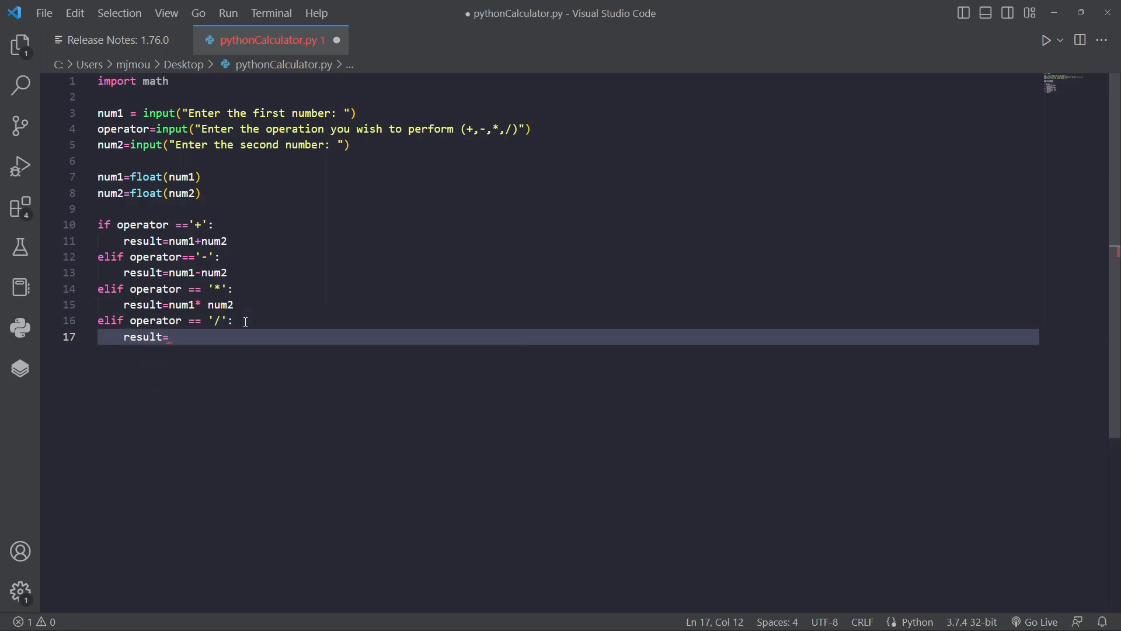
{"action": "type", "text": "num1/num2"}
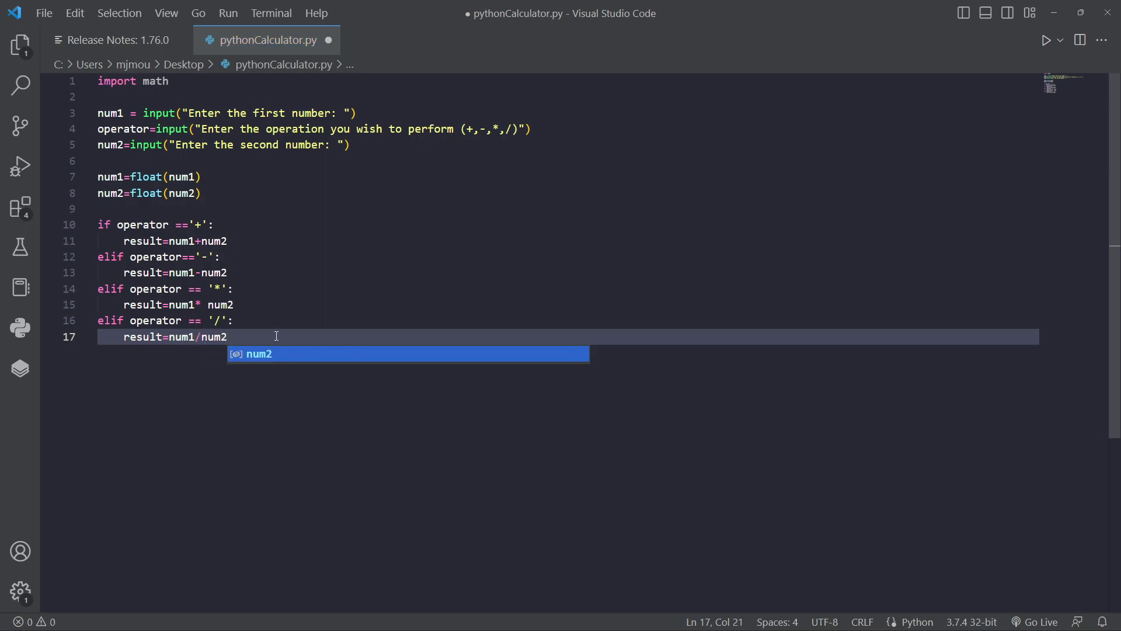
Step: Review the if/elif lines and add two empty lines after the division branch
{"action": "left_click", "coordinate": [142, 224]}
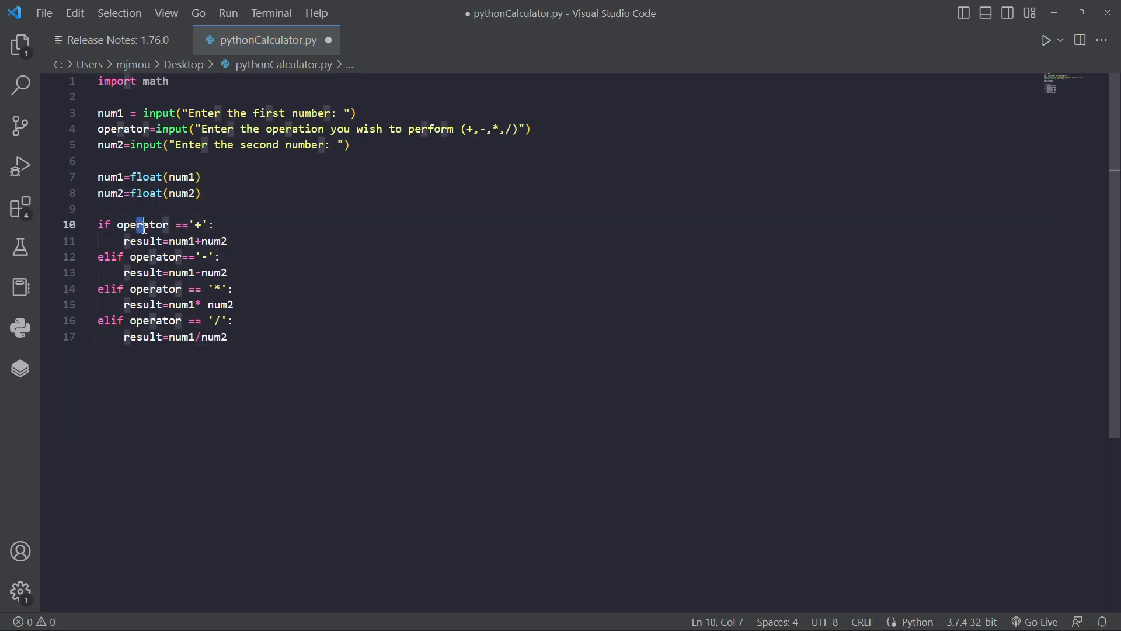
{"action": "double_click", "coordinate": [141, 224]}
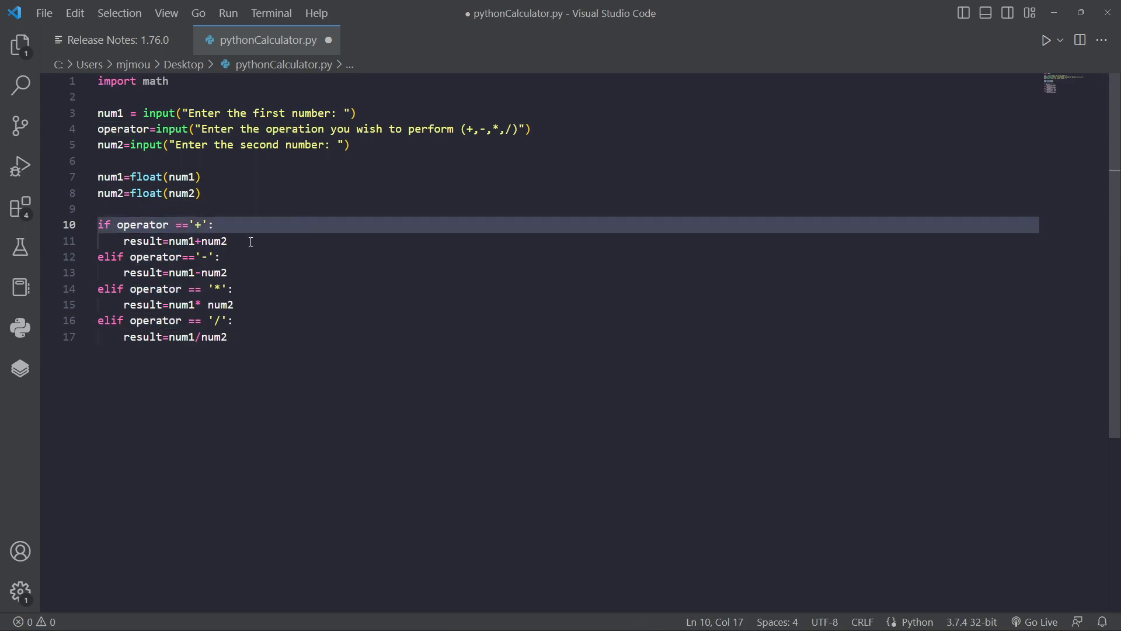
{"action": "double_click", "coordinate": [182, 241]}
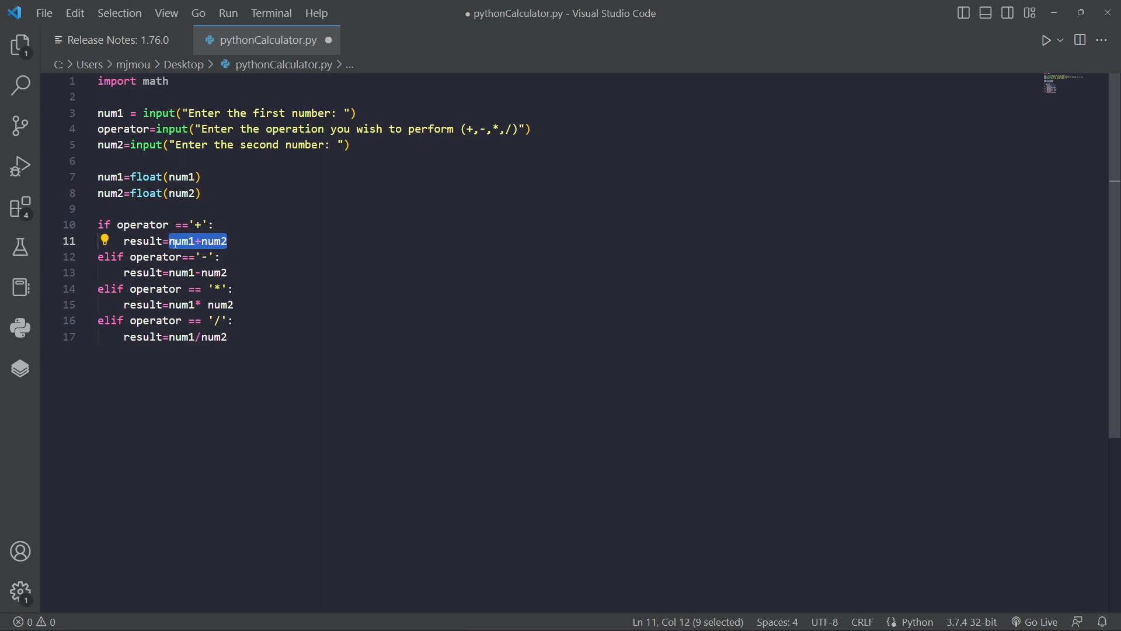
{"action": "mouse_move", "coordinate": [181, 241]}
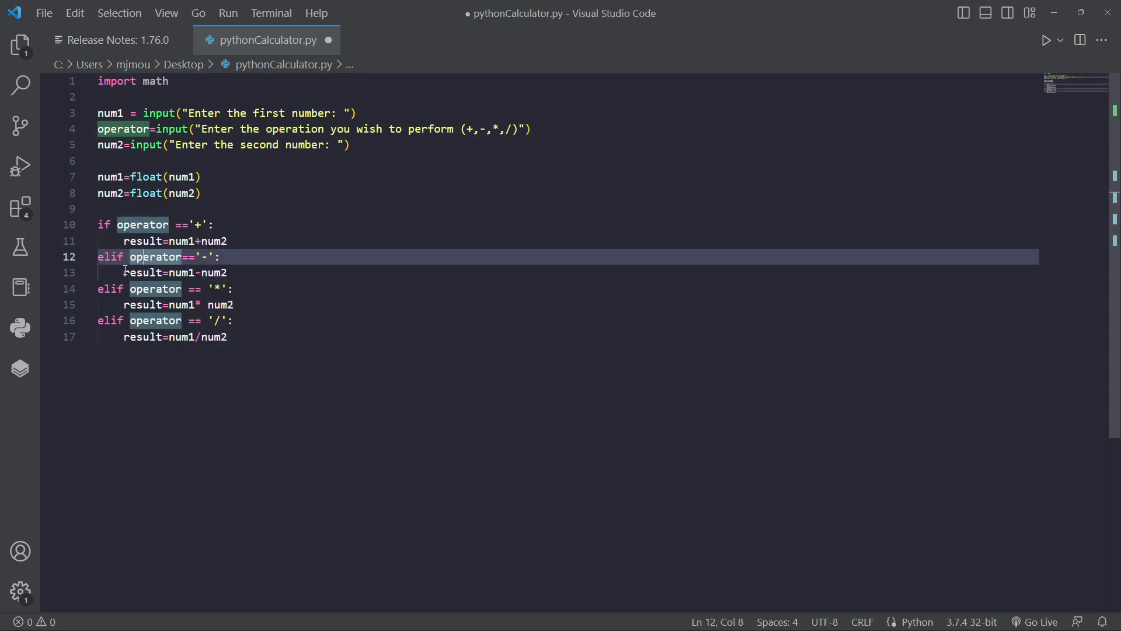
{"action": "mouse_move", "coordinate": [183, 273]}
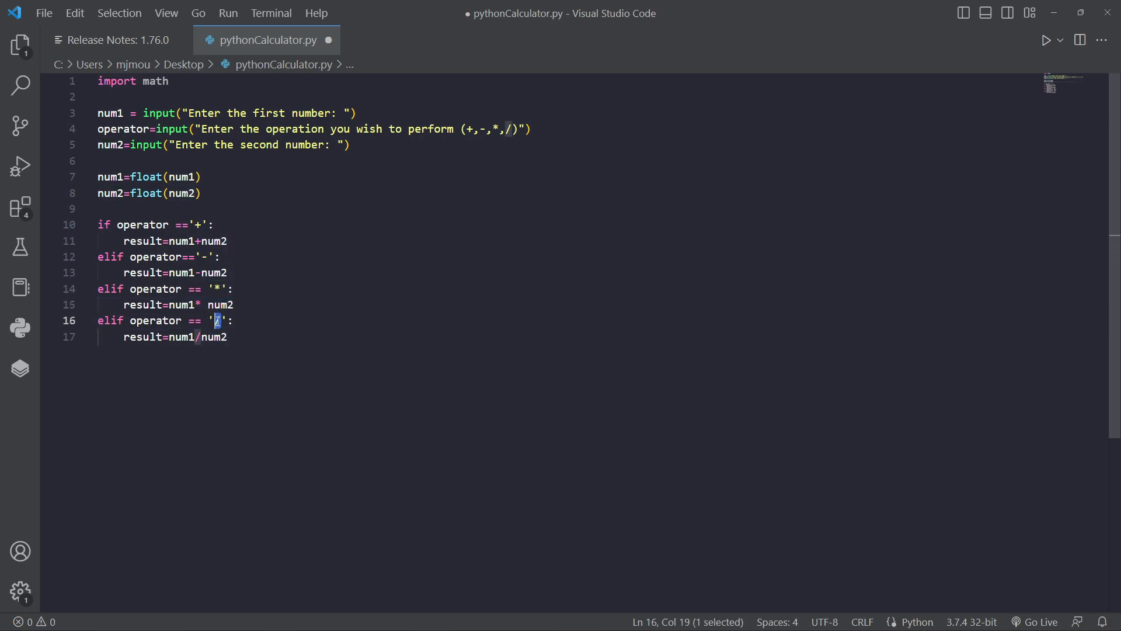
{"action": "left_click", "coordinate": [230, 337]}
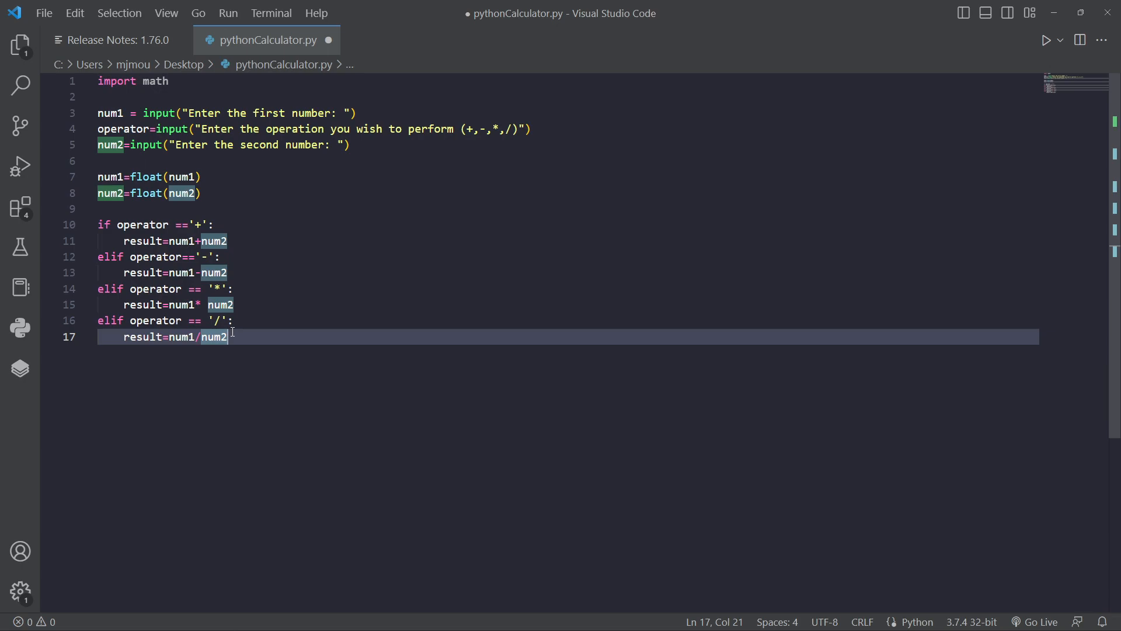
{"action": "key", "text": "Enter"}
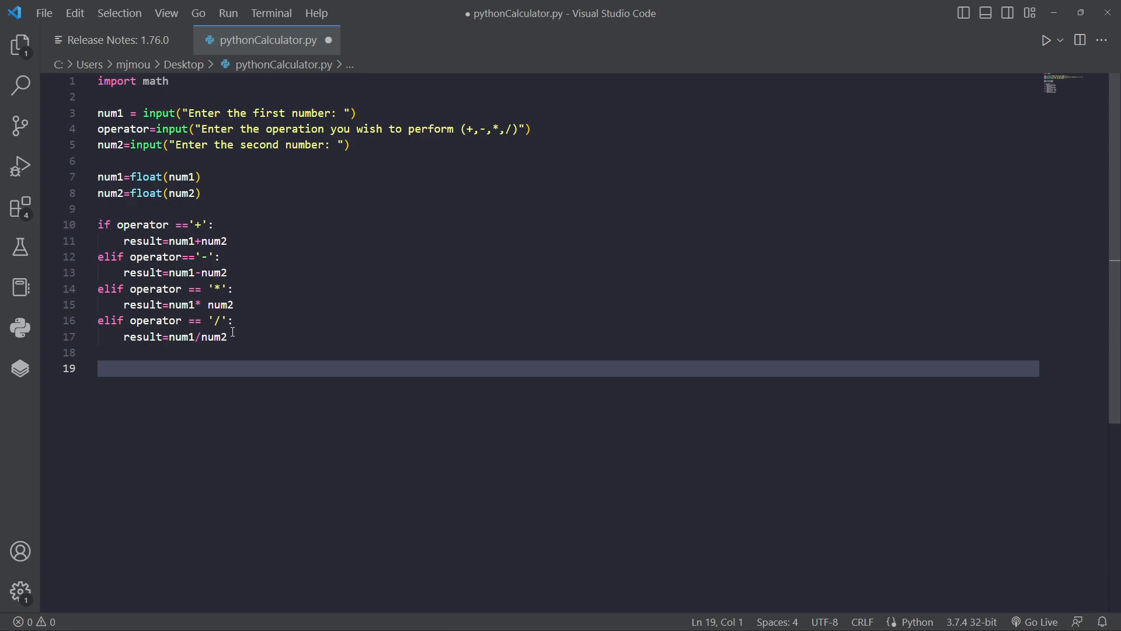
Step: Add an else branch that prints "invalid operator entered", then a new line below it
{"action": "type", "text": "else:"}
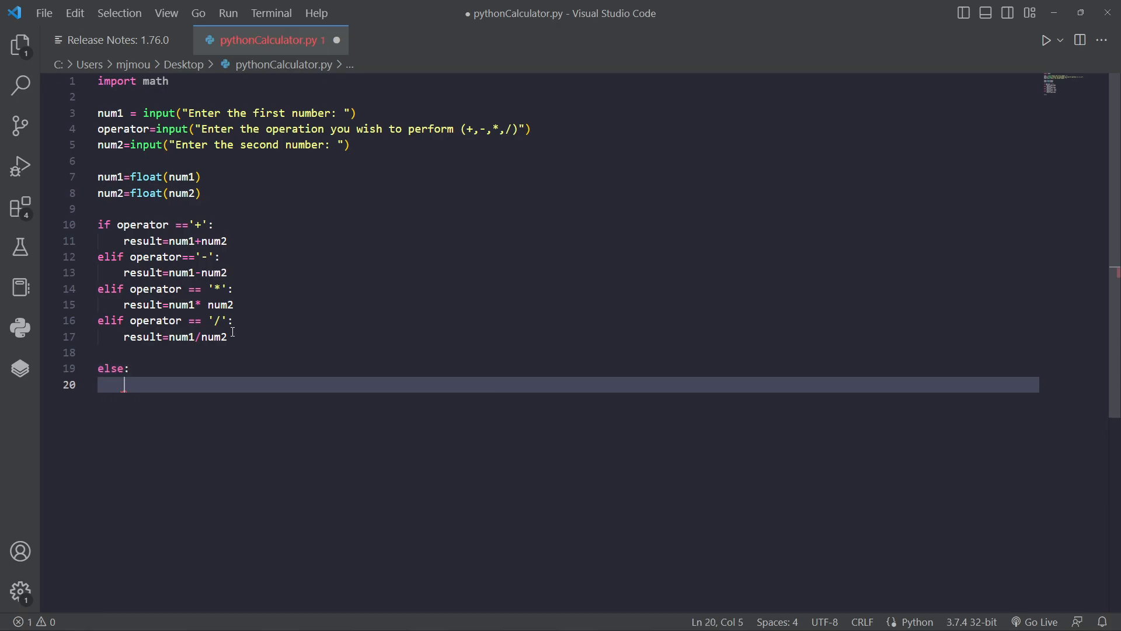
{"action": "type", "text": "print(\"\")"}
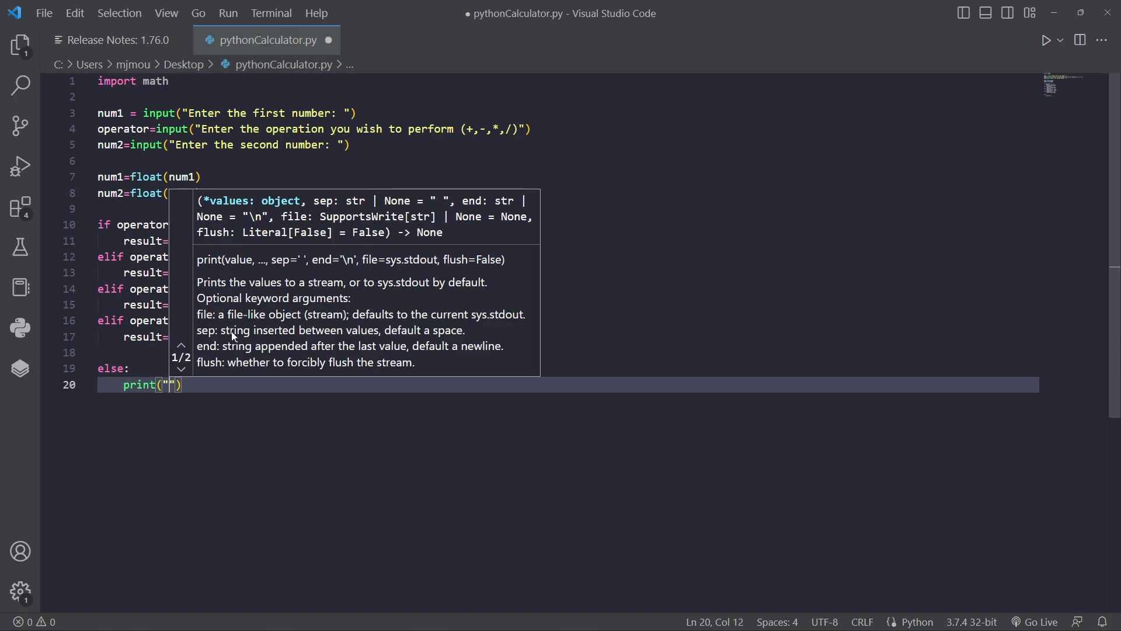
{"action": "type", "text": "invalid"}
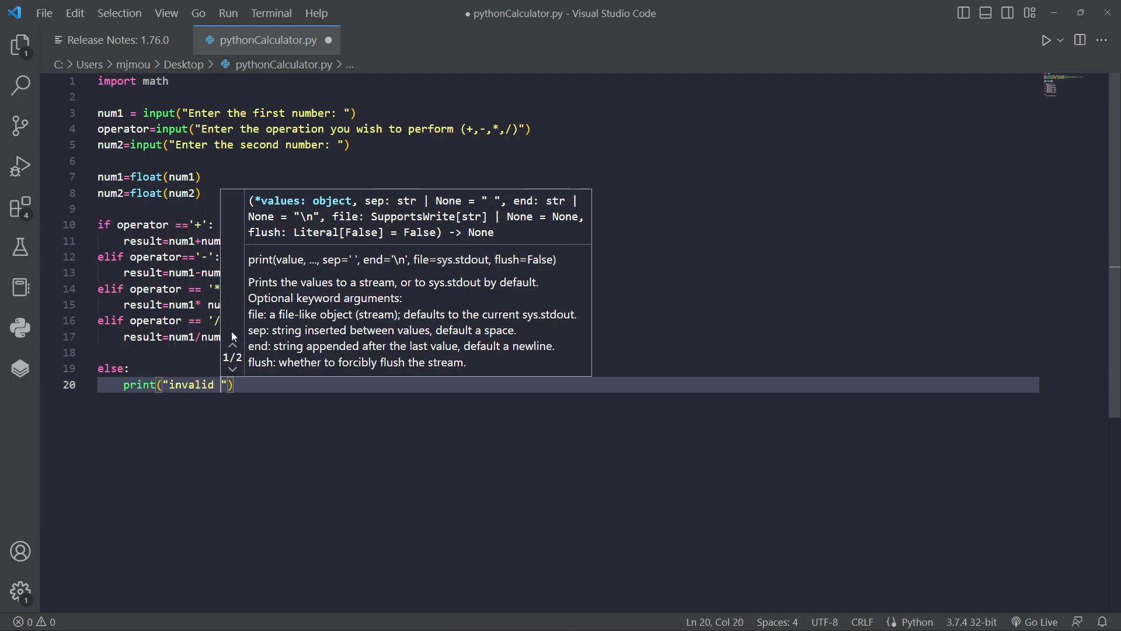
{"action": "type", "text": "operator entered"}
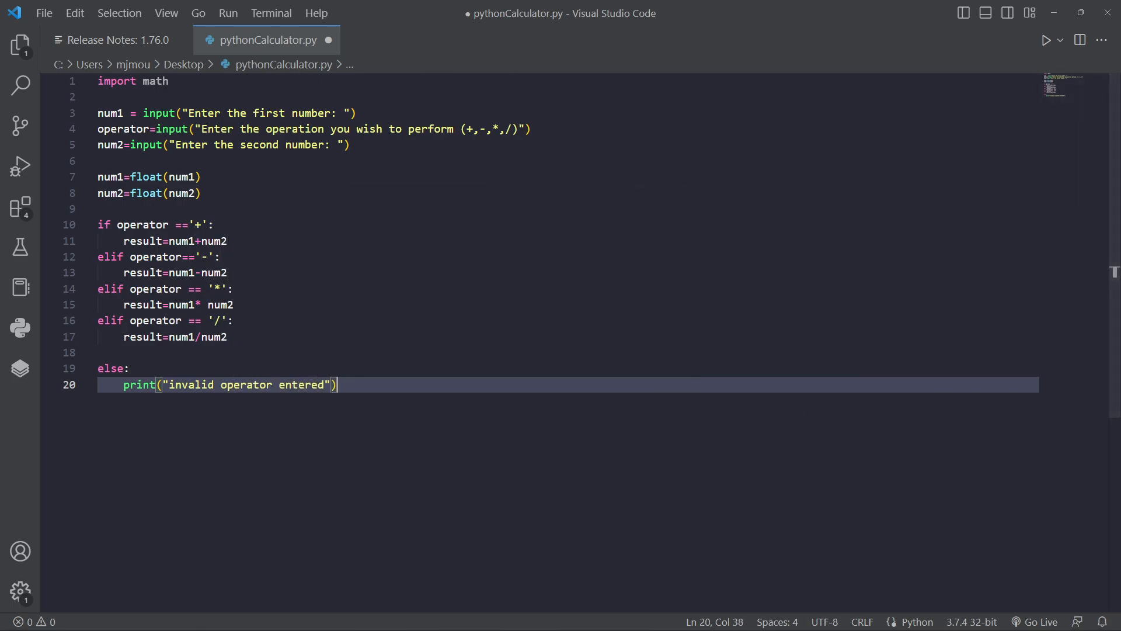
{"action": "scroll", "scroll_direction": "down", "scroll_amount": 3}
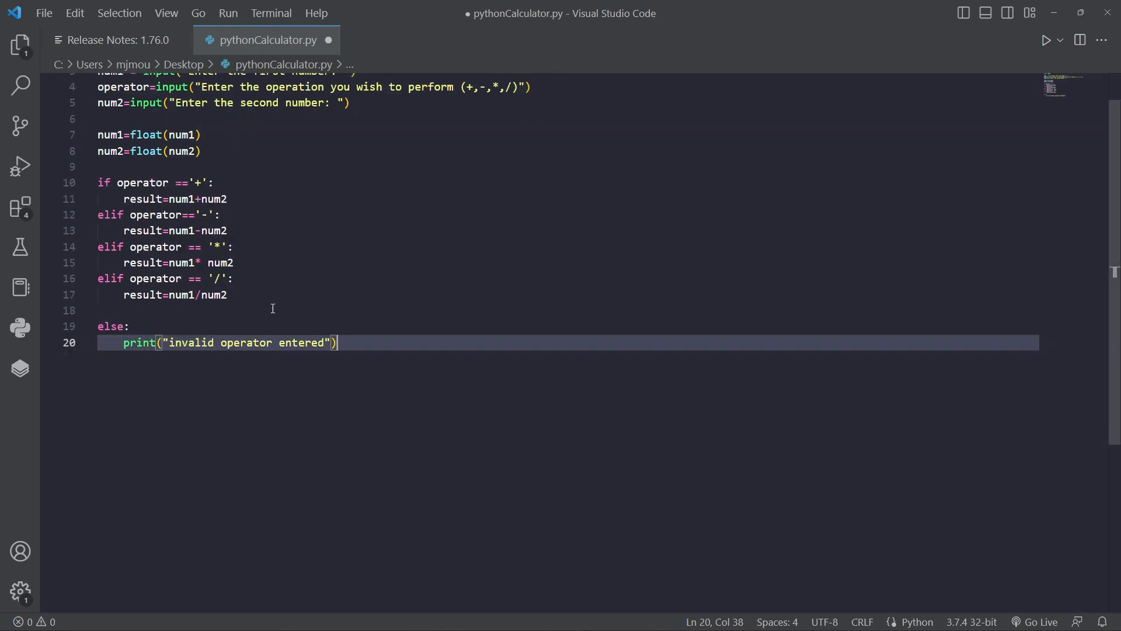
{"action": "key", "text": "enter"}
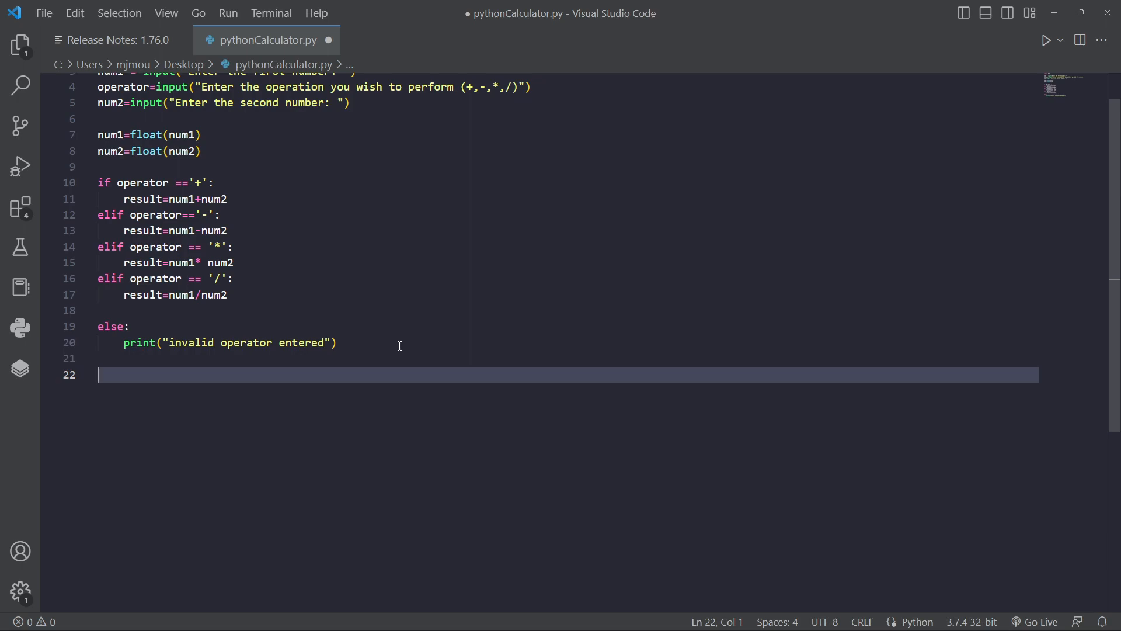
Step: Write print(num1, operator, num2 = result) on line 22
{"action": "type", "text": "print("}
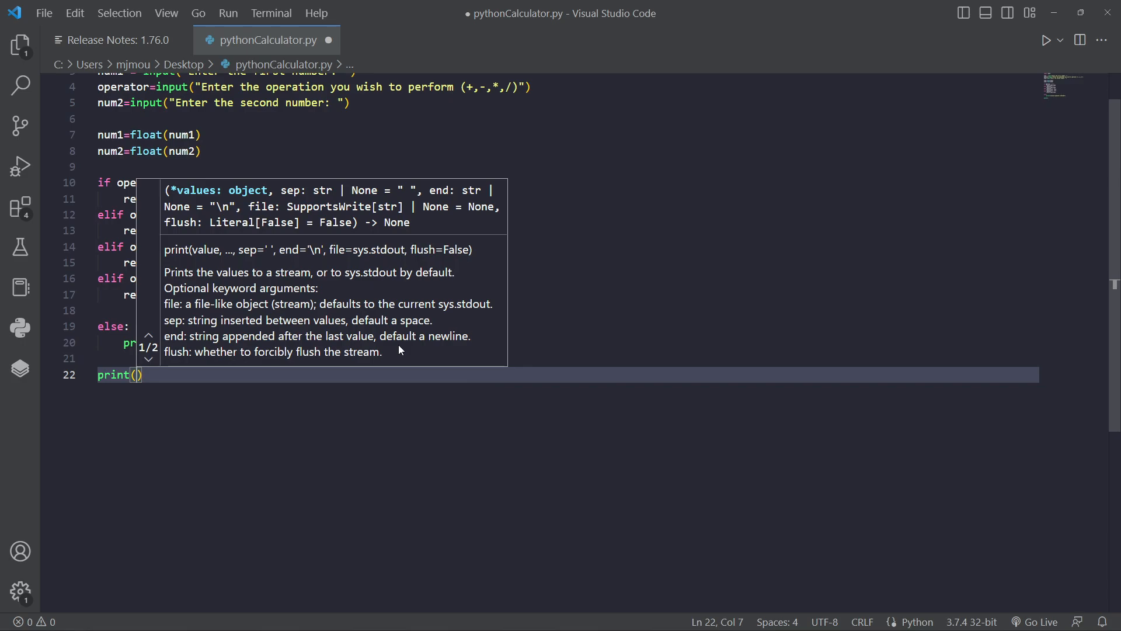
{"action": "type", "text": "num1"}
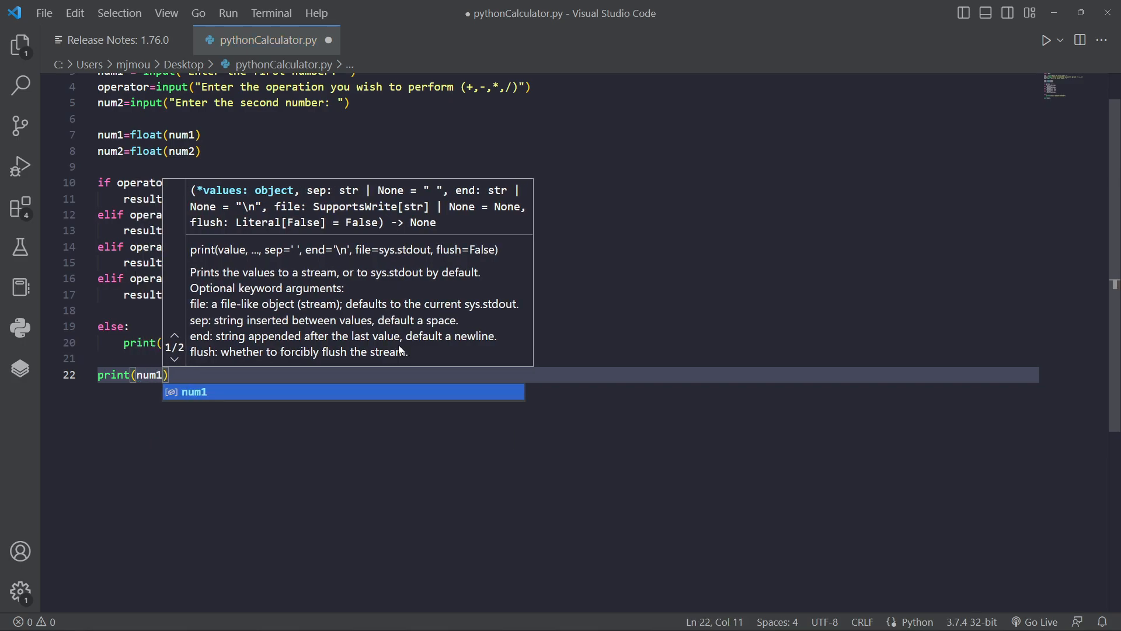
{"action": "type", "text": ","}
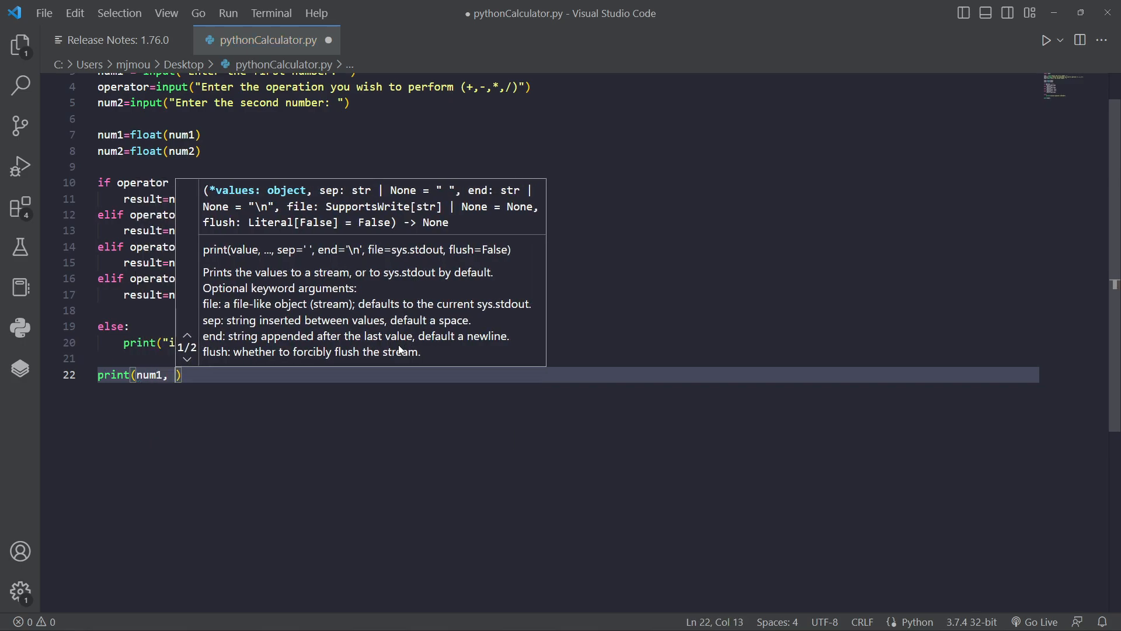
{"action": "type", "text": "''"}
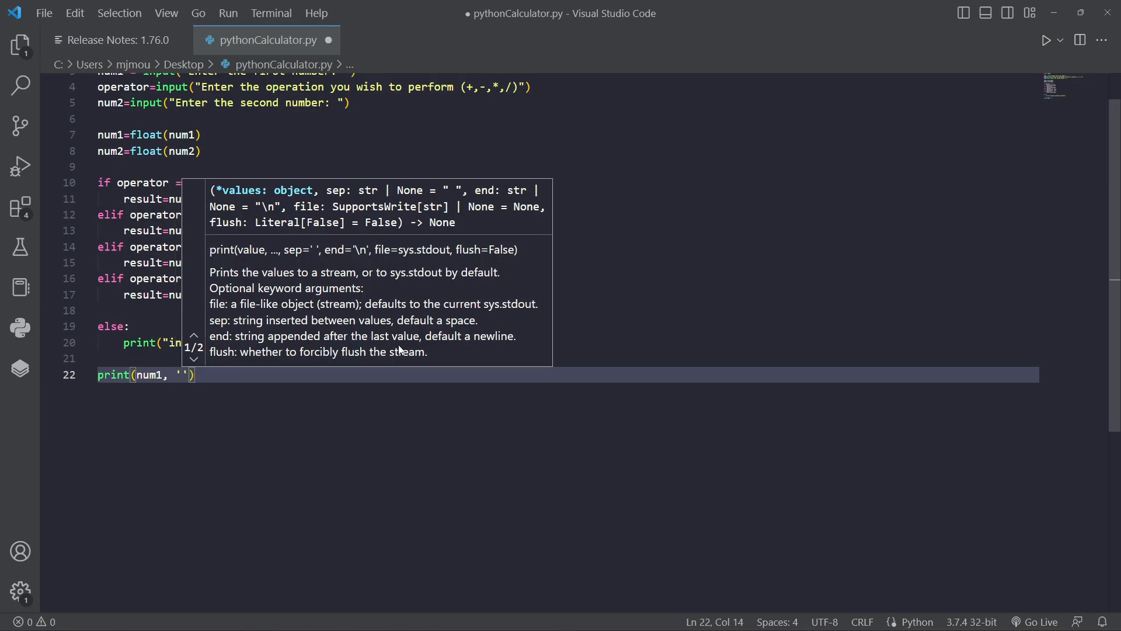
{"action": "type", "text": "operator num2"}
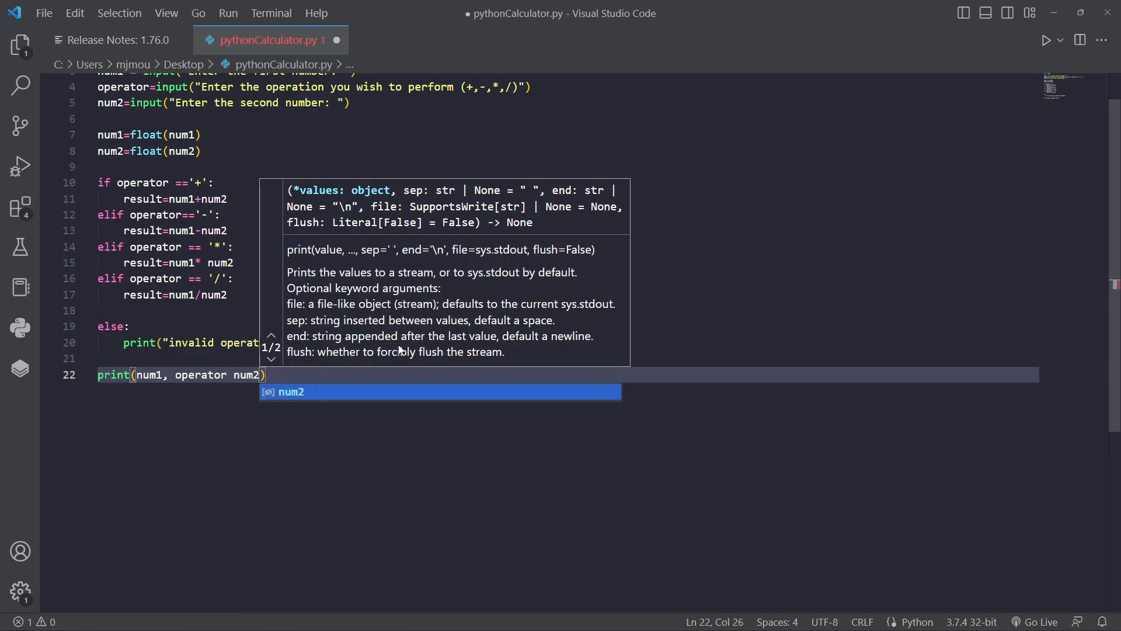
{"action": "type", "text": "="}
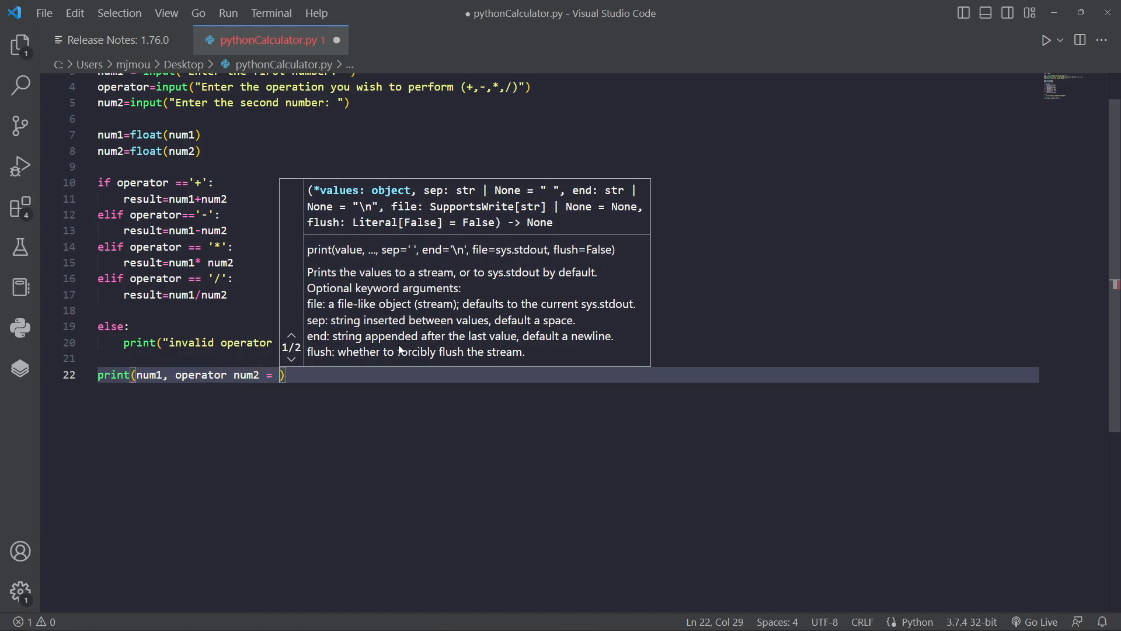
{"action": "type", "text": "result"}
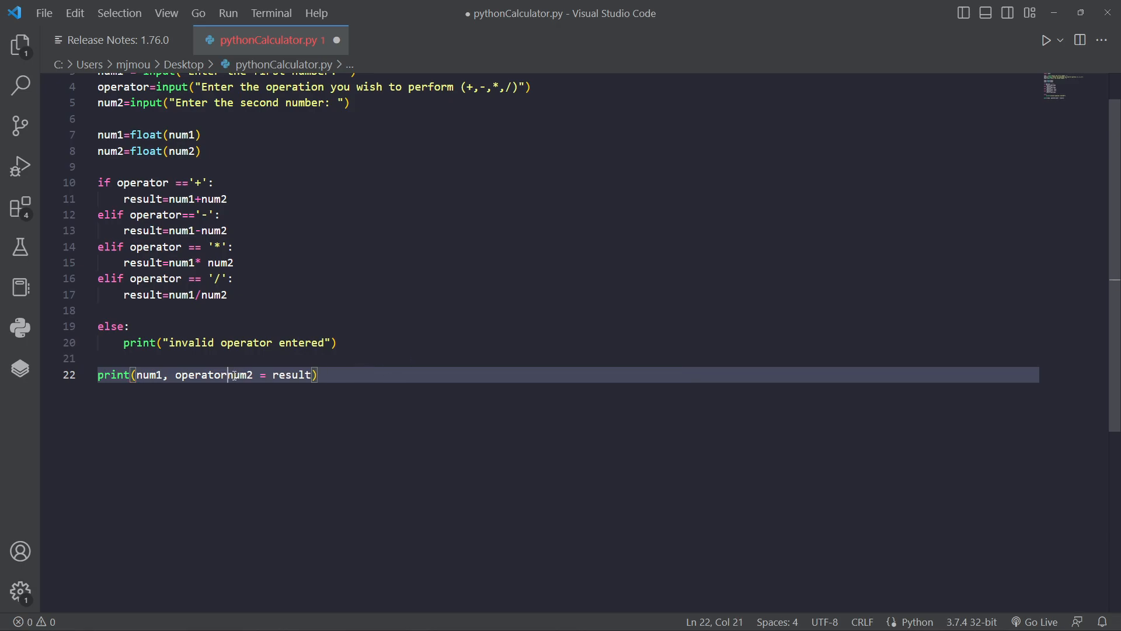
{"action": "type", "text": ","}
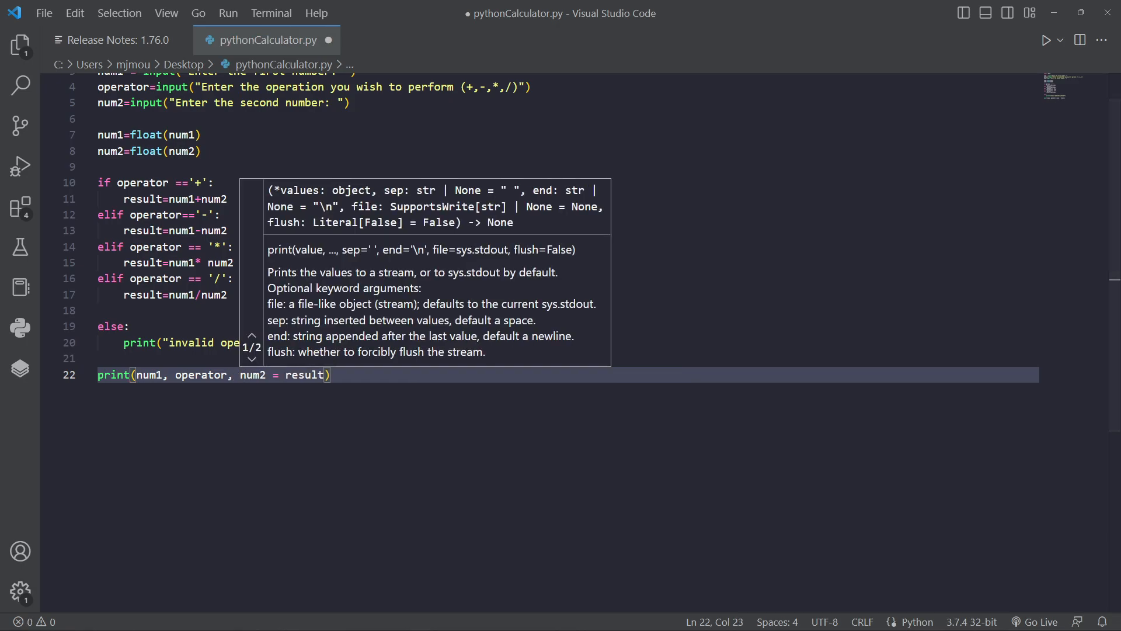
Step: Run the script in the terminal and enter 6, + and 9, hitting a TypeError on line 22
{"action": "right_click", "coordinate": [215, 374]}
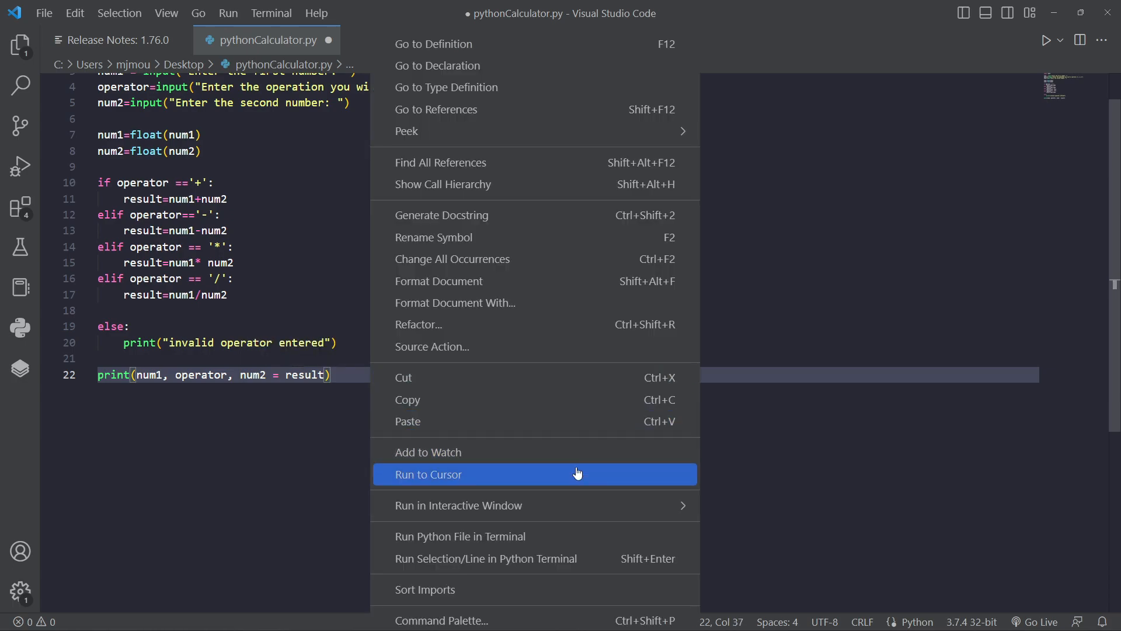
{"action": "left_click", "coordinate": [460, 537]}
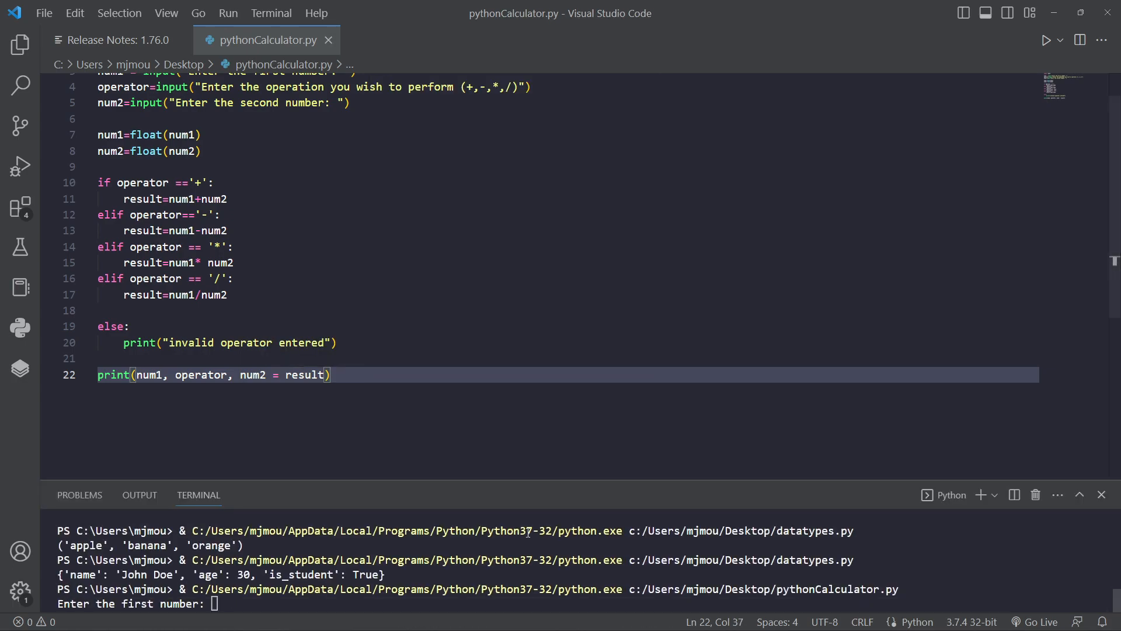
{"action": "type", "text": "6"}
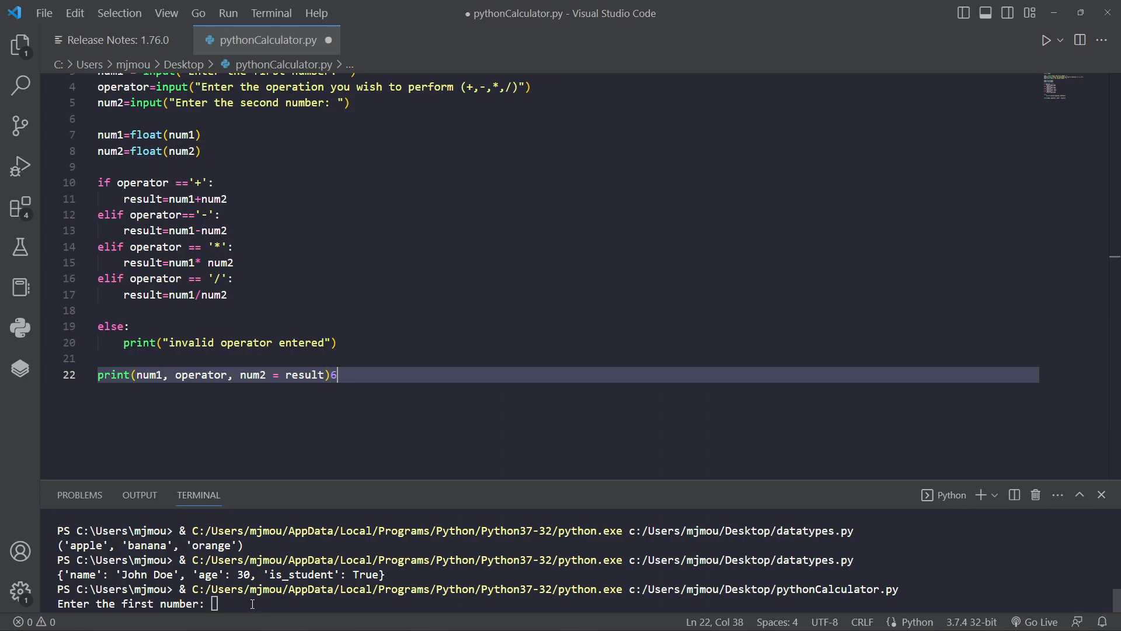
{"action": "key", "text": "Backspace"}
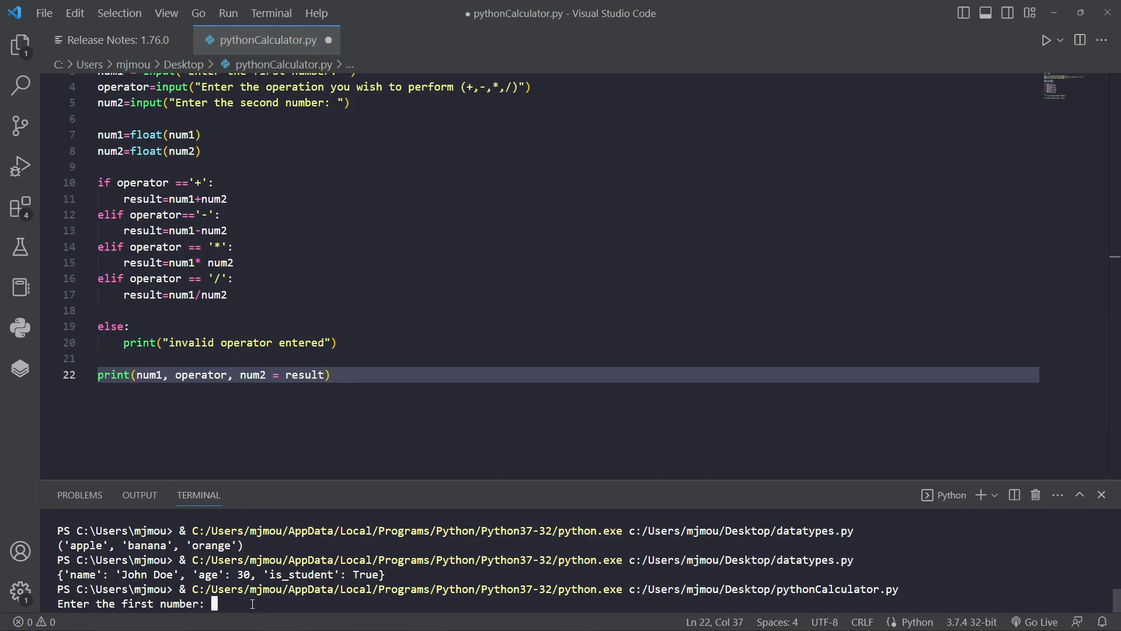
{"action": "type", "text": "6"}
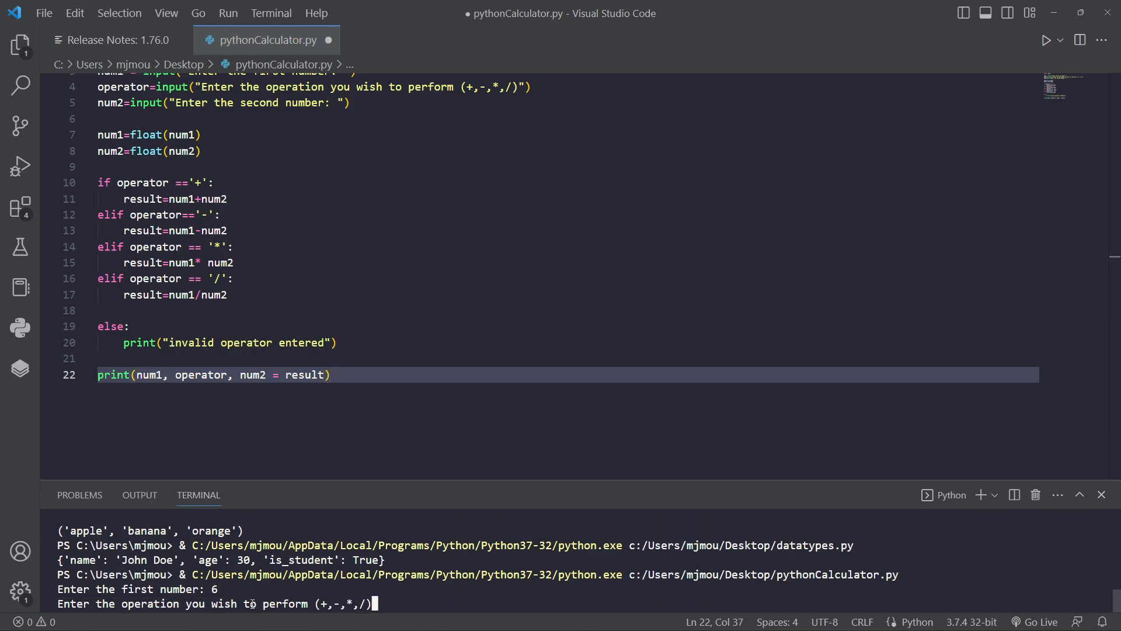
{"action": "type", "text": "+"}
{"action": "left_click", "coordinate": [567, 375]}
{"action": "type", "text": ","}
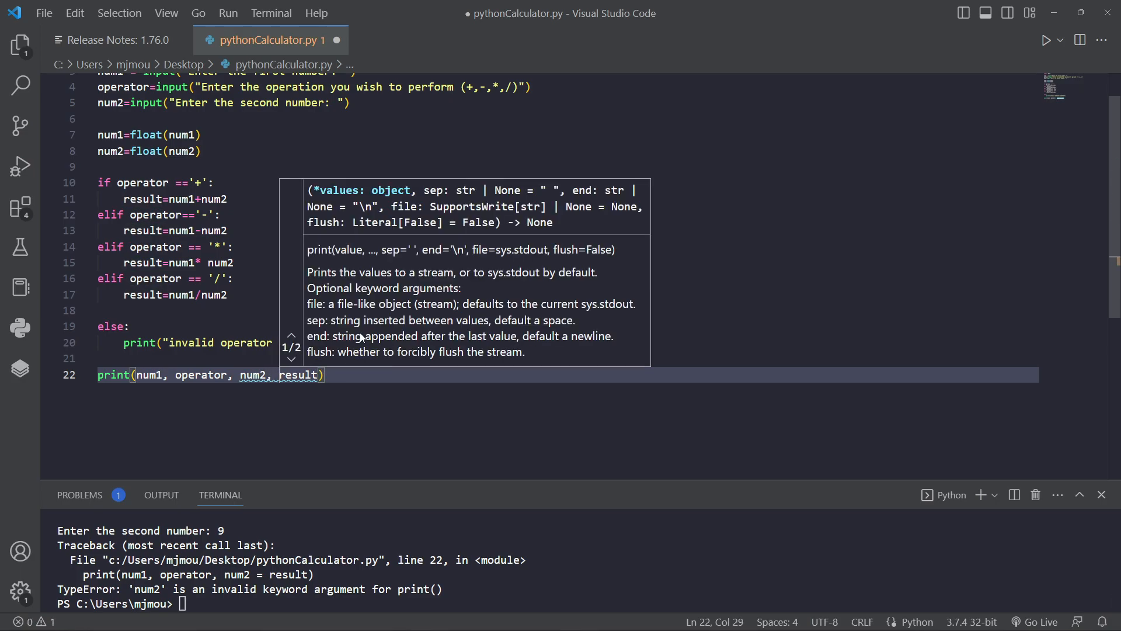
Step: Make line 22 read print(num1, operator, num2, '=' , result) with the equals sign quoted
{"action": "type", "text": "'"}
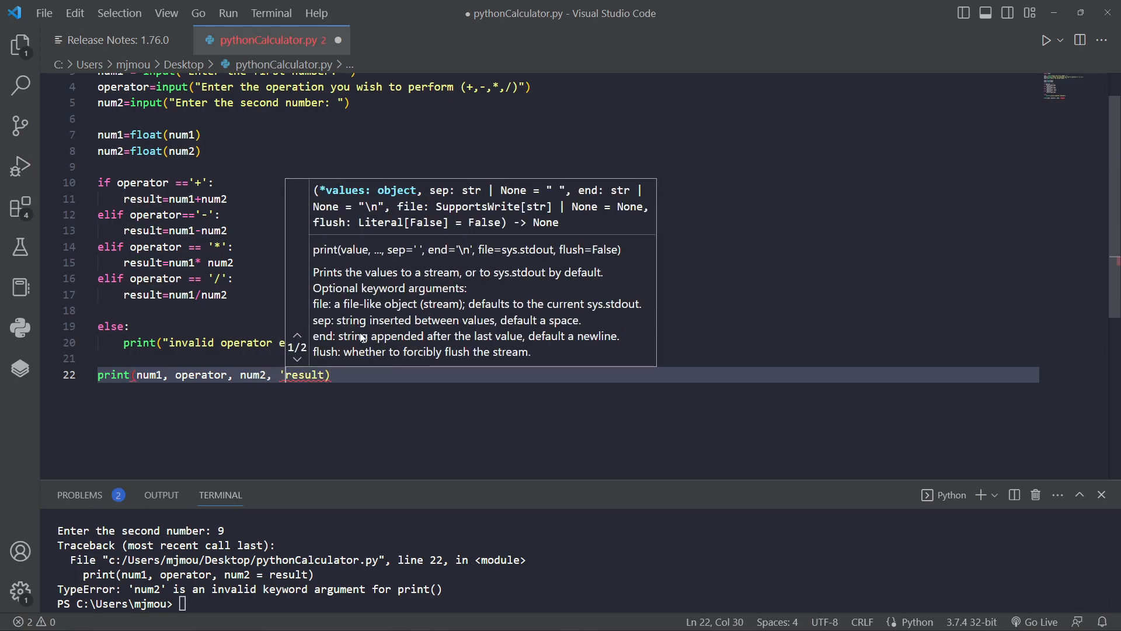
{"action": "type", "text": "="}
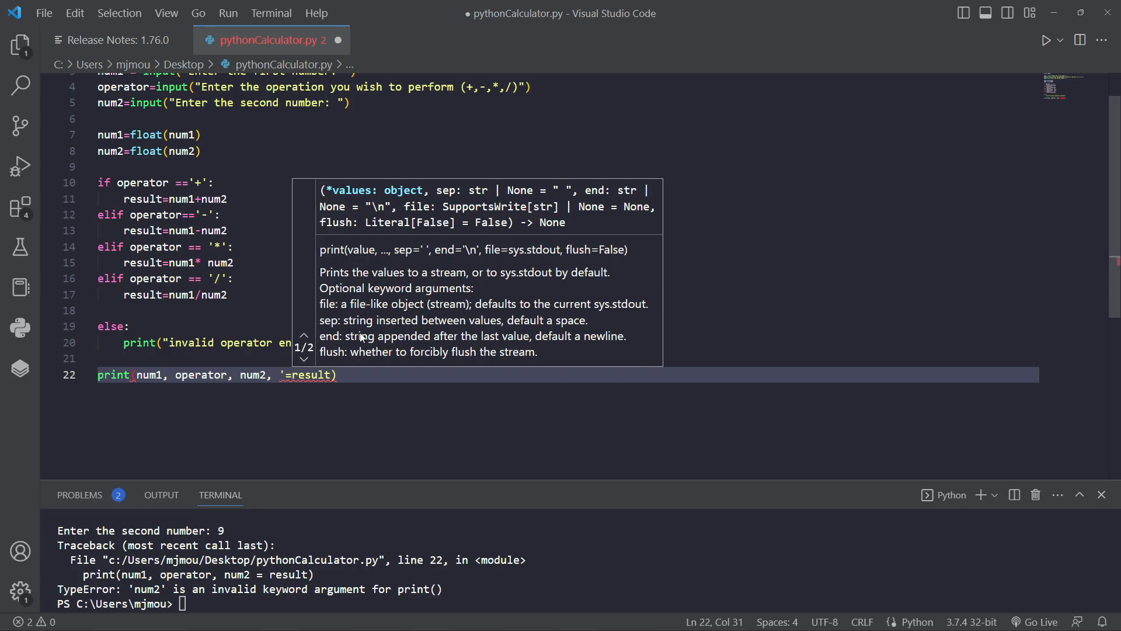
{"action": "type", "text": "'"}
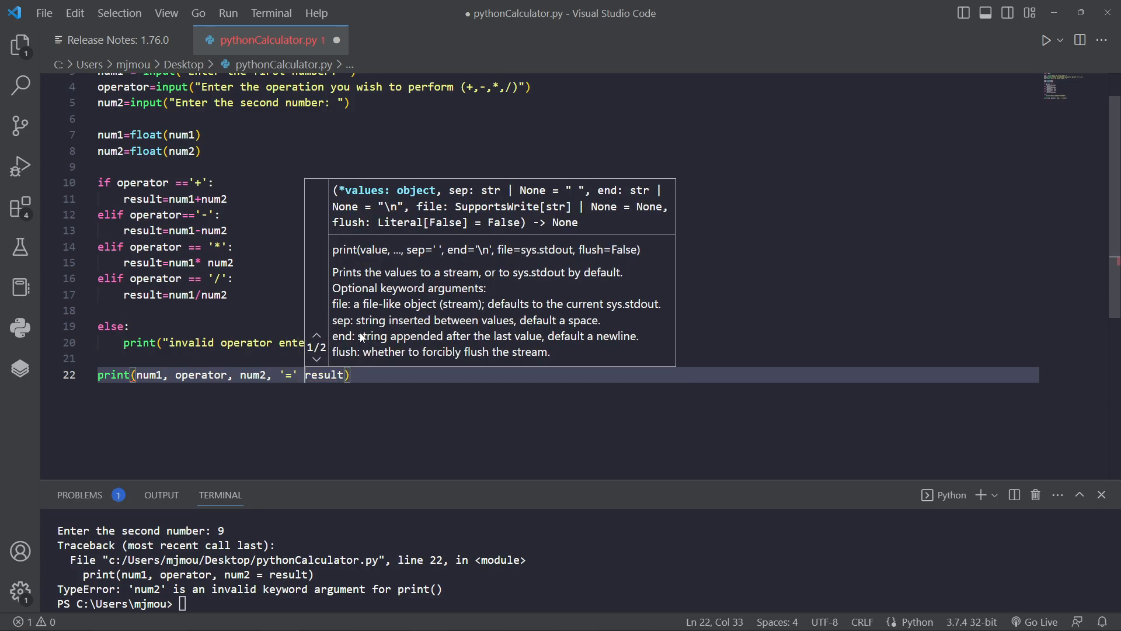
{"action": "type", "text": ","}
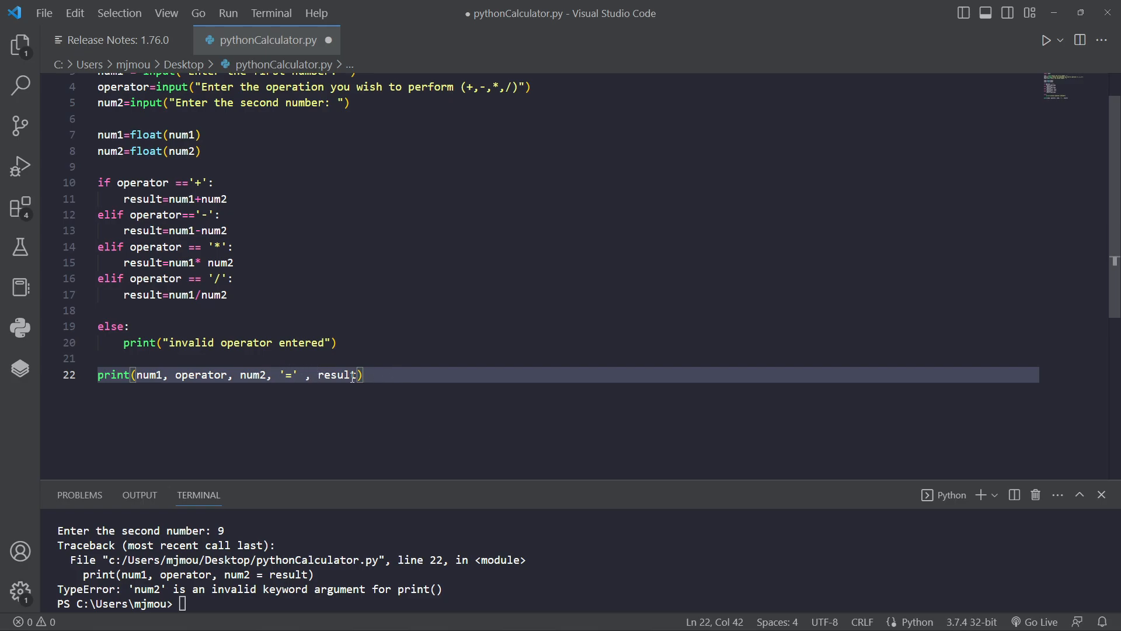
Step: Run the script with 5, + and 7 to get 5.0 + 7.0 = 12.0, highlighting 5.0
{"action": "right_click", "coordinate": [336, 375]}
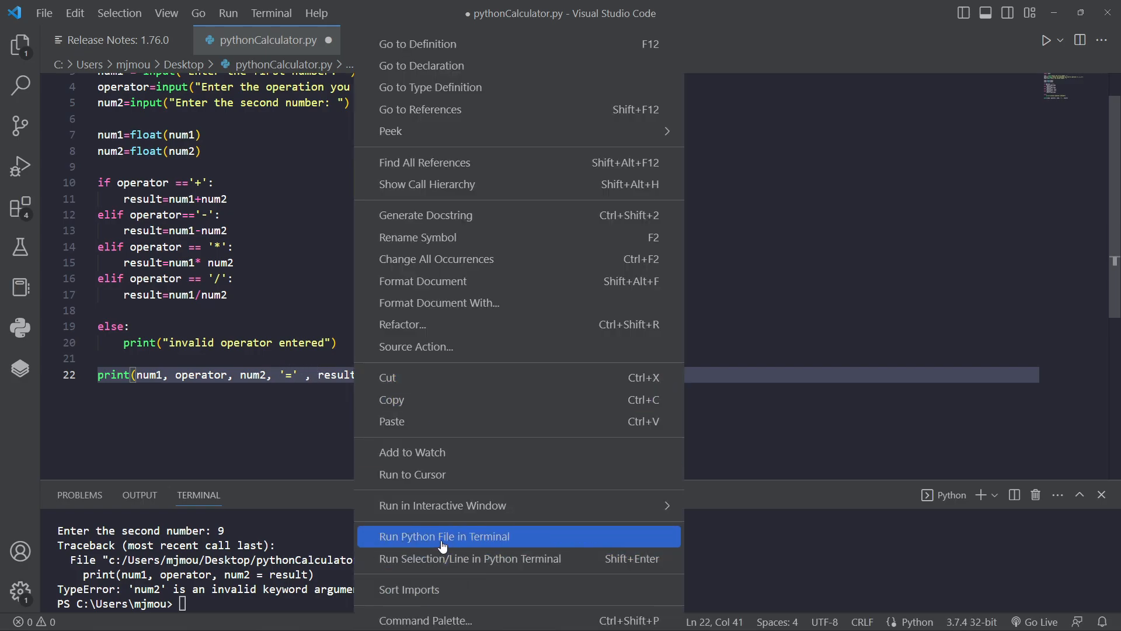
{"action": "left_click", "coordinate": [444, 536]}
{"action": "type", "text": "5"}
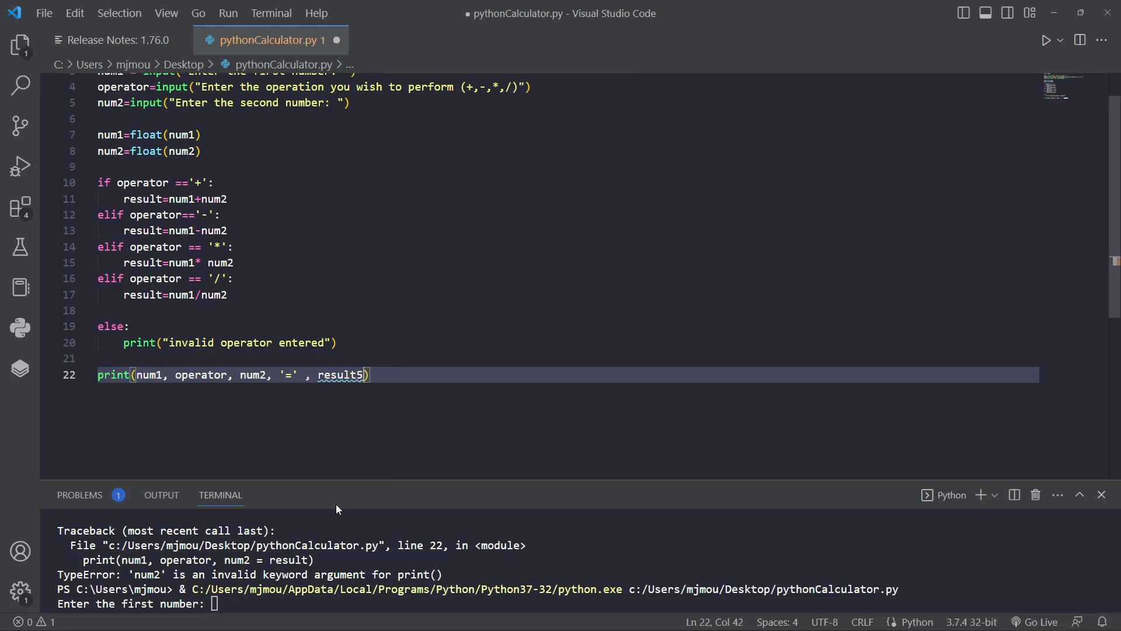
{"action": "key", "text": "Backspace"}
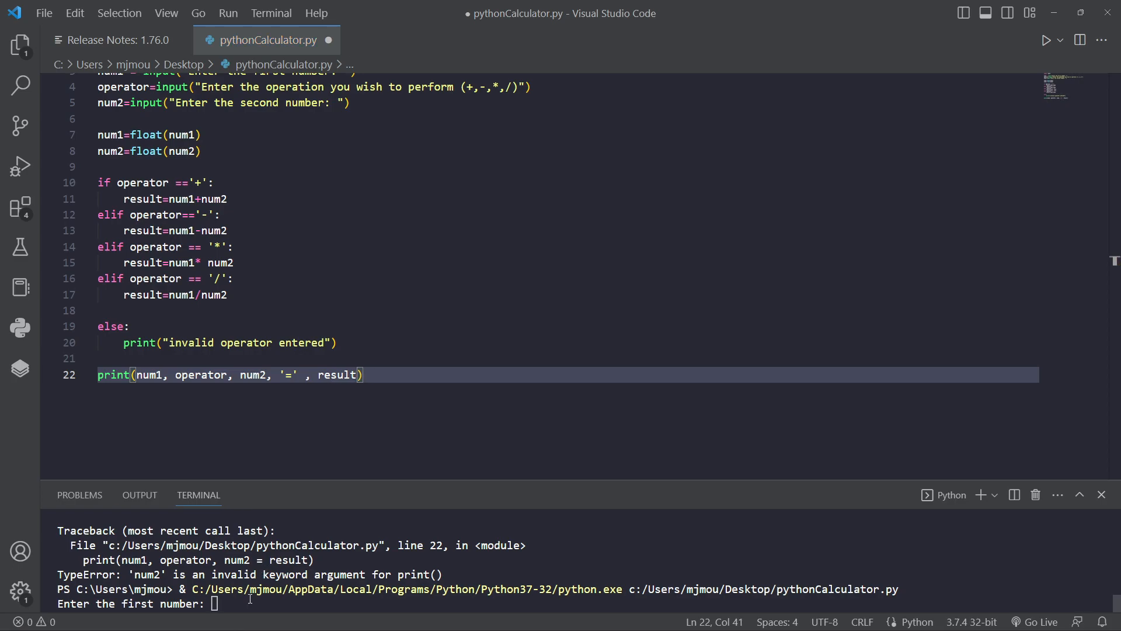
{"action": "type", "text": "5"}
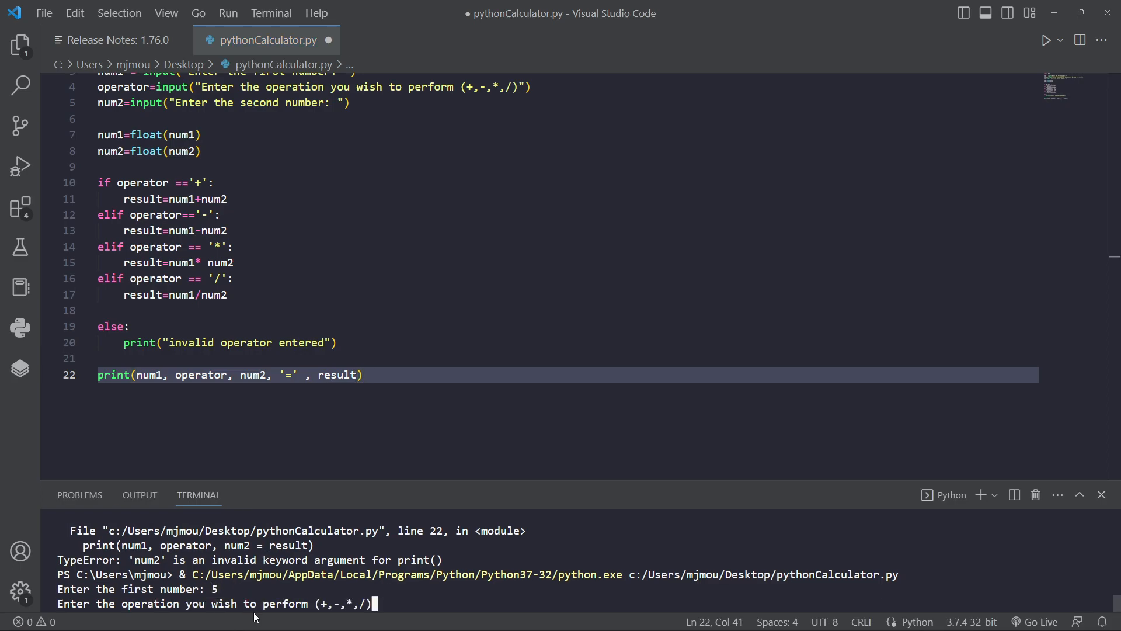
{"action": "type", "text": "+"}
{"action": "type", "text": "7"}
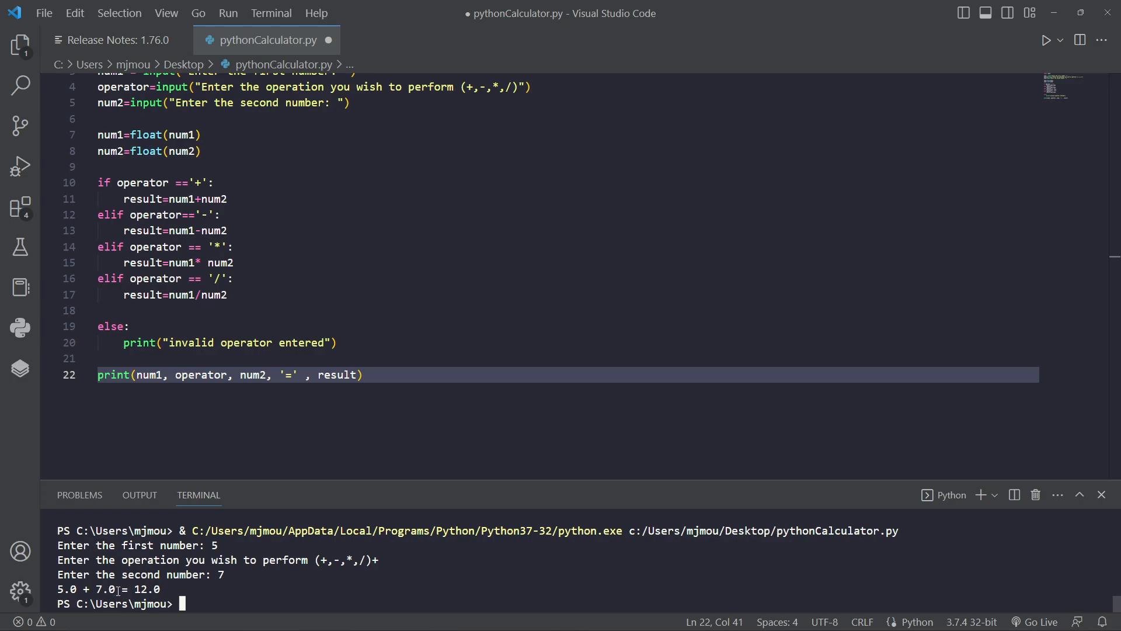
{"action": "double_click", "coordinate": [66, 589]}
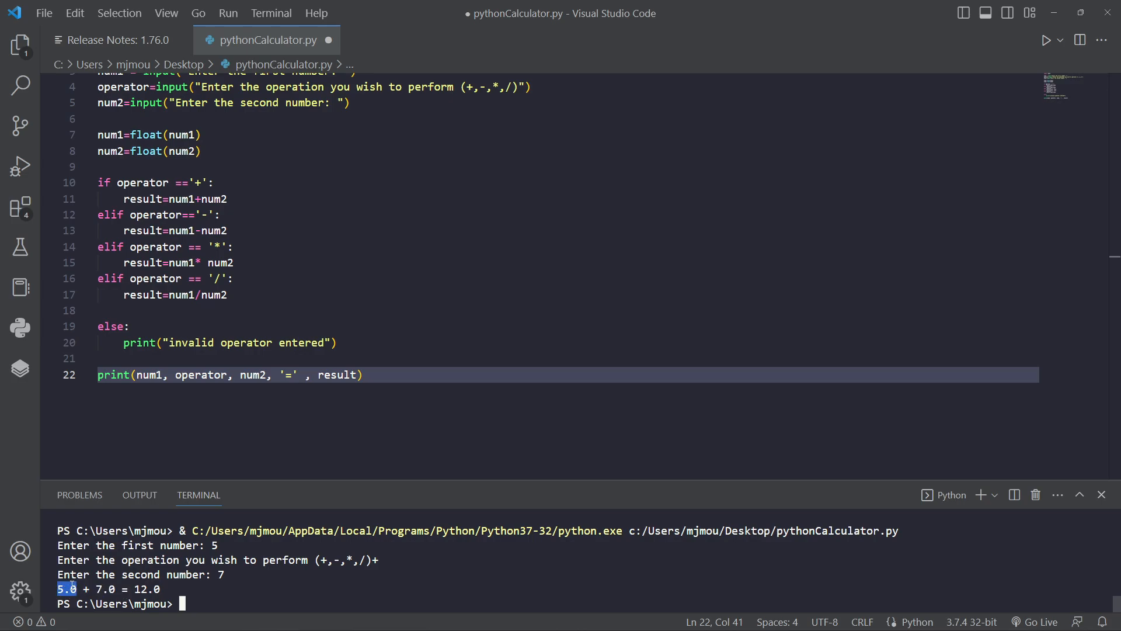
{"action": "mouse_move", "coordinate": [45, 593]}
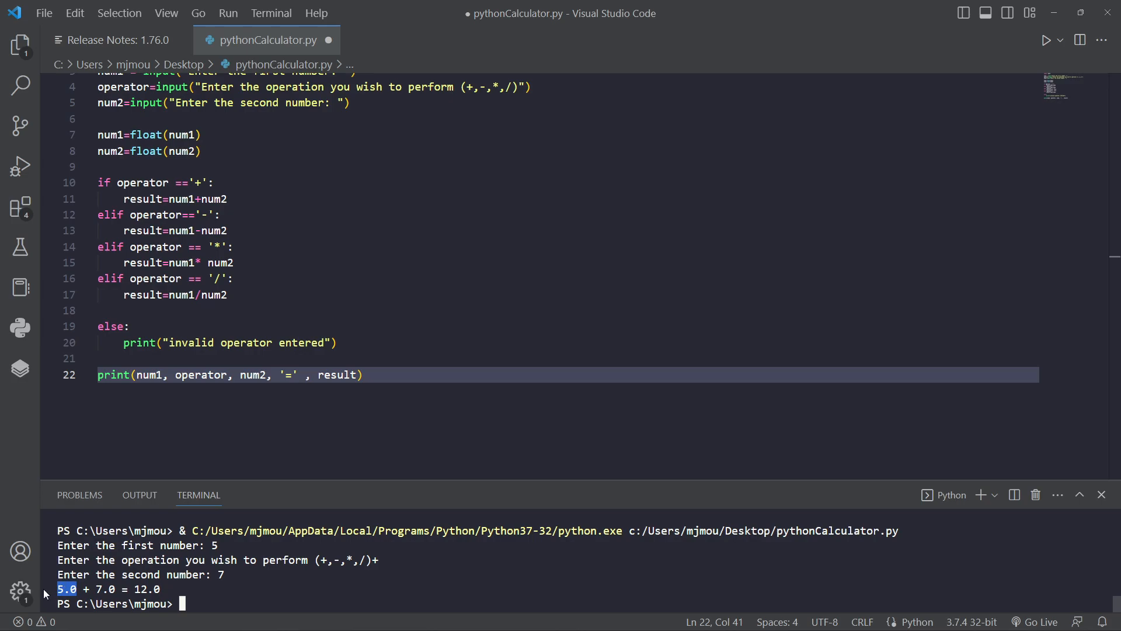
{"action": "mouse_move", "coordinate": [333, 550]}
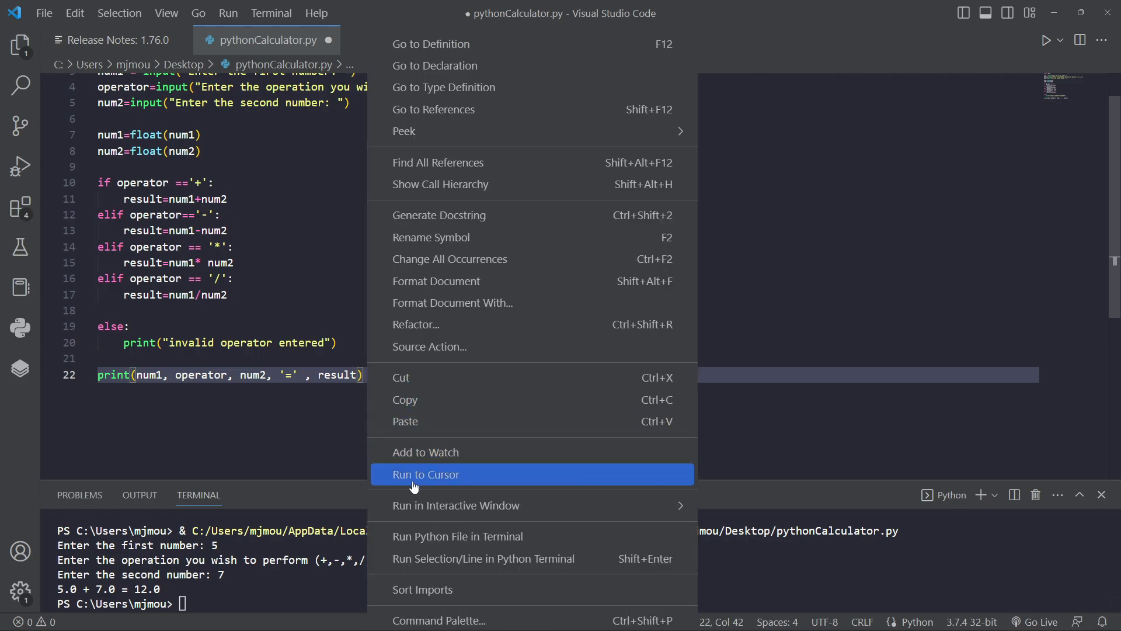
Step: Run the script with 7.9, * and 7.4 to get 58.46000000000001, highlighting the result
{"action": "left_click", "coordinate": [458, 536]}
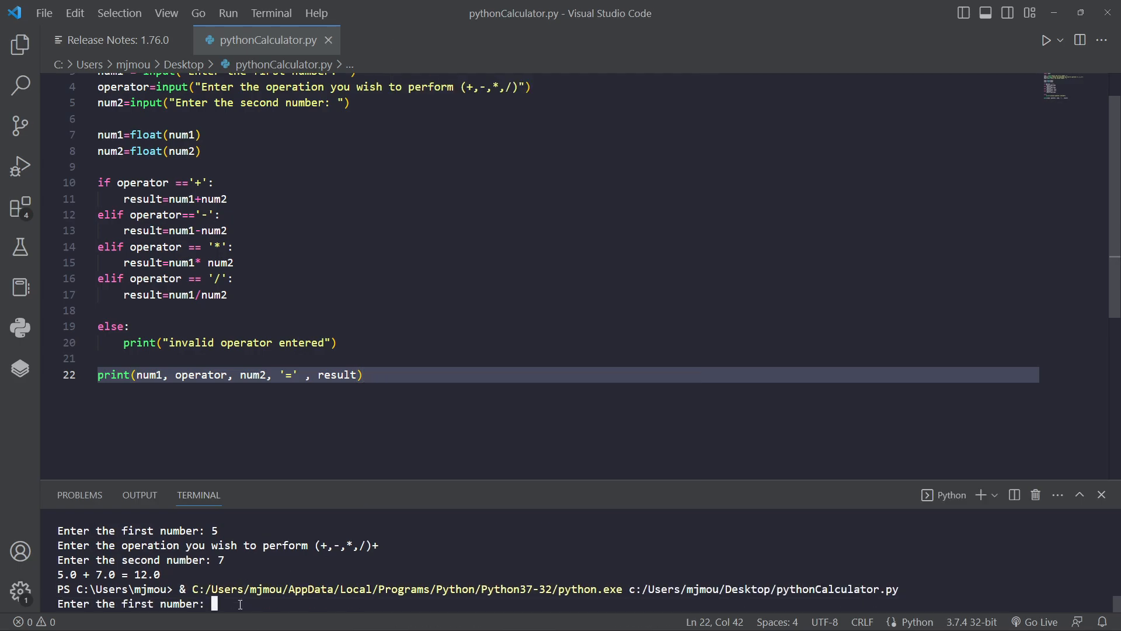
{"action": "type", "text": "7.9"}
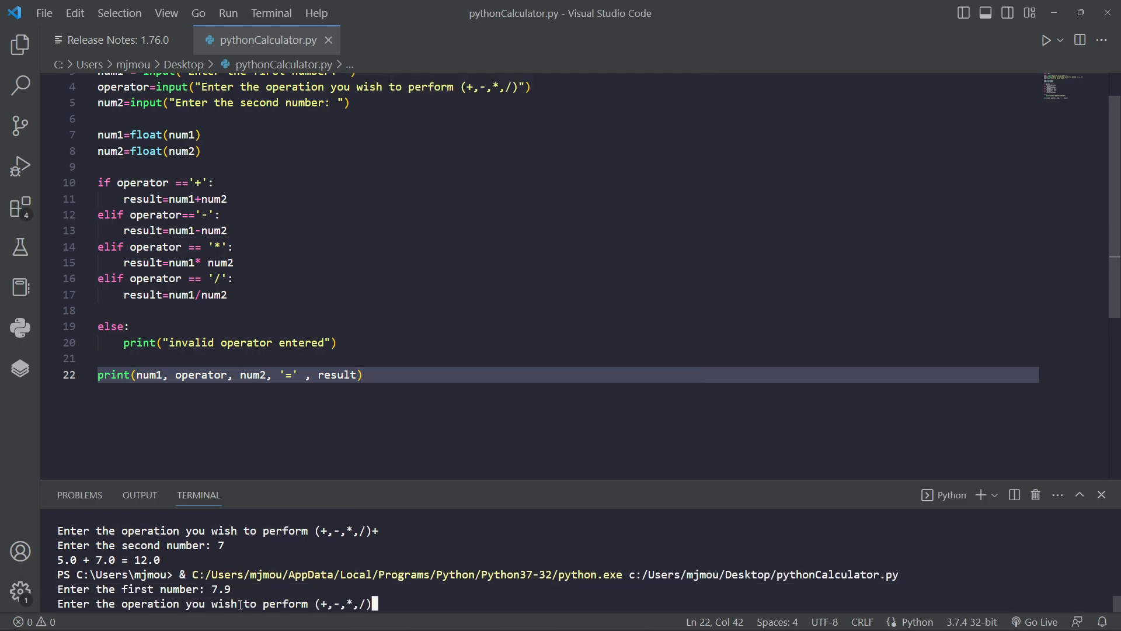
{"action": "type", "text": "*"}
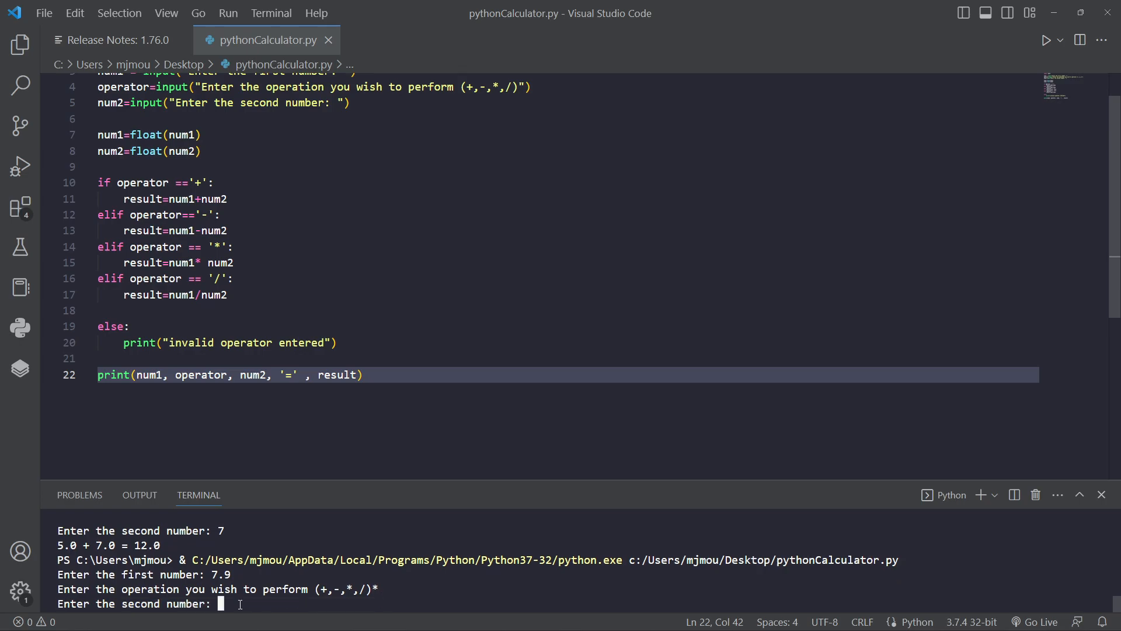
{"action": "type", "text": "7.4"}
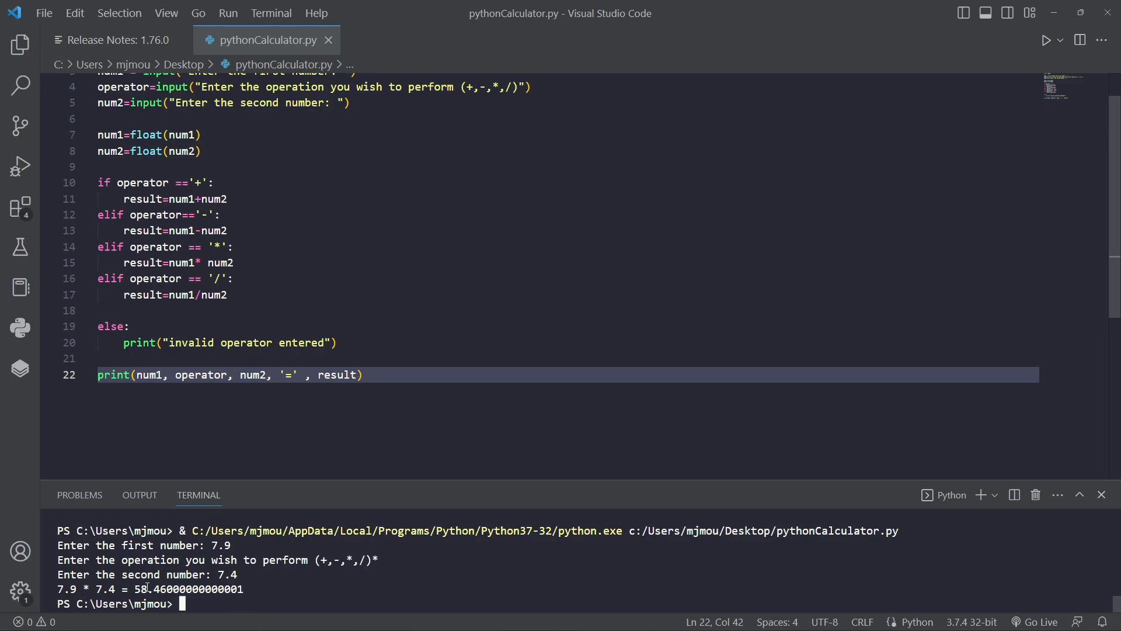
{"action": "double_click", "coordinate": [188, 589]}
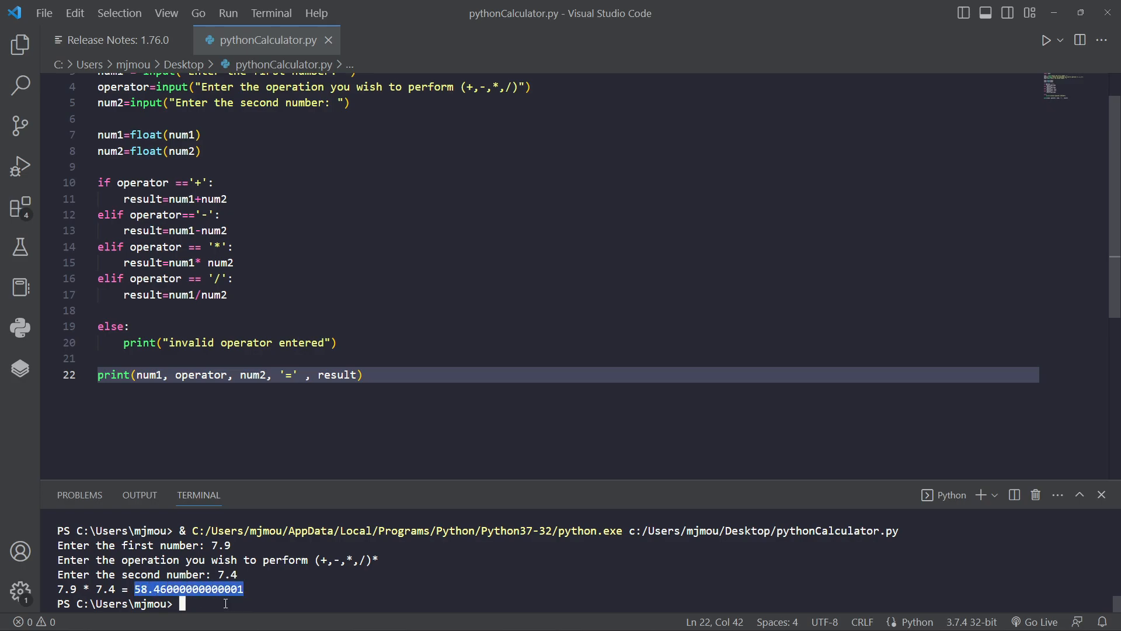
{"action": "mouse_move", "coordinate": [230, 495]}
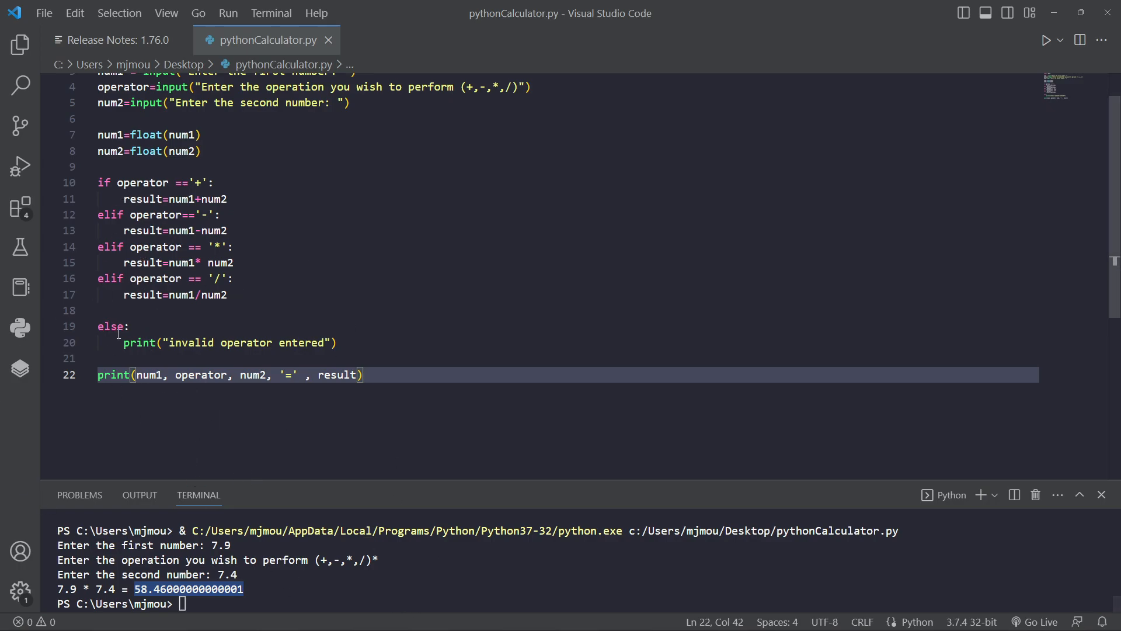
{"action": "mouse_move", "coordinate": [362, 423]}
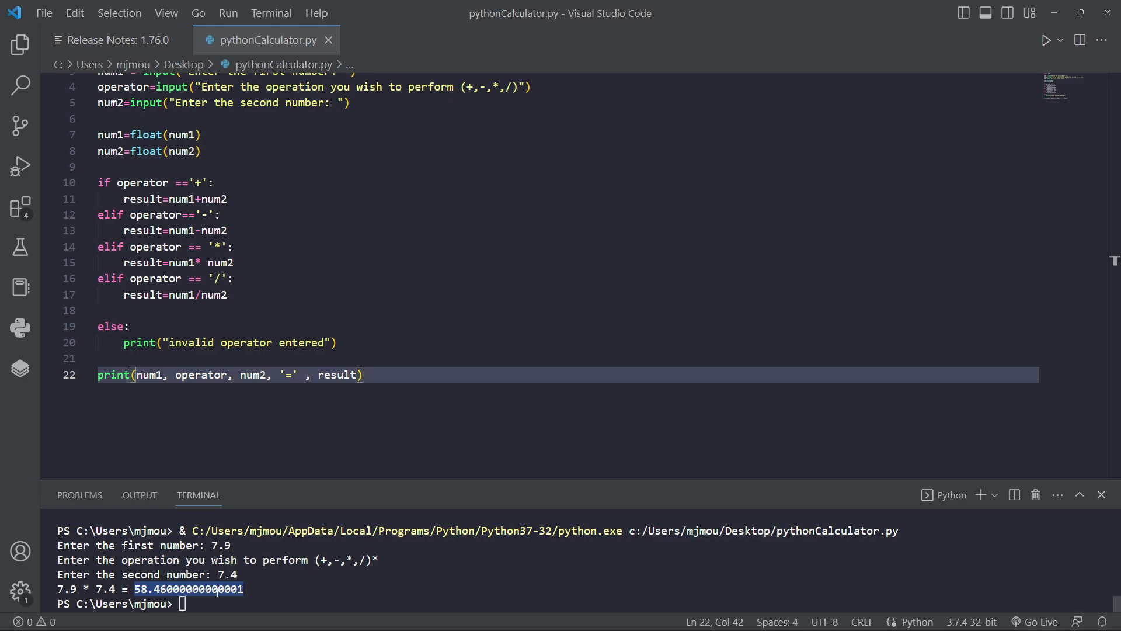
{"action": "mouse_move", "coordinate": [282, 462]}
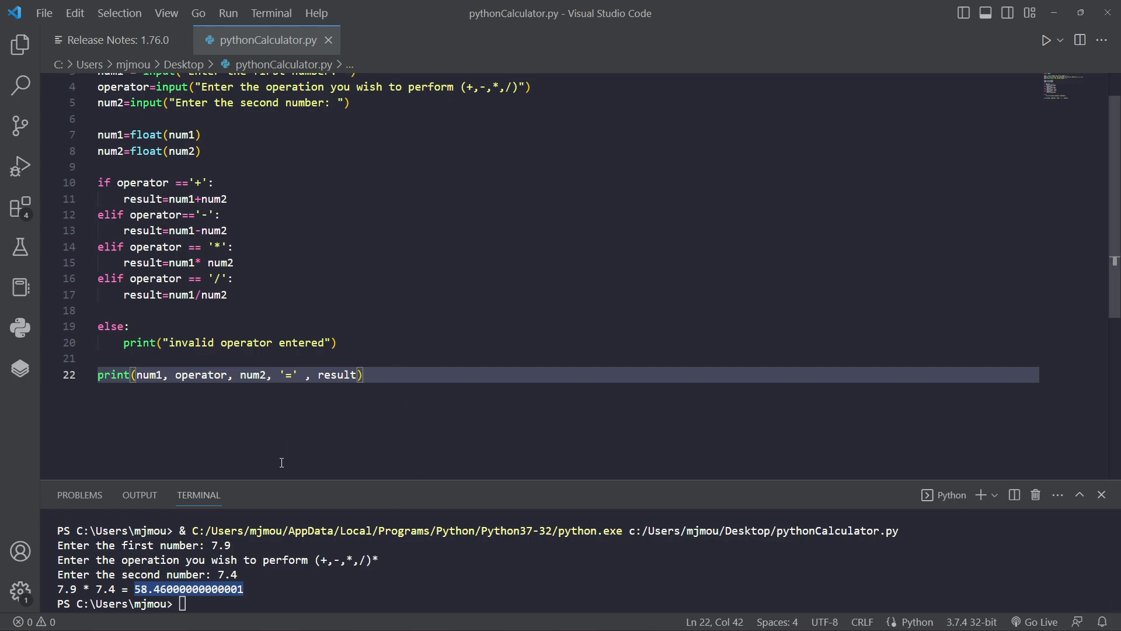
{"action": "mouse_move", "coordinate": [354, 350]}
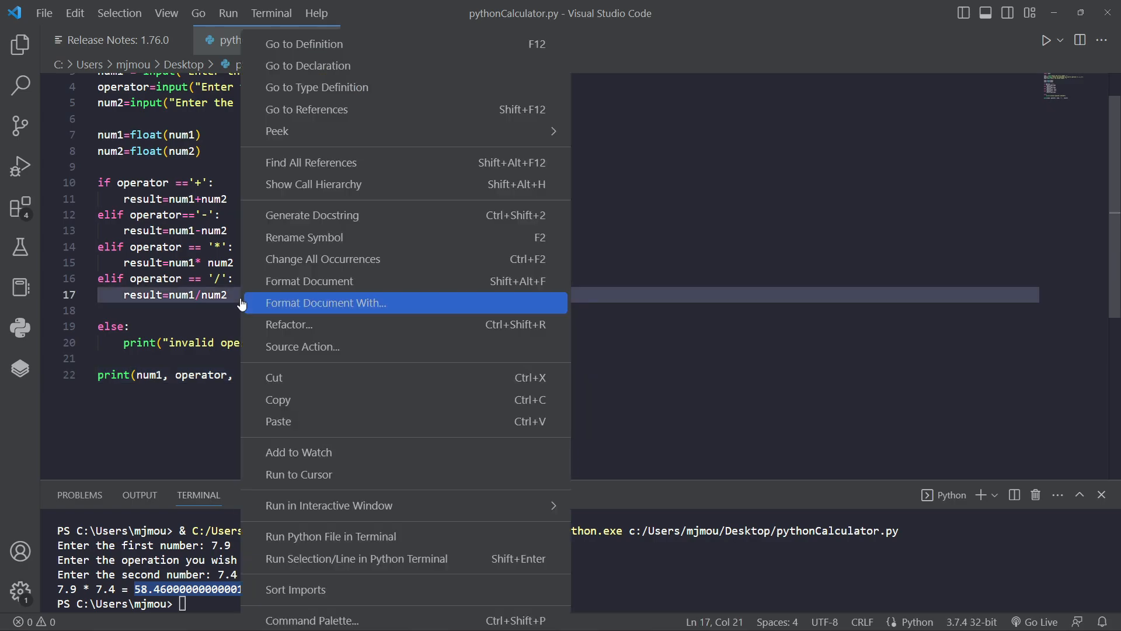
{"action": "mouse_move", "coordinate": [307, 536]}
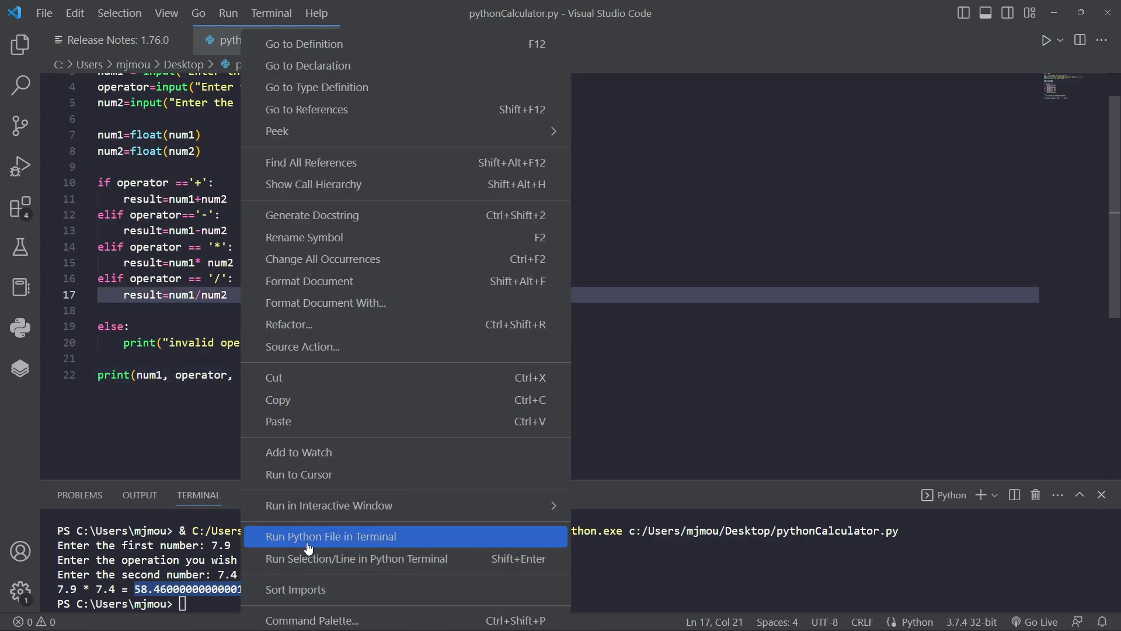
Step: Run the script with 7 and operator p, getting 'invalid operator entered' and a NameError
{"action": "left_click", "coordinate": [330, 537]}
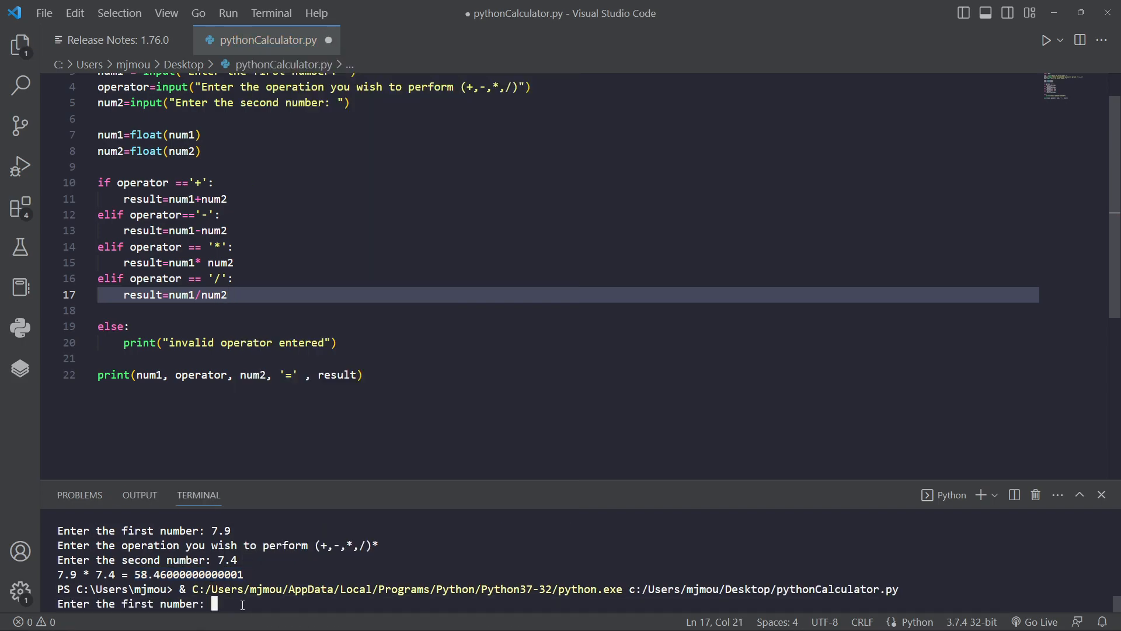
{"action": "type", "text": "7"}
{"action": "type", "text": "p"}
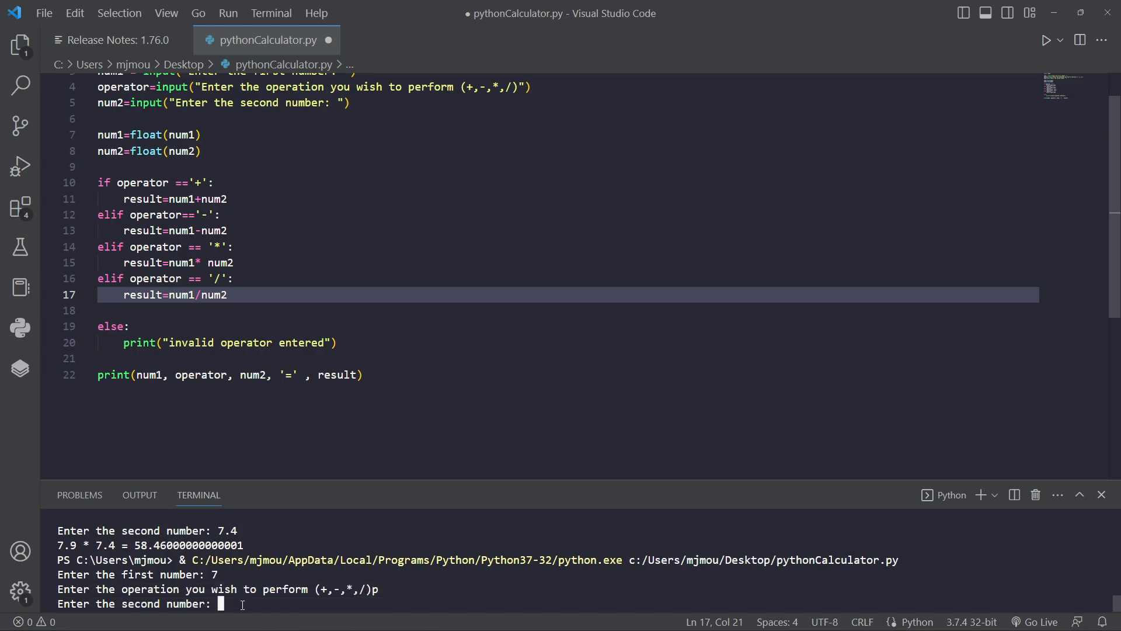
{"action": "key", "text": "Return"}
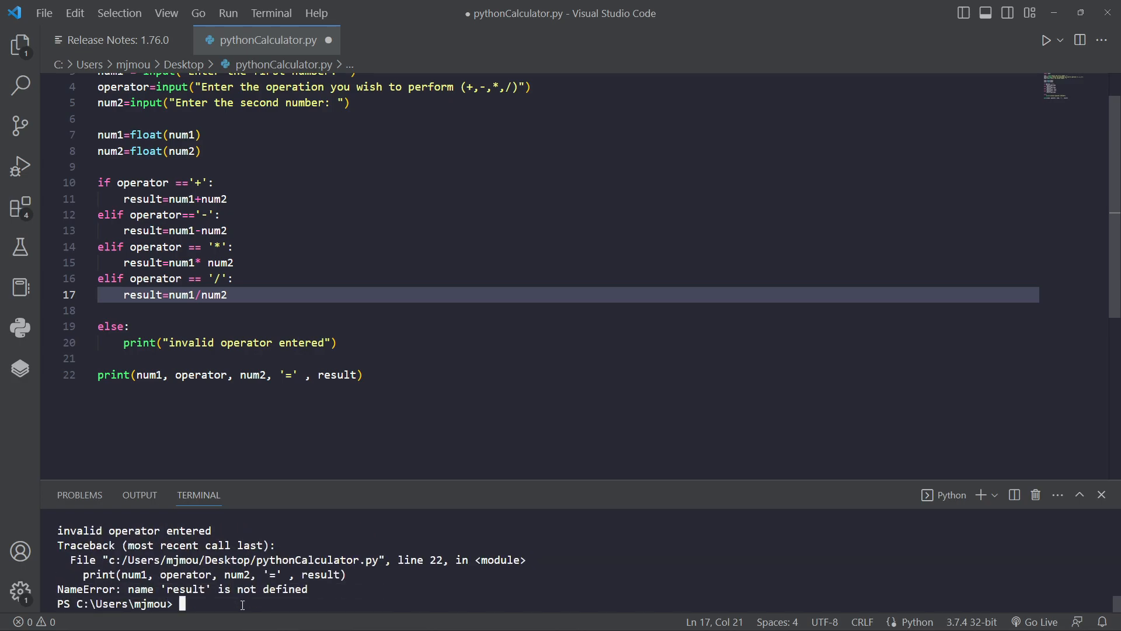
{"action": "mouse_move", "coordinate": [237, 610]}
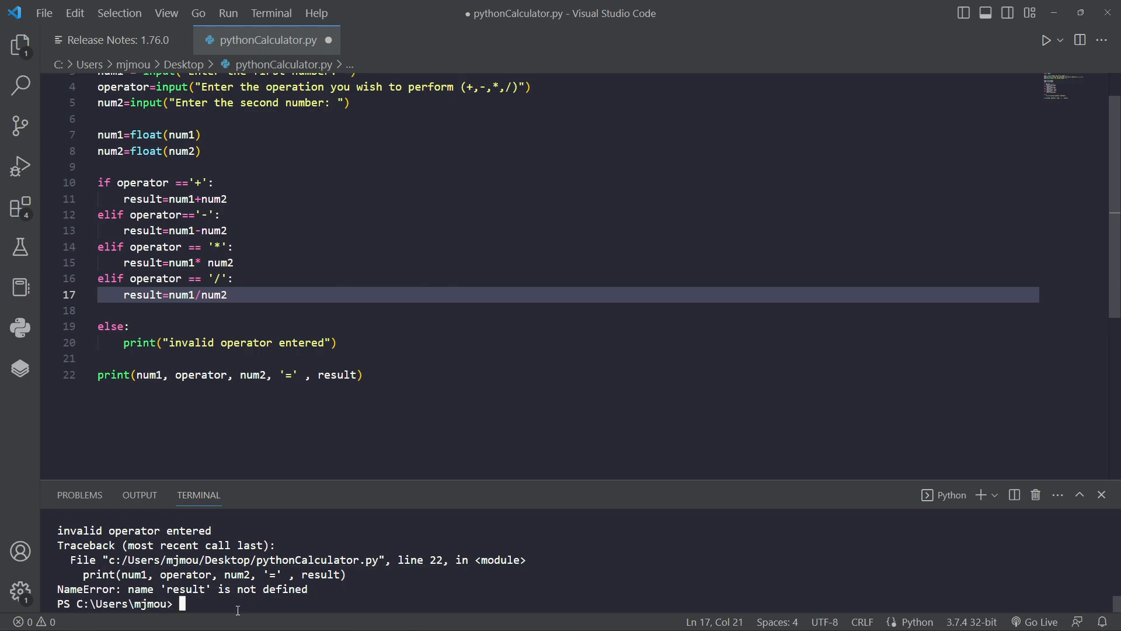
{"action": "mouse_move", "coordinate": [326, 367]}
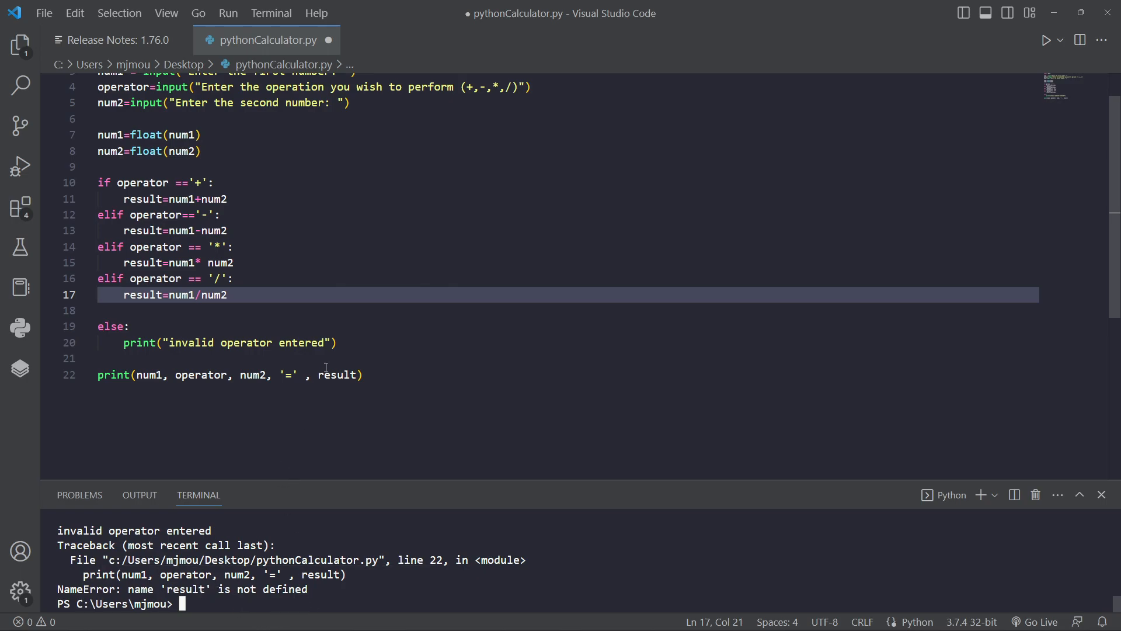
{"action": "mouse_move", "coordinate": [295, 499]}
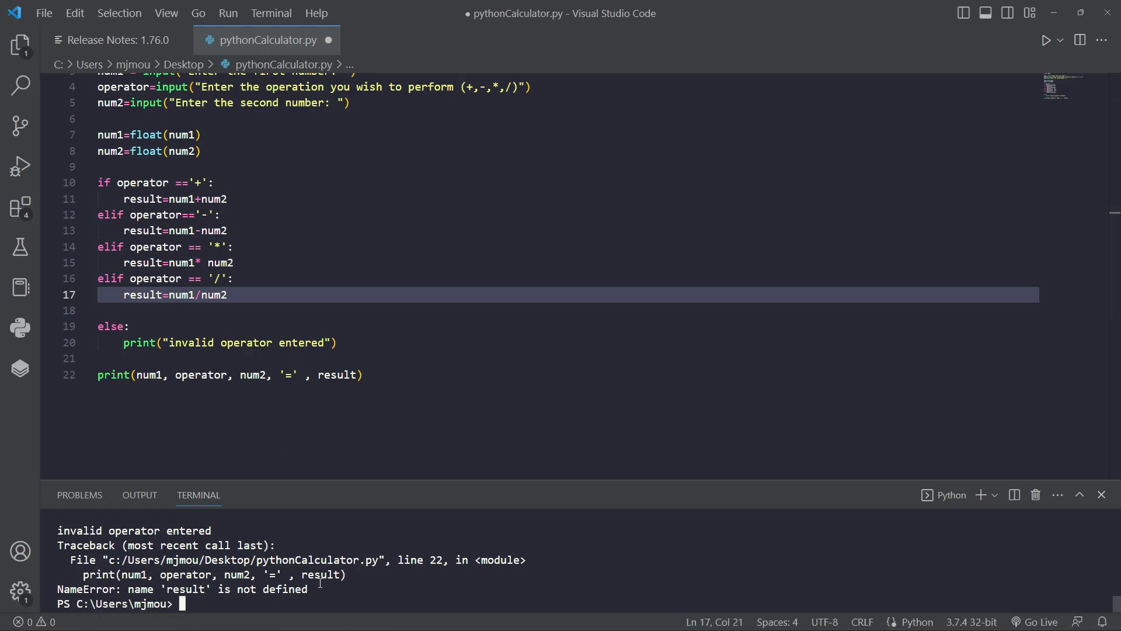
{"action": "mouse_move", "coordinate": [281, 431]}
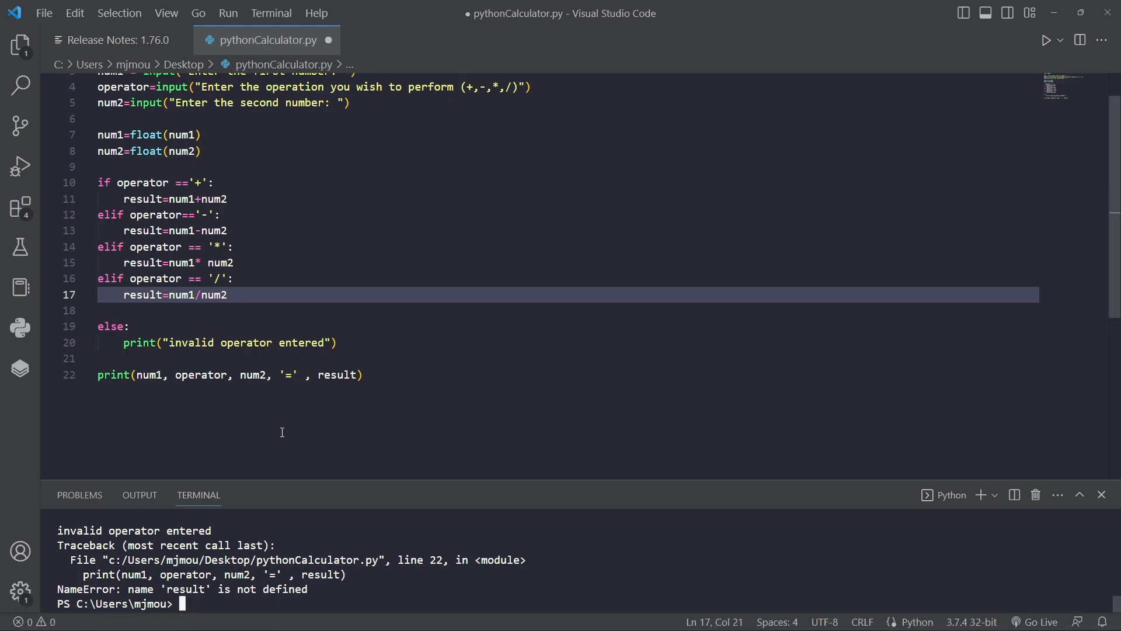
{"action": "mouse_move", "coordinate": [326, 333]}
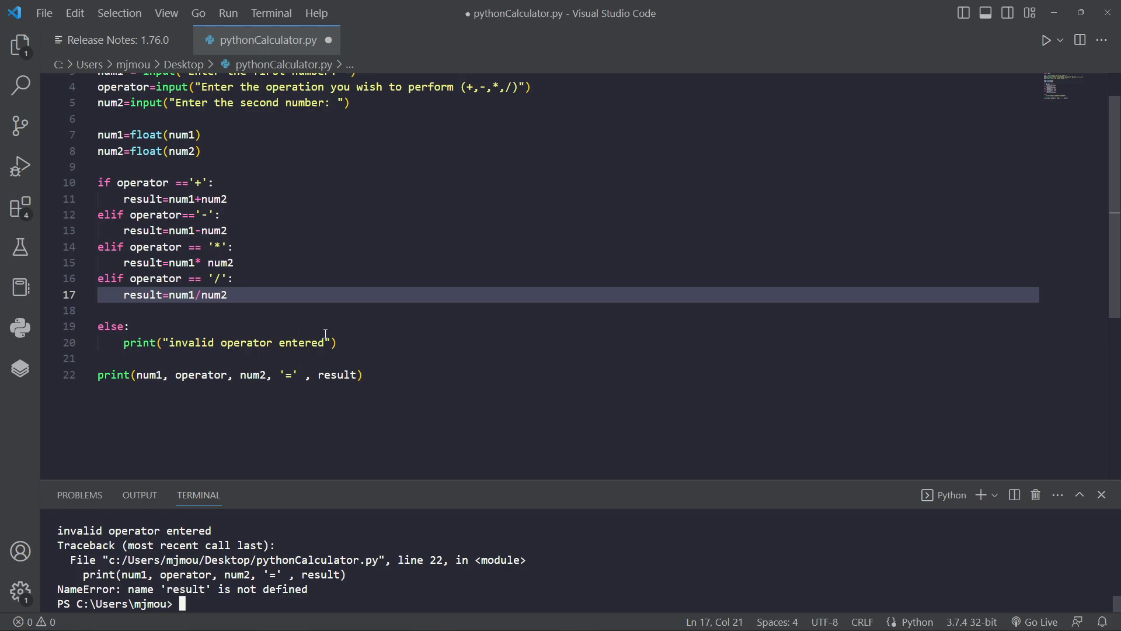
{"action": "mouse_move", "coordinate": [307, 586]}
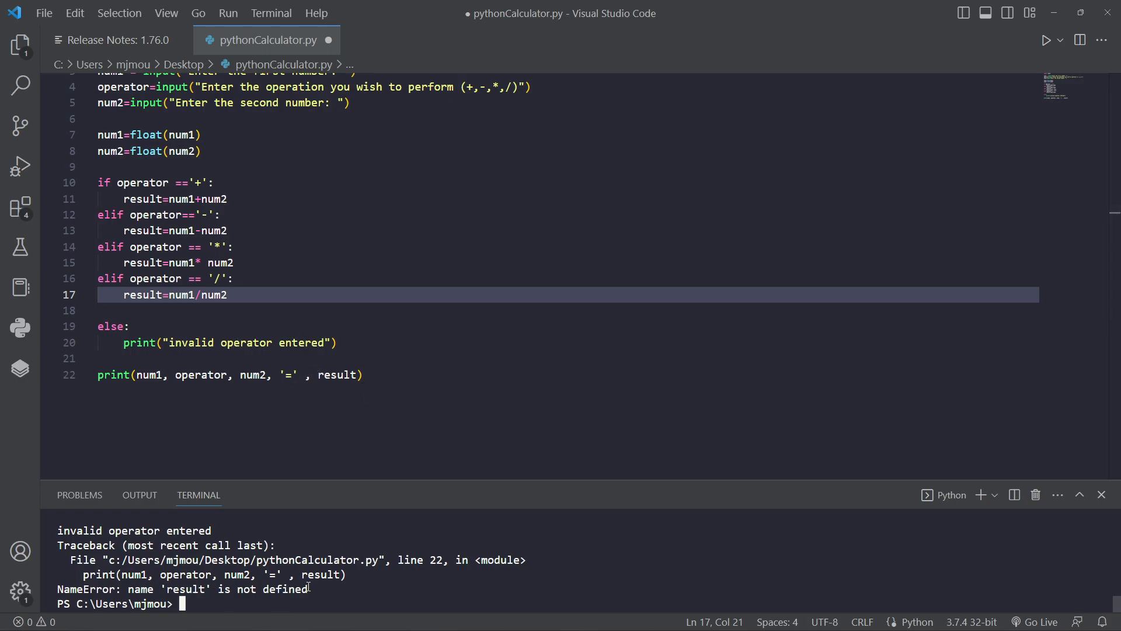
{"action": "mouse_move", "coordinate": [125, 604]}
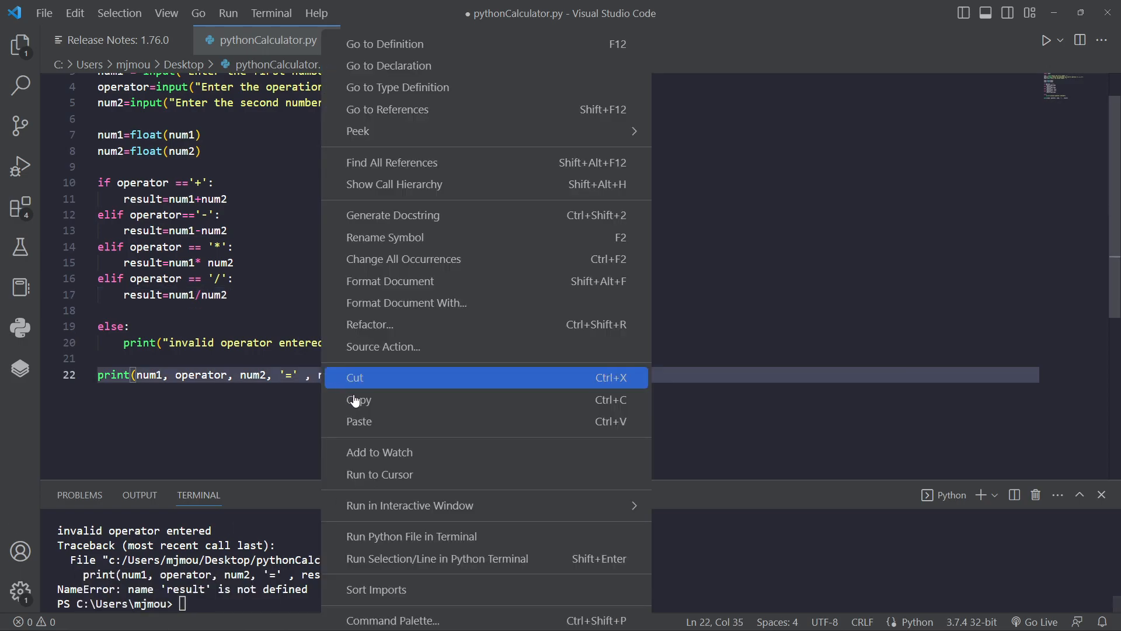
Step: Run the script with 6.7, / and 7 to get 6.7 / 7.0 = 0.9571428571428572
{"action": "left_click", "coordinate": [411, 536]}
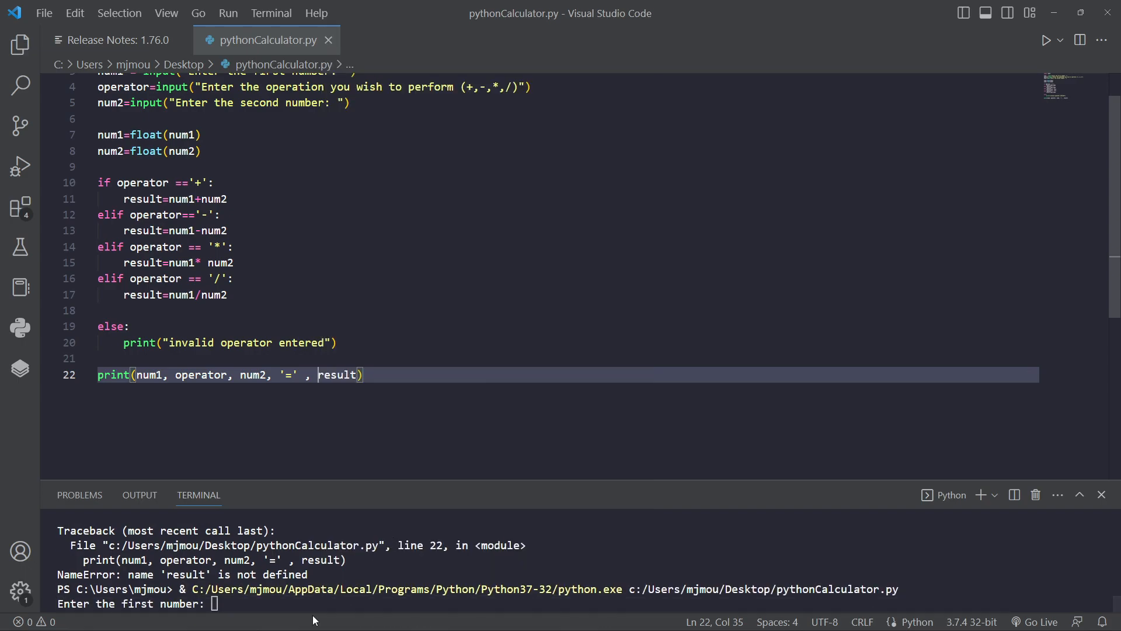
{"action": "type", "text": "6.7"}
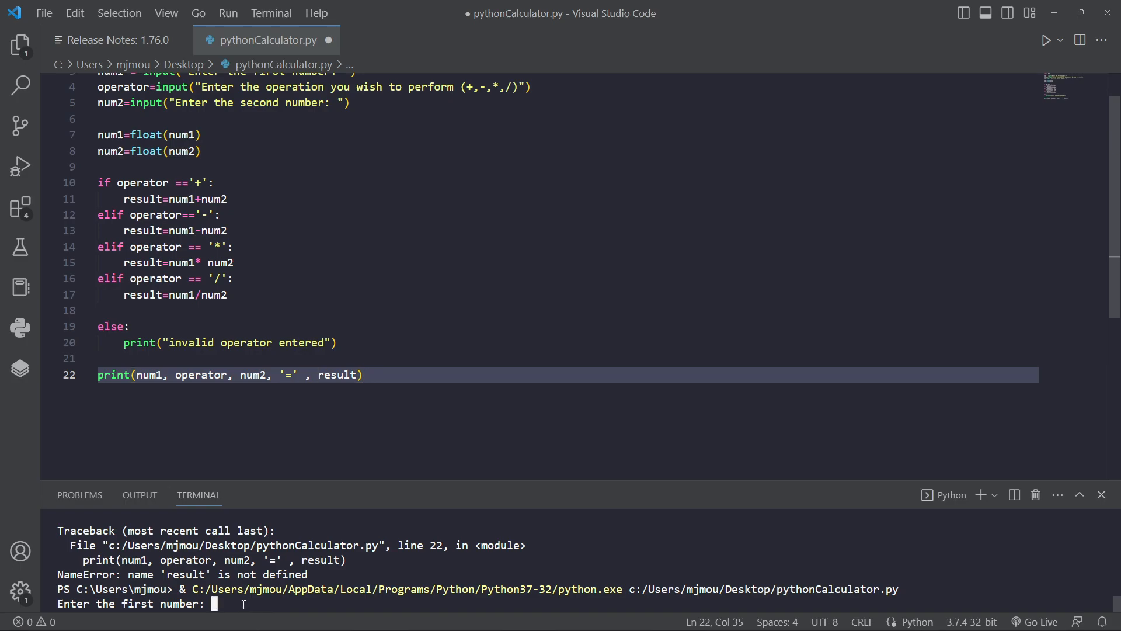
{"action": "type", "text": "6.7"}
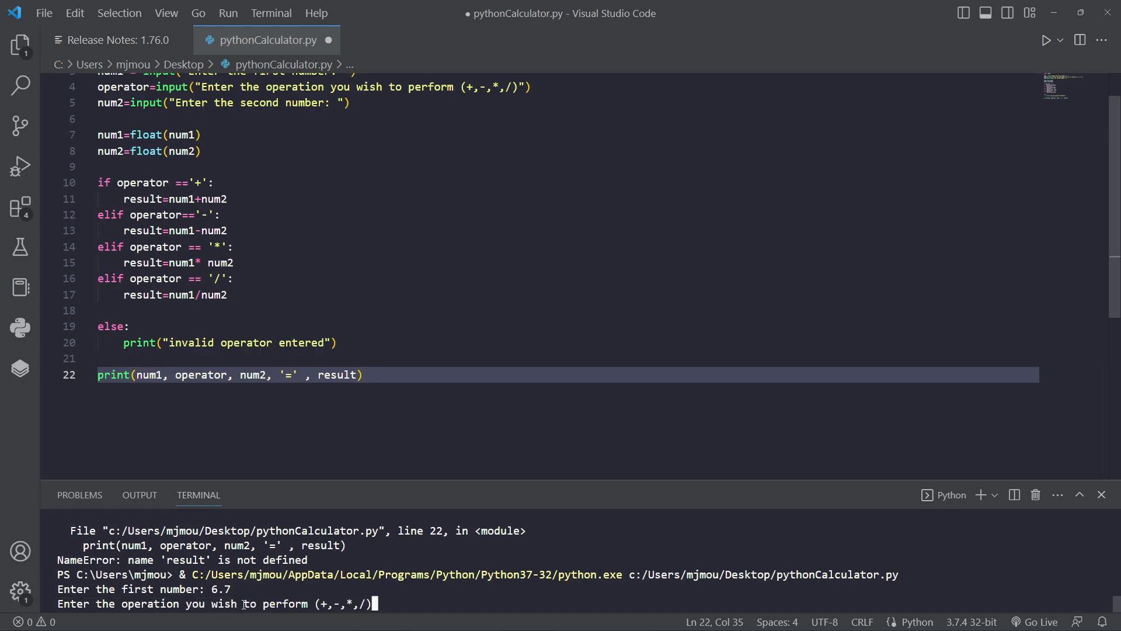
{"action": "type", "text": "/"}
{"action": "type", "text": "7"}
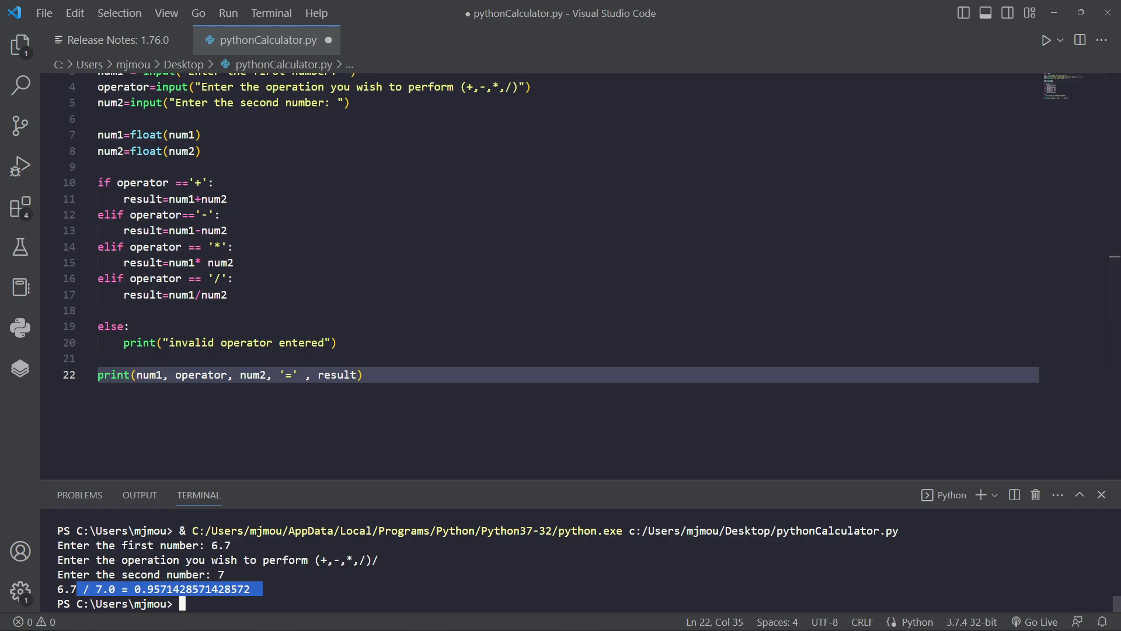
{"action": "mouse_move", "coordinate": [110, 393]}
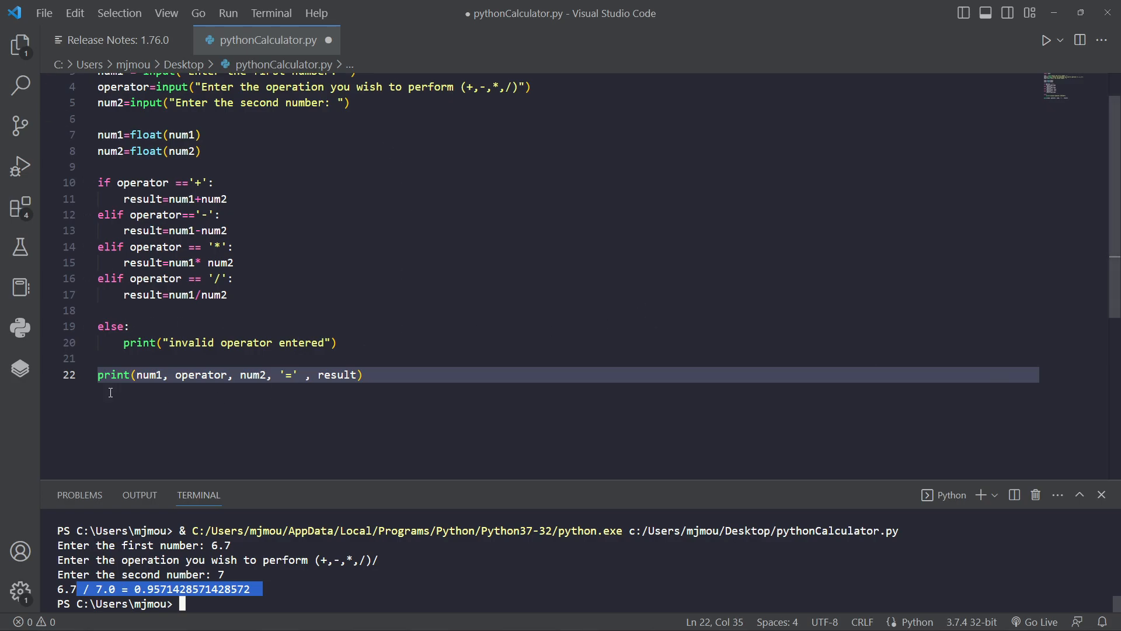
{"action": "scroll", "scroll_direction": "up", "scroll_amount": 3}
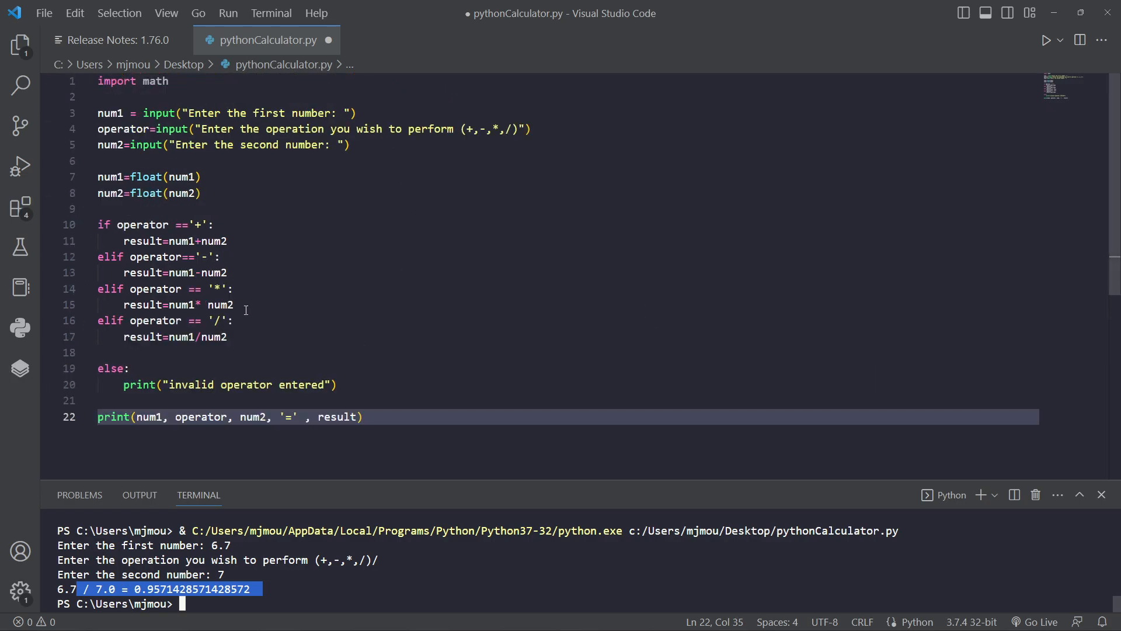
{"action": "mouse_move", "coordinate": [185, 303]}
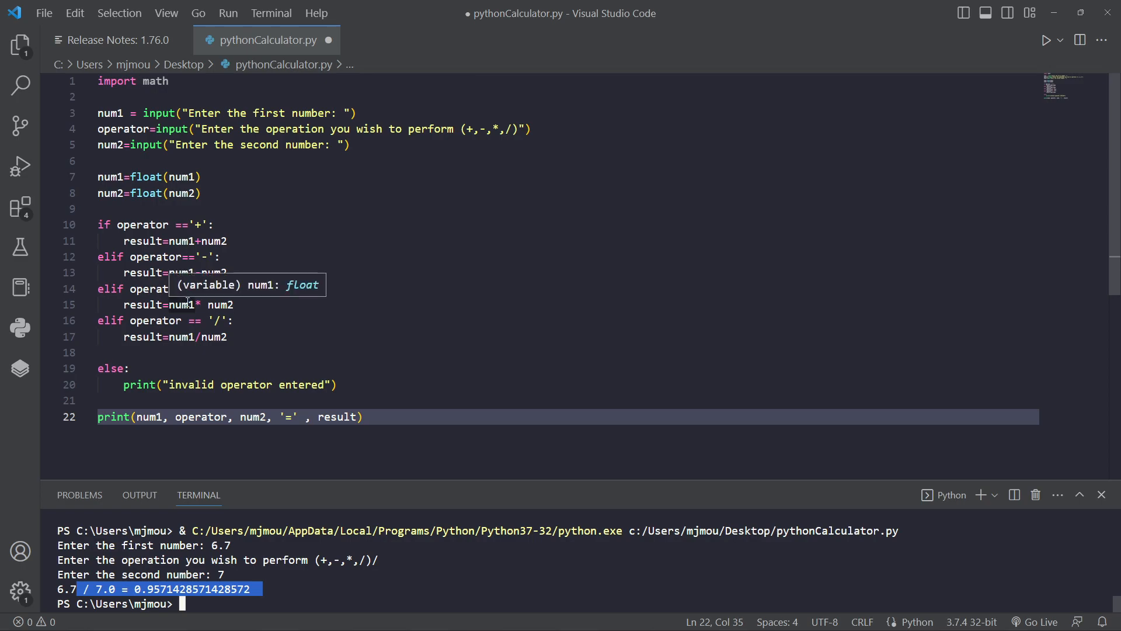
{"action": "mouse_move", "coordinate": [886, 349]}
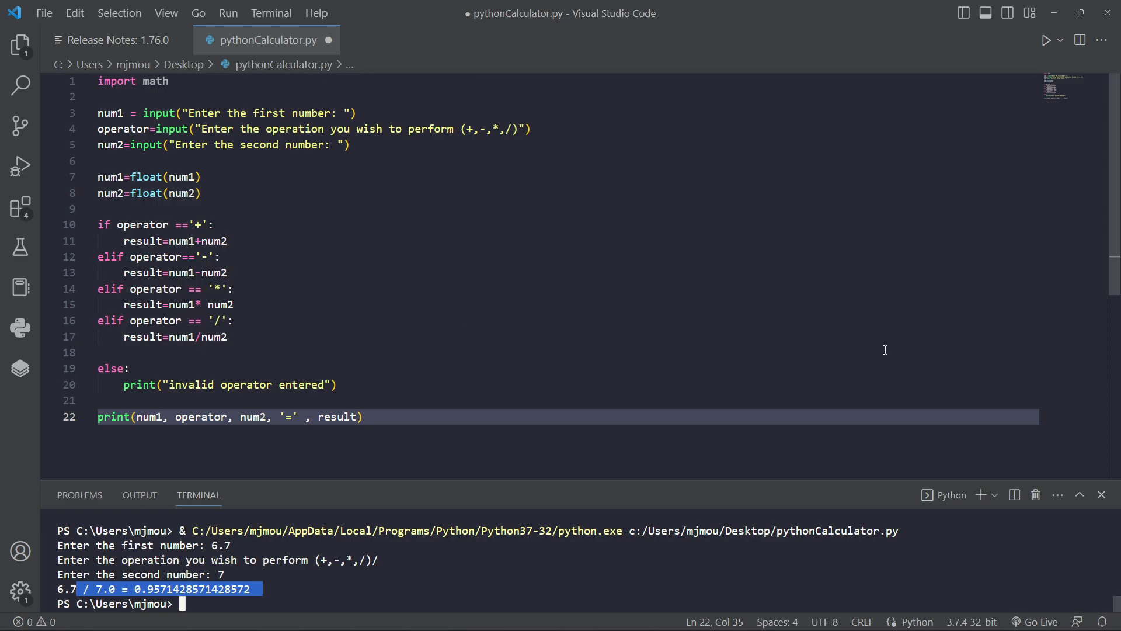